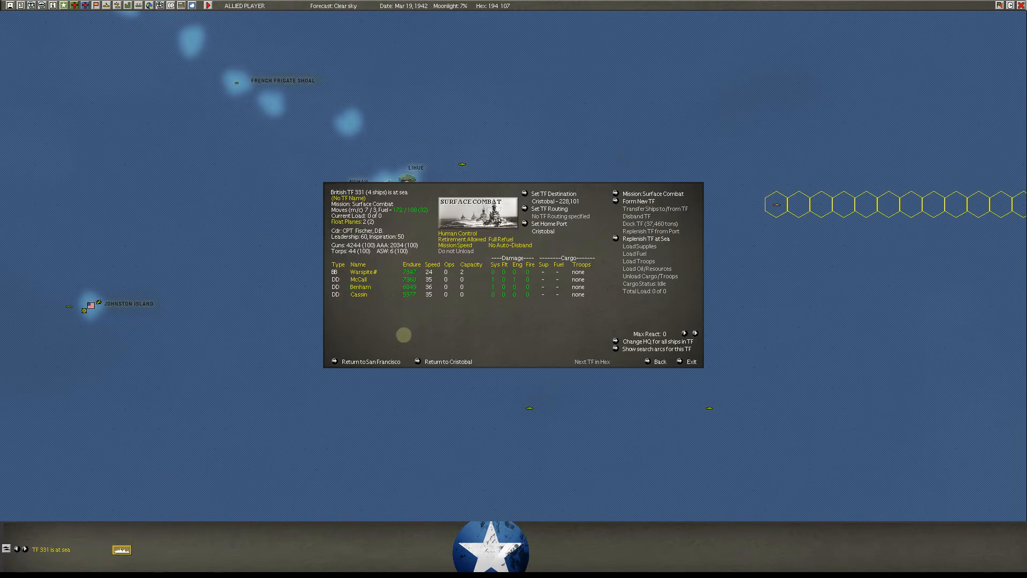
{"action": "mouse_move", "coordinate": [363, 271]}
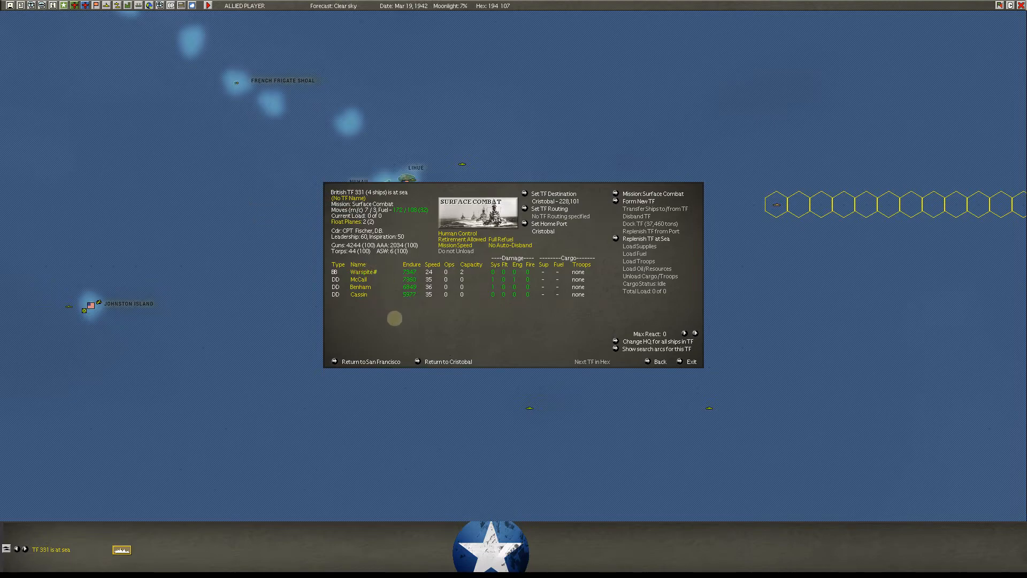
{"action": "mouse_move", "coordinate": [359, 279]}
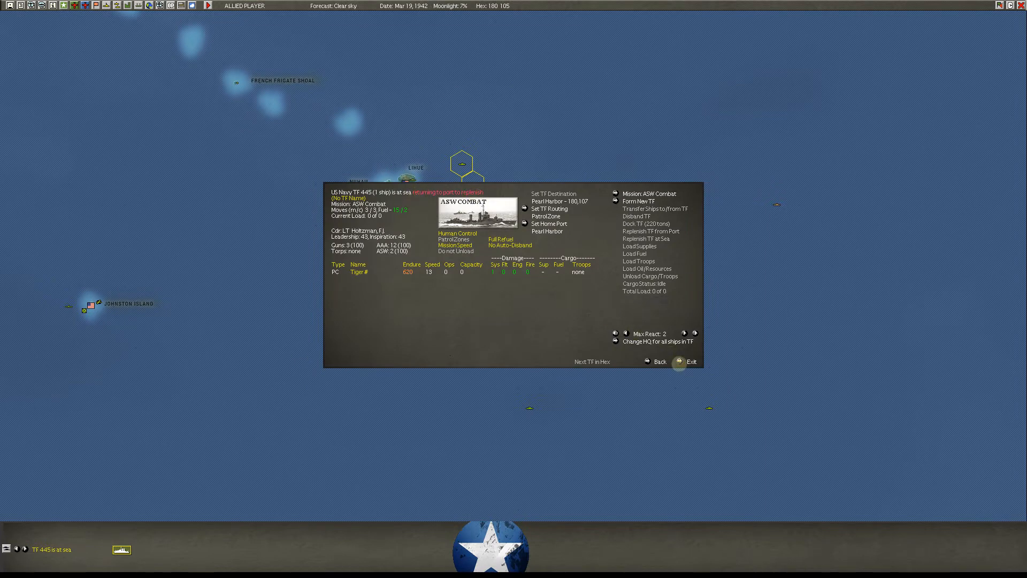
- Exit the TF 445 details to return to the map around Pearl Harbor
{"action": "left_click", "coordinate": [689, 361]}
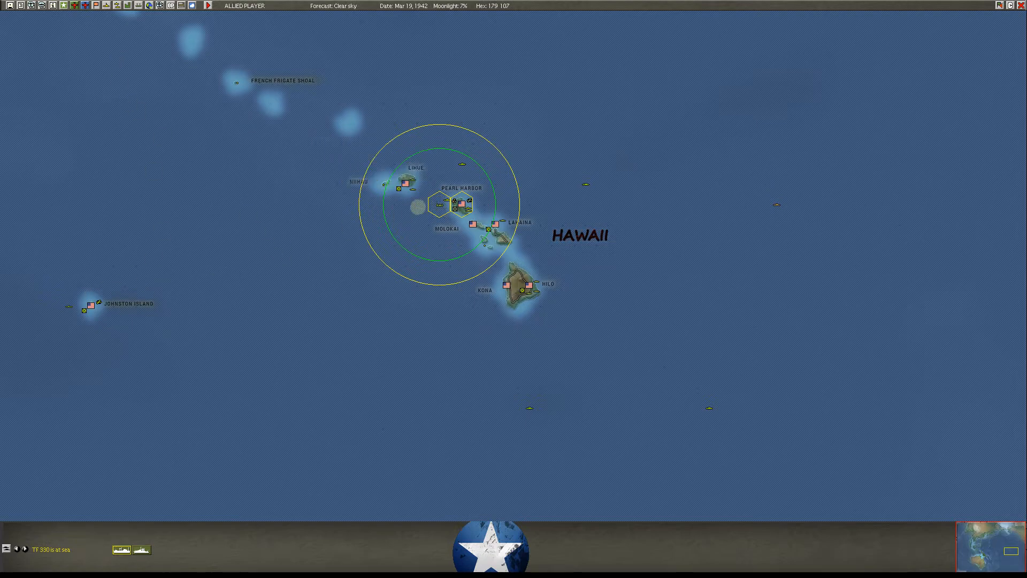
{"action": "mouse_move", "coordinate": [423, 203]}
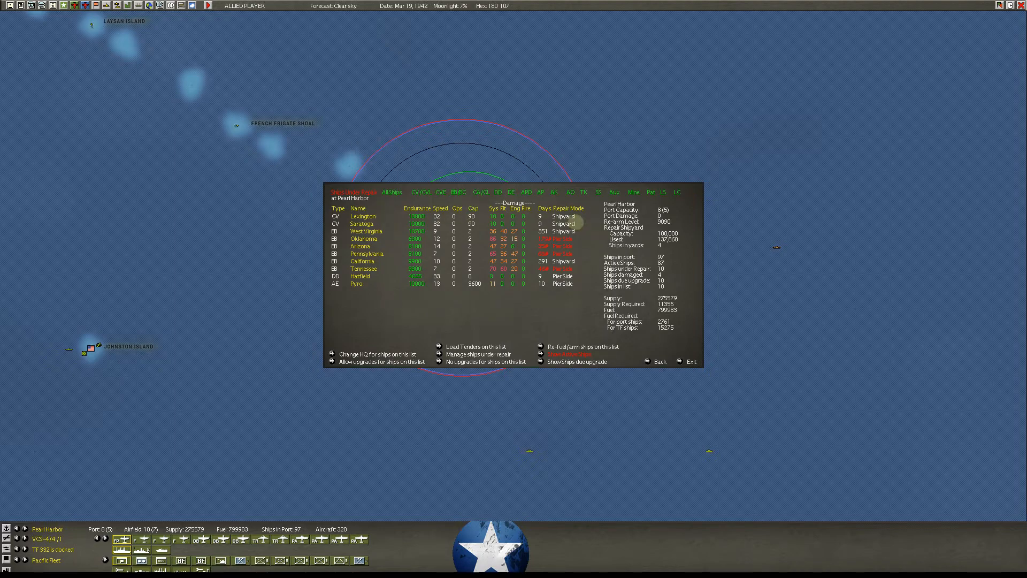
- Check Lexington's upgrade date, then switch Pearl Harbor's port list to Active Ships
{"action": "left_click", "coordinate": [364, 216]}
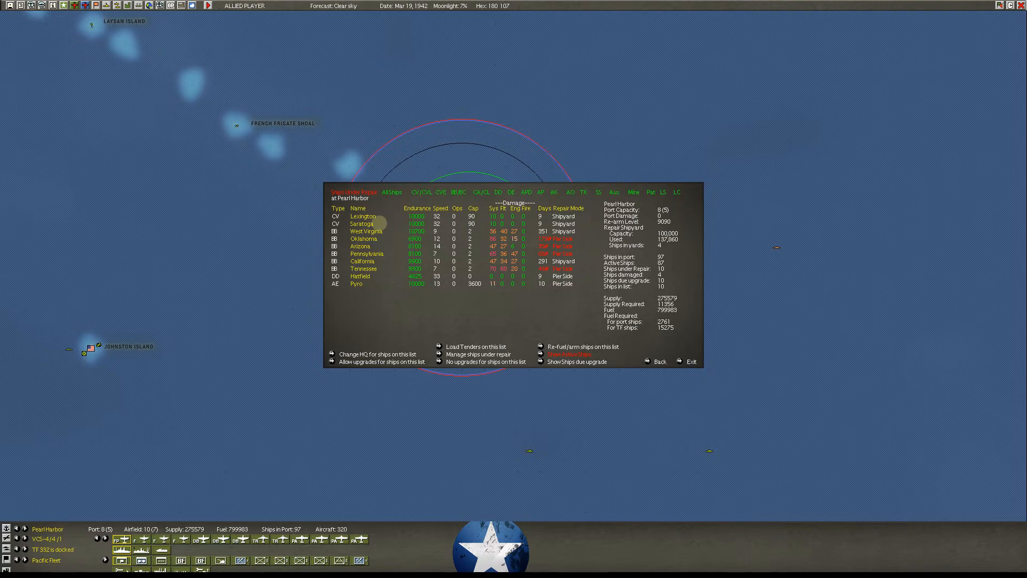
{"action": "mouse_move", "coordinate": [362, 216]}
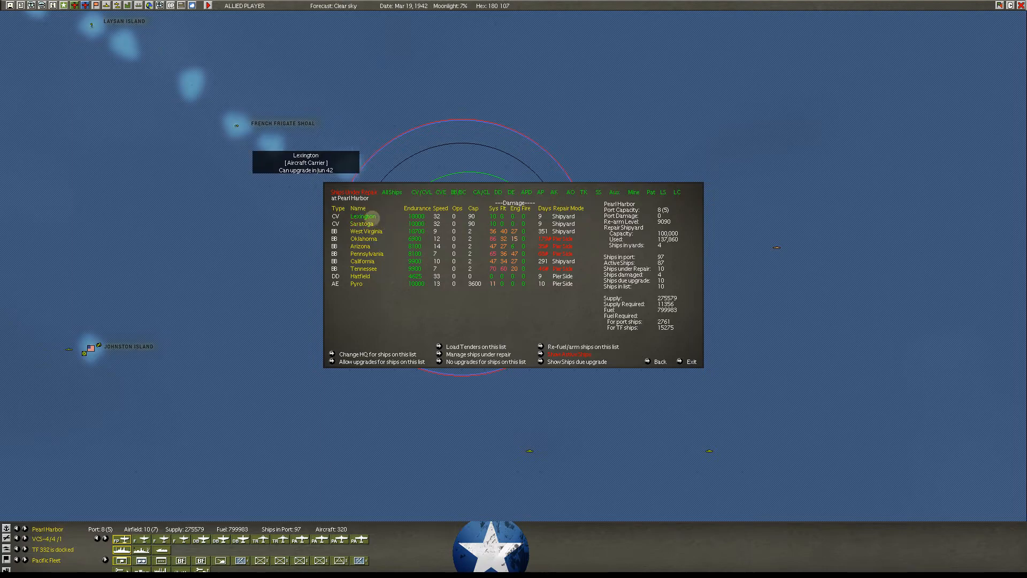
{"action": "left_click", "coordinate": [567, 347]}
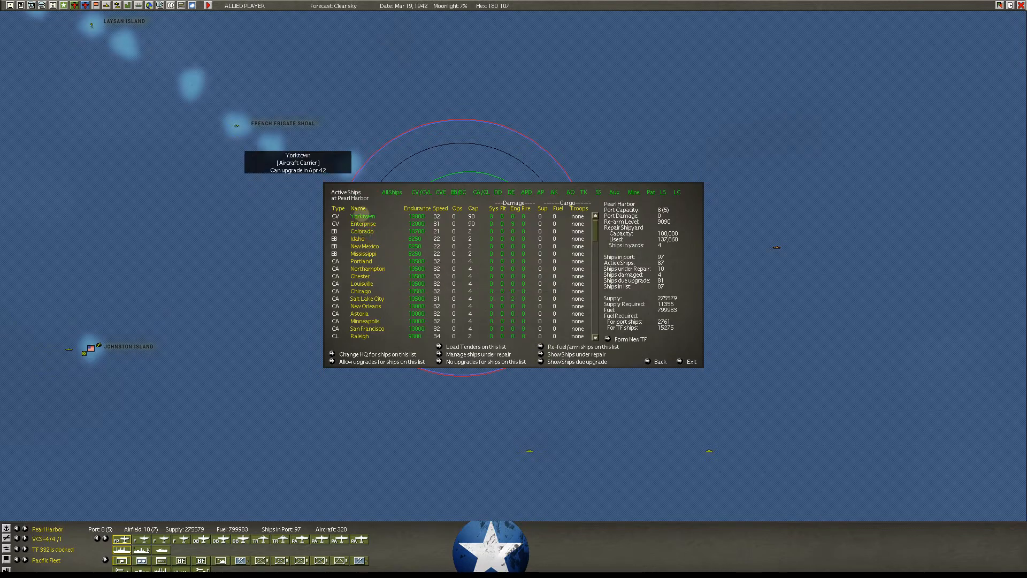
{"action": "left_click", "coordinate": [362, 216]}
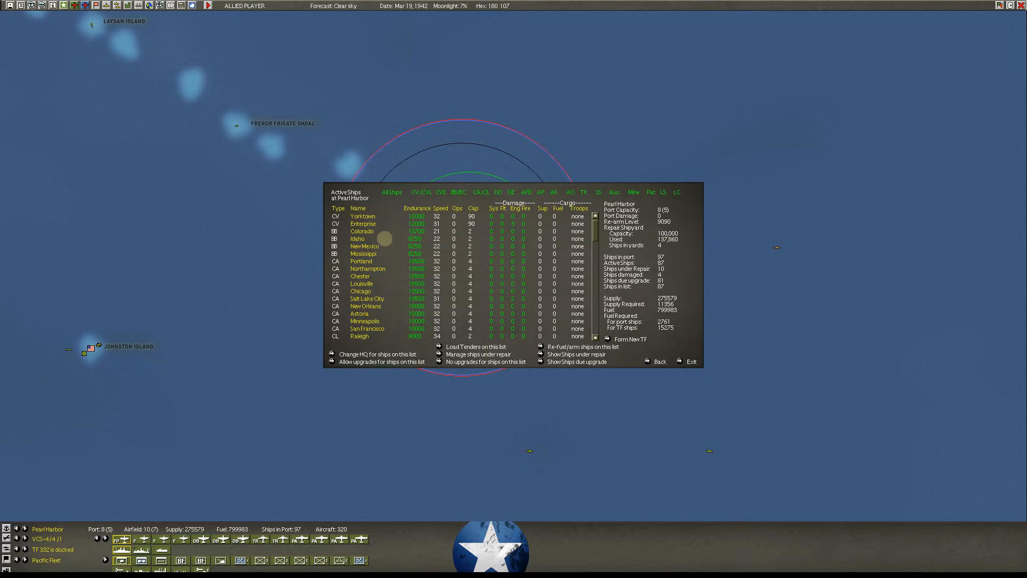
{"action": "mouse_move", "coordinate": [435, 291]}
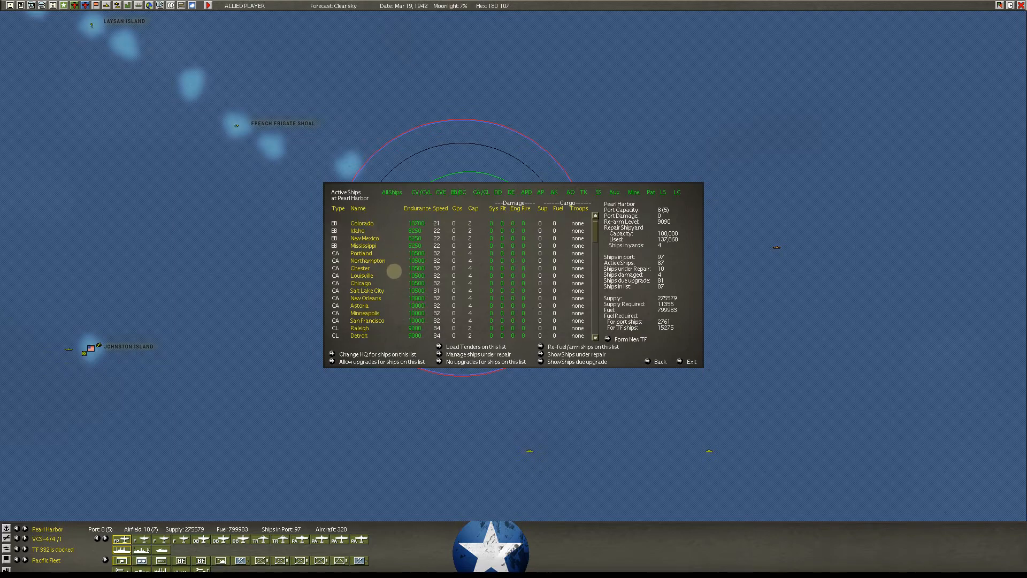
{"action": "left_click", "coordinate": [359, 253]}
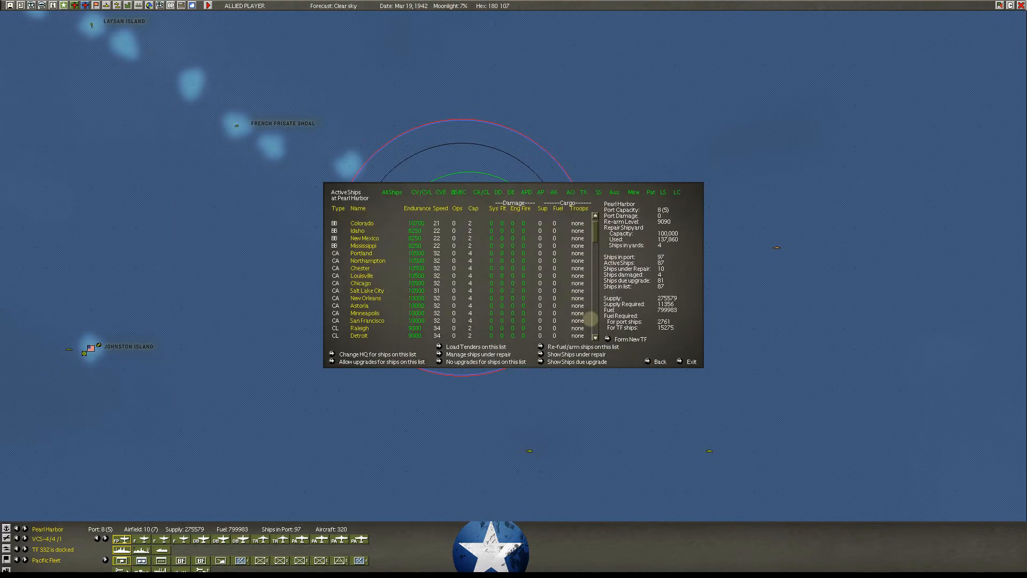
{"action": "mouse_move", "coordinate": [539, 353]}
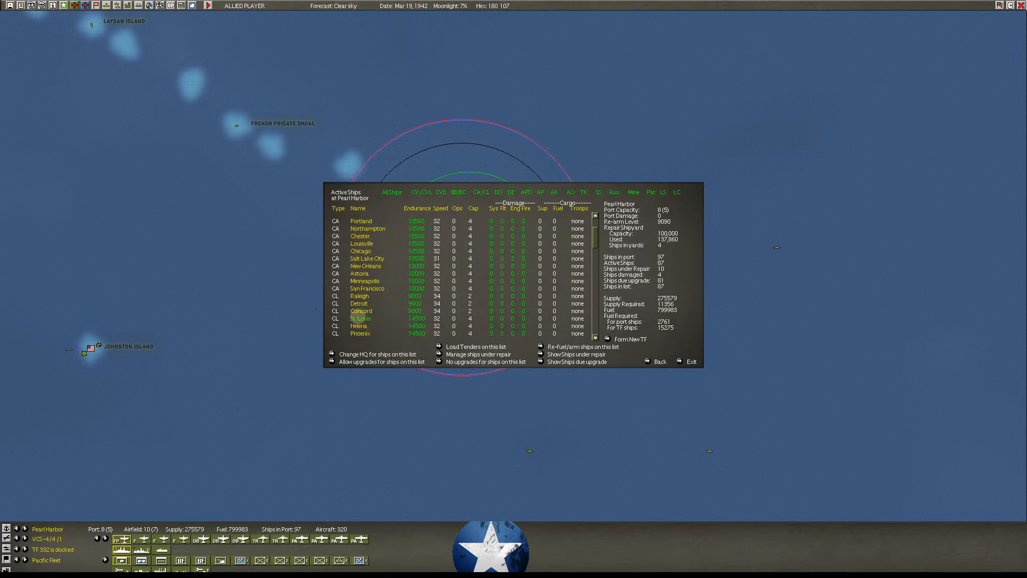
{"action": "left_click", "coordinate": [360, 318]}
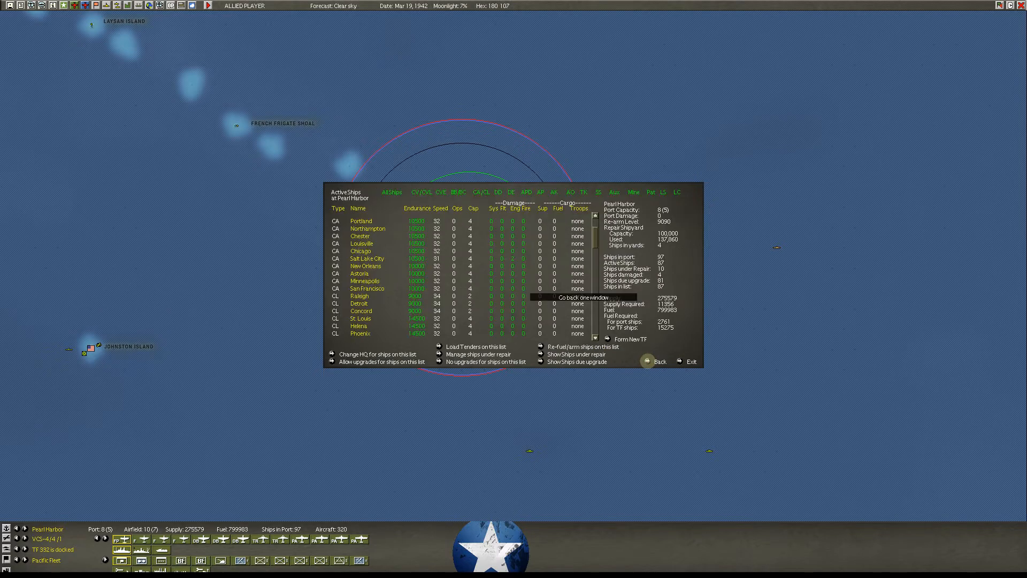
- View heavy cruiser New Orleans' details, then exit to the Intelligence scoring summary
{"action": "left_click", "coordinate": [365, 266]}
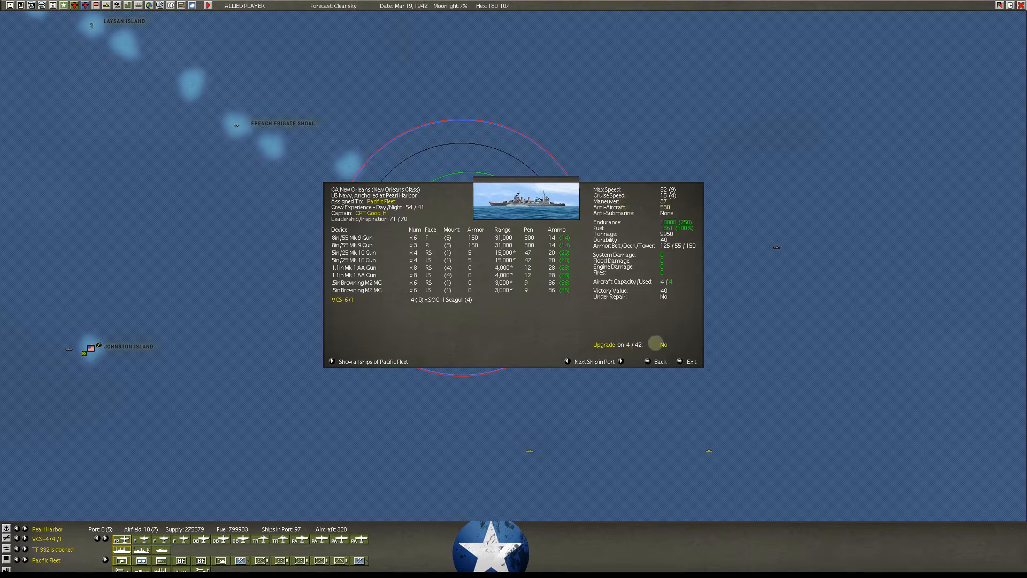
{"action": "left_click", "coordinate": [691, 361]}
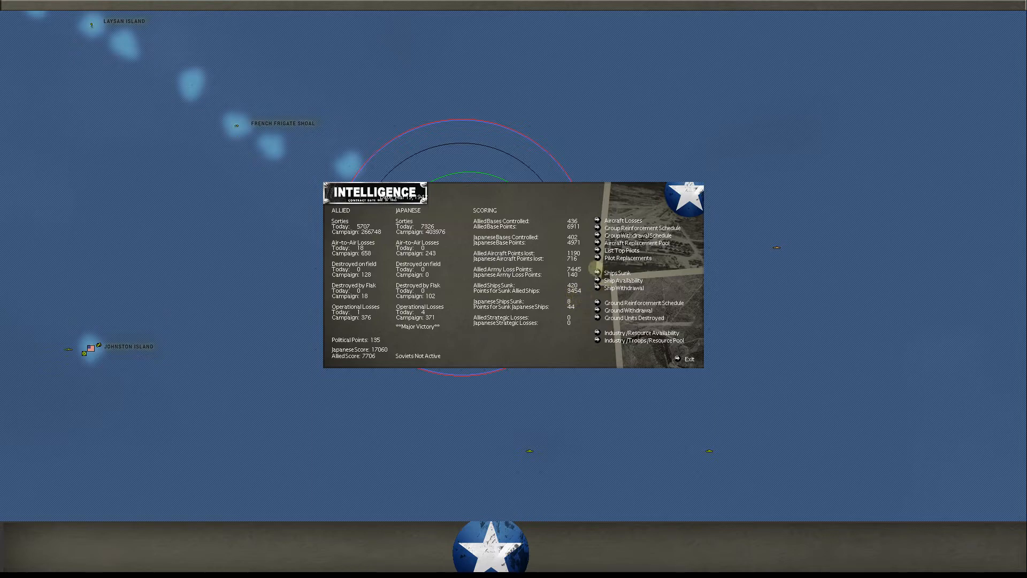
{"action": "left_click", "coordinate": [617, 272]}
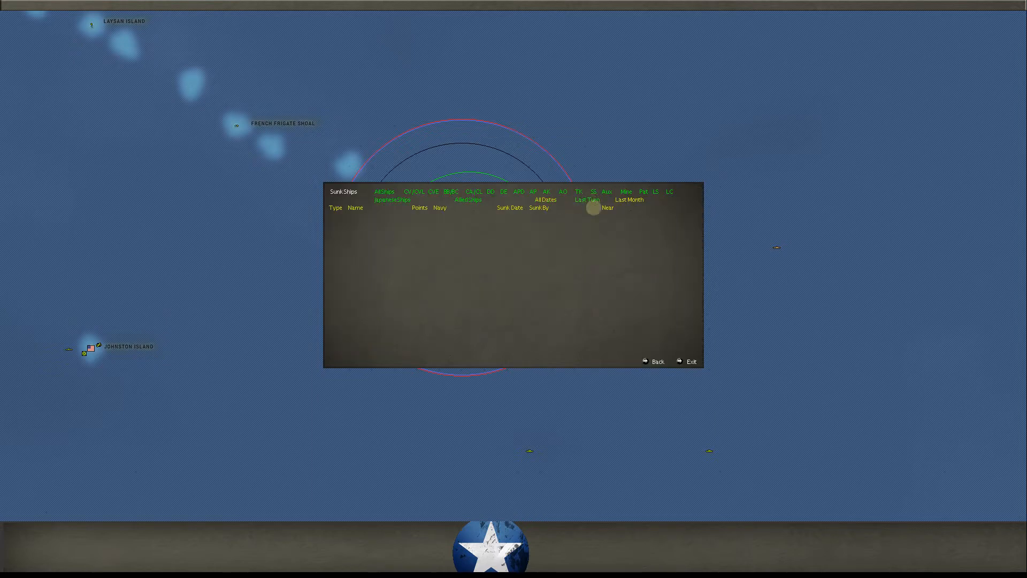
{"action": "mouse_move", "coordinate": [645, 361]}
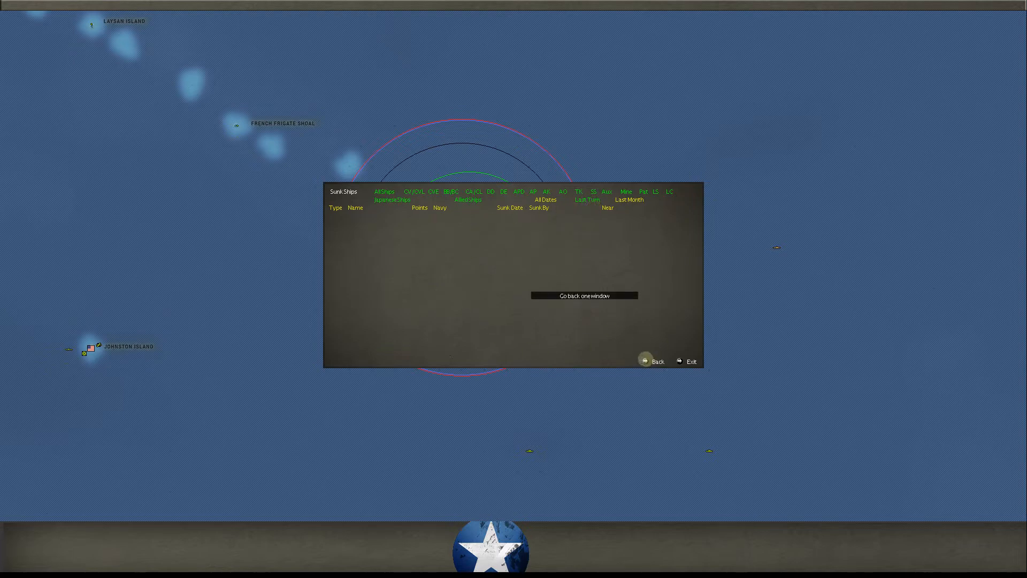
{"action": "left_click", "coordinate": [657, 361]}
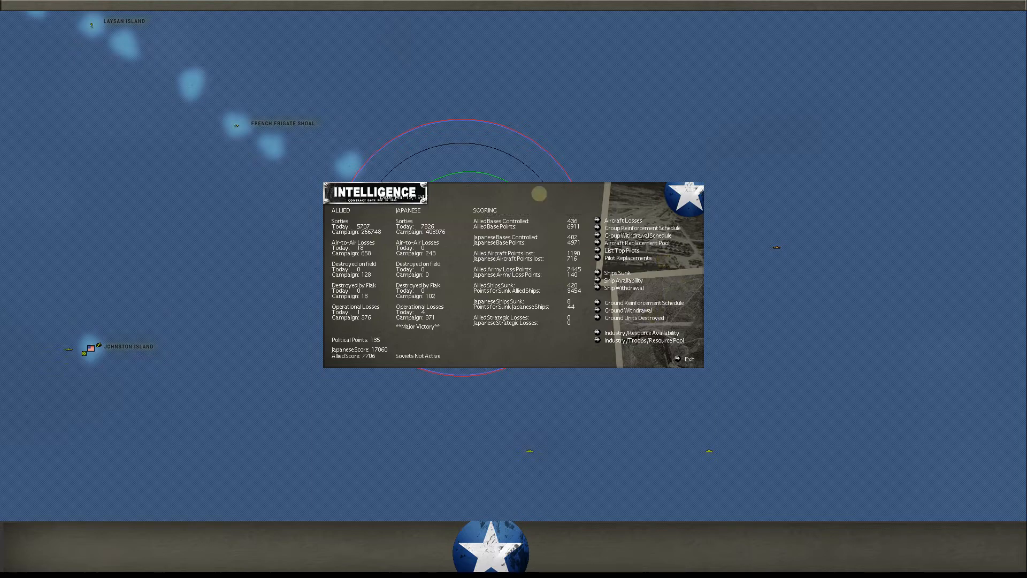
{"action": "mouse_move", "coordinate": [596, 228]}
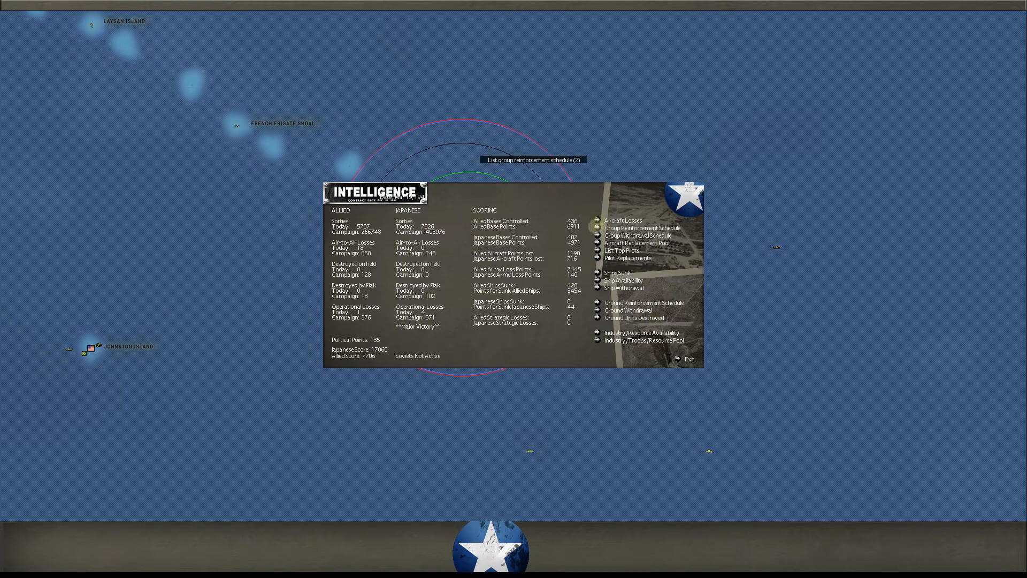
{"action": "left_click", "coordinate": [641, 227]}
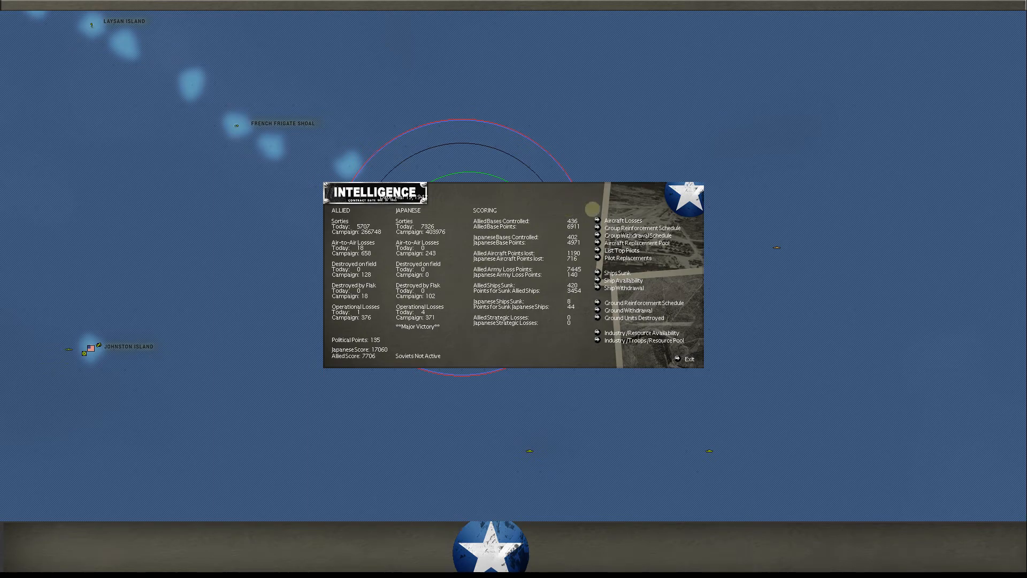
{"action": "left_click", "coordinate": [622, 251]}
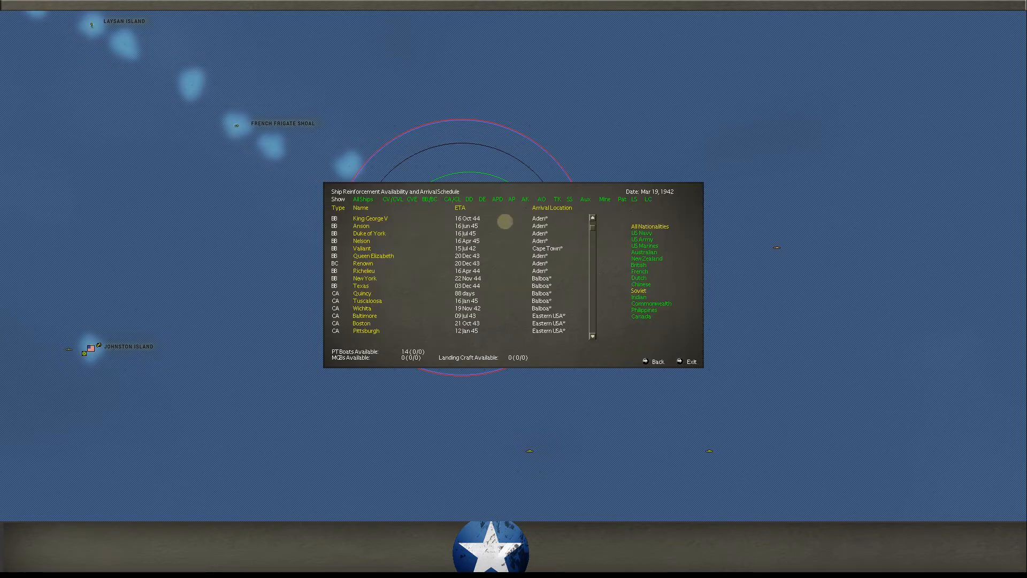
{"action": "left_click", "coordinate": [460, 208]}
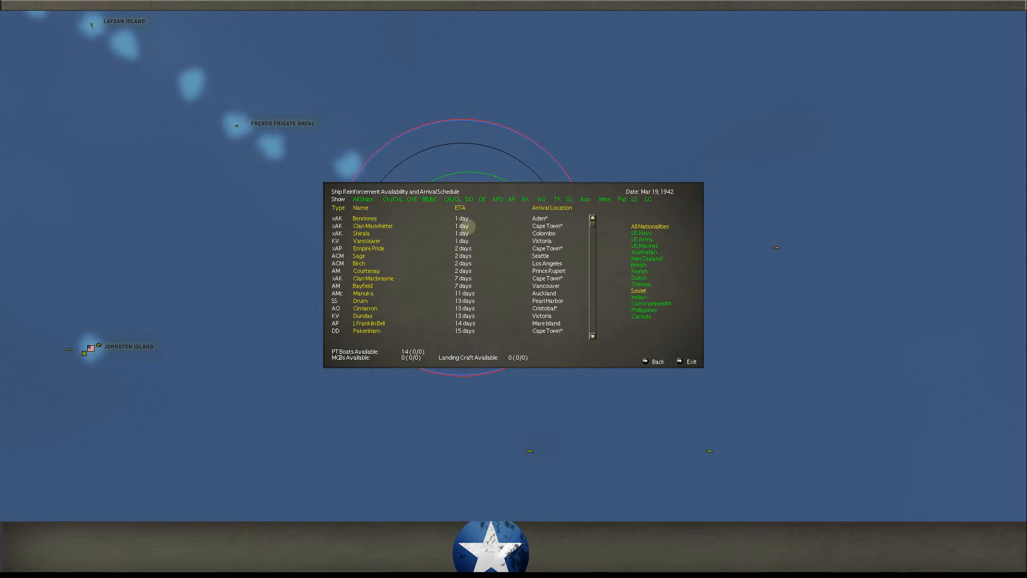
{"action": "mouse_move", "coordinate": [473, 249]}
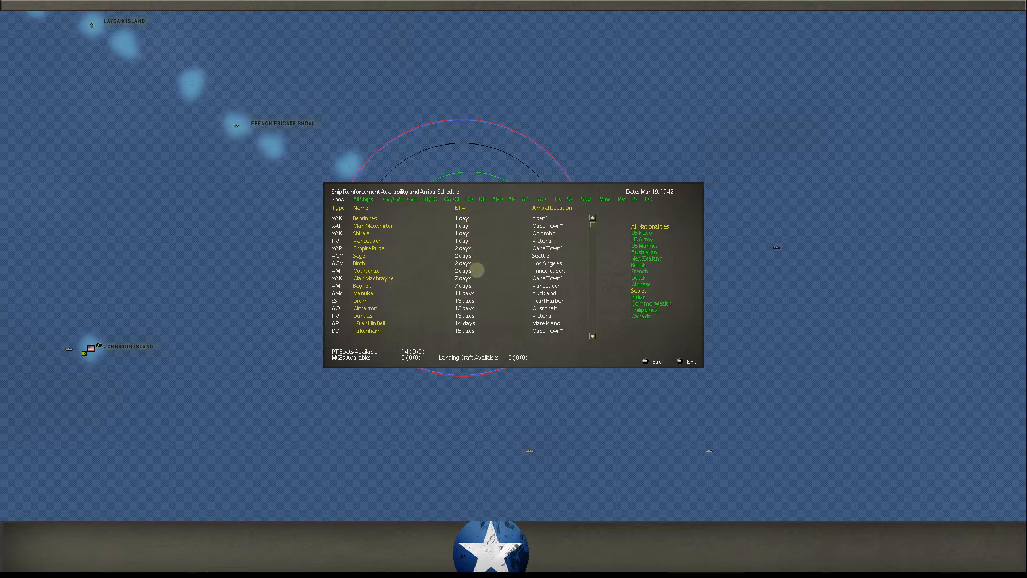
{"action": "mouse_move", "coordinate": [408, 308]}
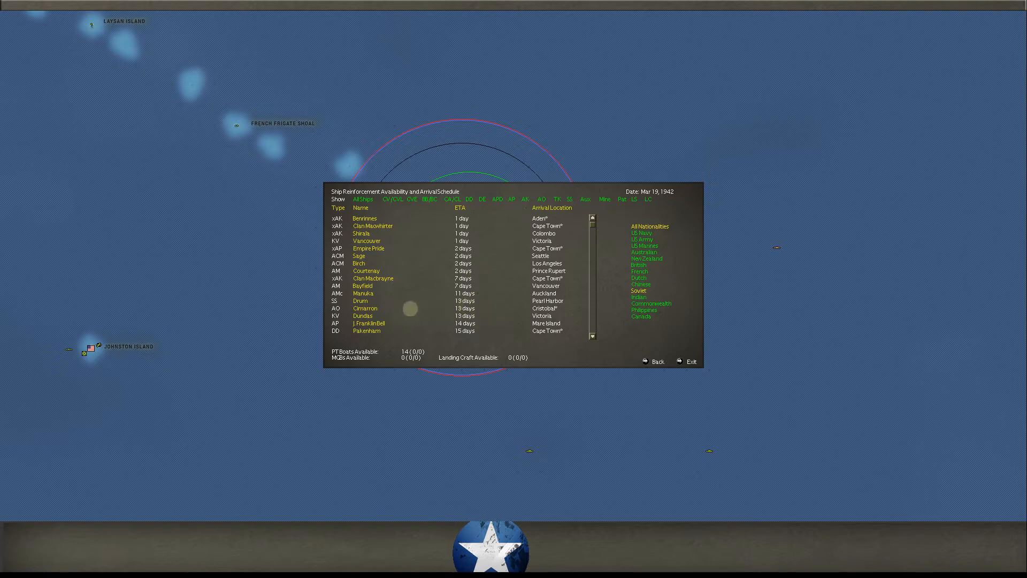
{"action": "scroll", "scroll_direction": "down", "scroll_amount": 3}
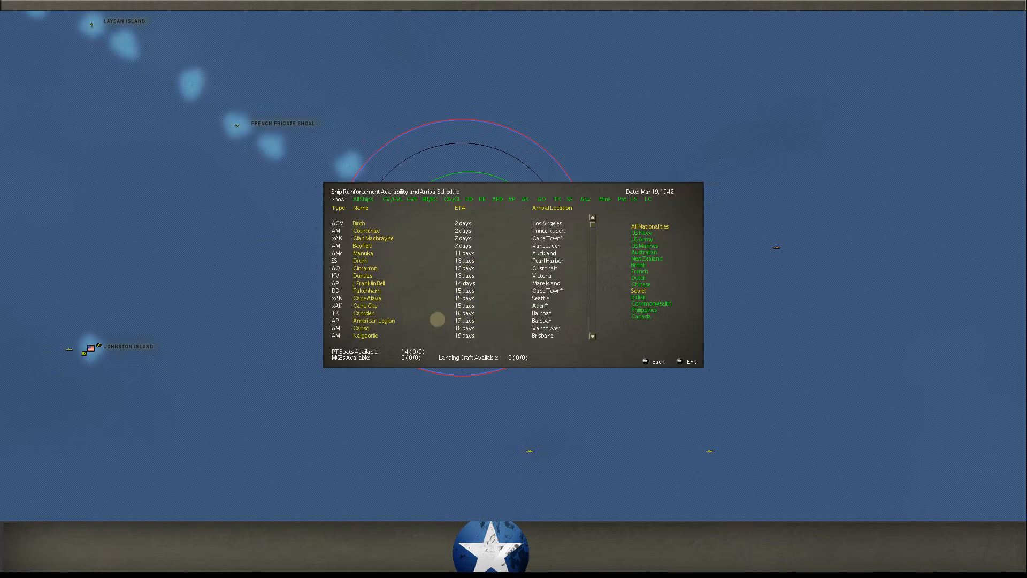
{"action": "scroll", "scroll_direction": "down", "scroll_amount": 3}
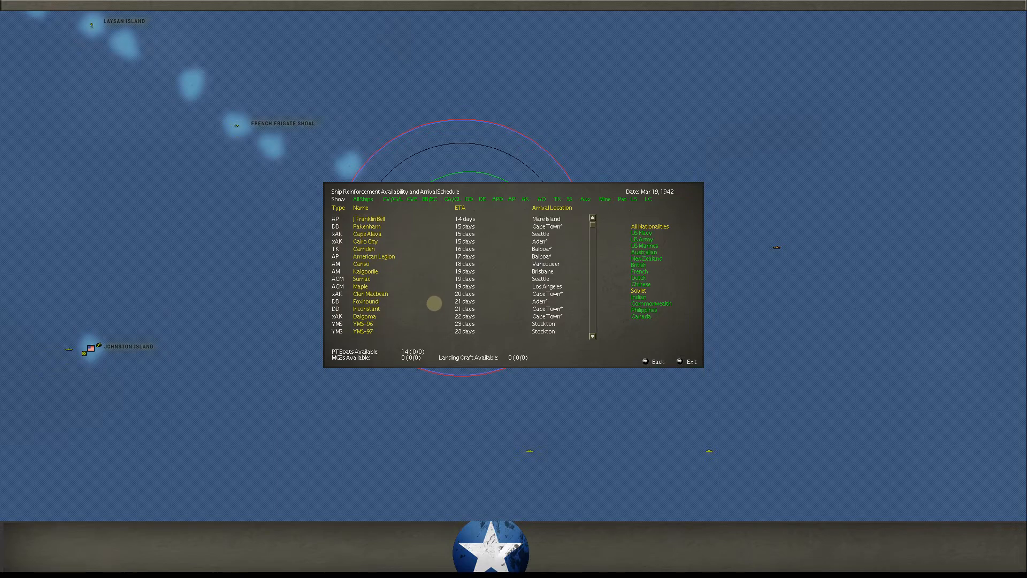
{"action": "scroll", "scroll_direction": "down", "scroll_amount": 3}
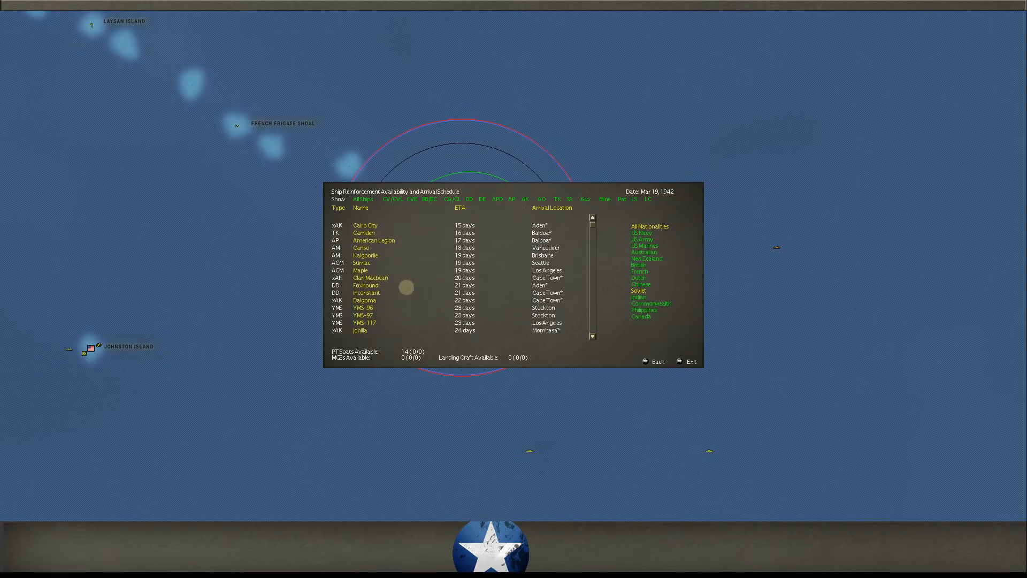
{"action": "scroll", "scroll_direction": "down", "scroll_amount": 3}
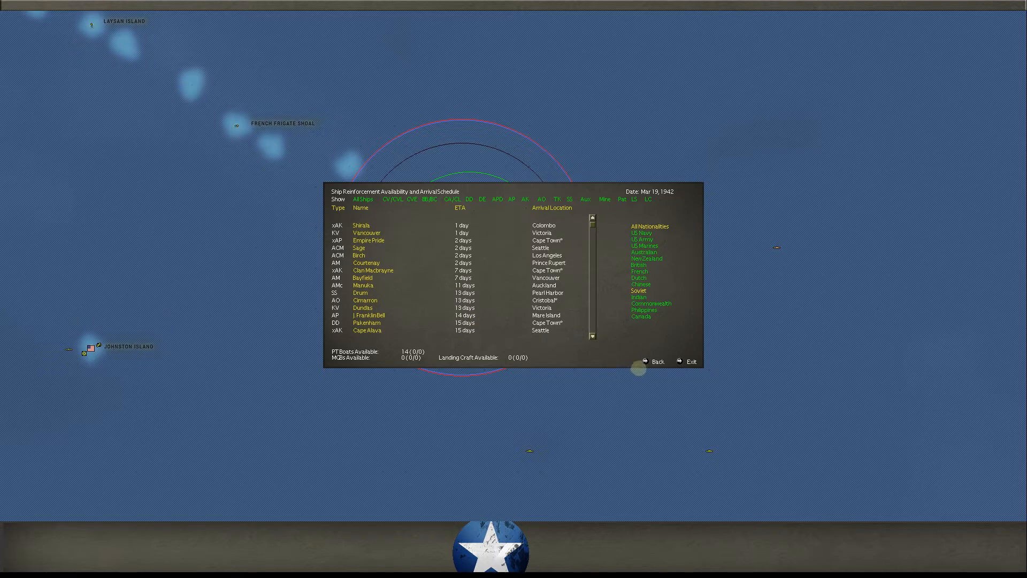
{"action": "scroll", "scroll_direction": "down", "scroll_amount": 3}
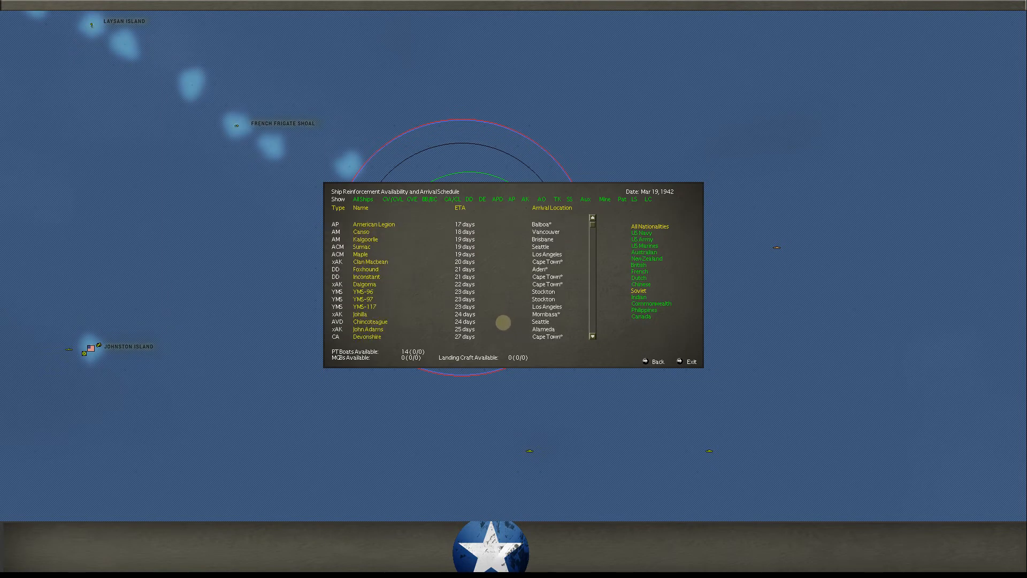
{"action": "scroll", "scroll_direction": "down", "scroll_amount": 3}
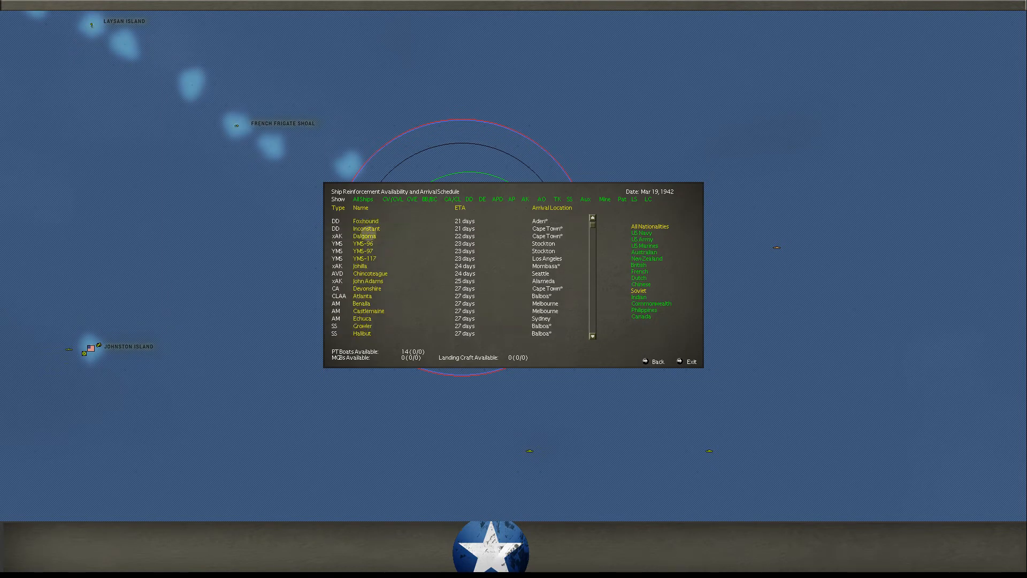
- Filter the reinforcement schedule from DD to CV/CVL/CVE and scroll the carrier arrivals
{"action": "left_click", "coordinate": [469, 199]}
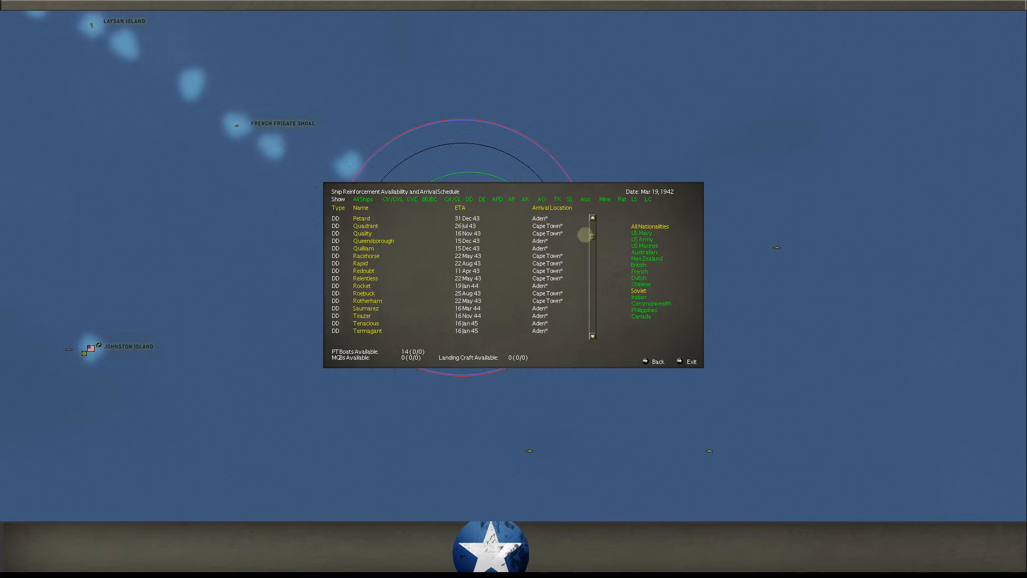
{"action": "left_click", "coordinate": [393, 199]}
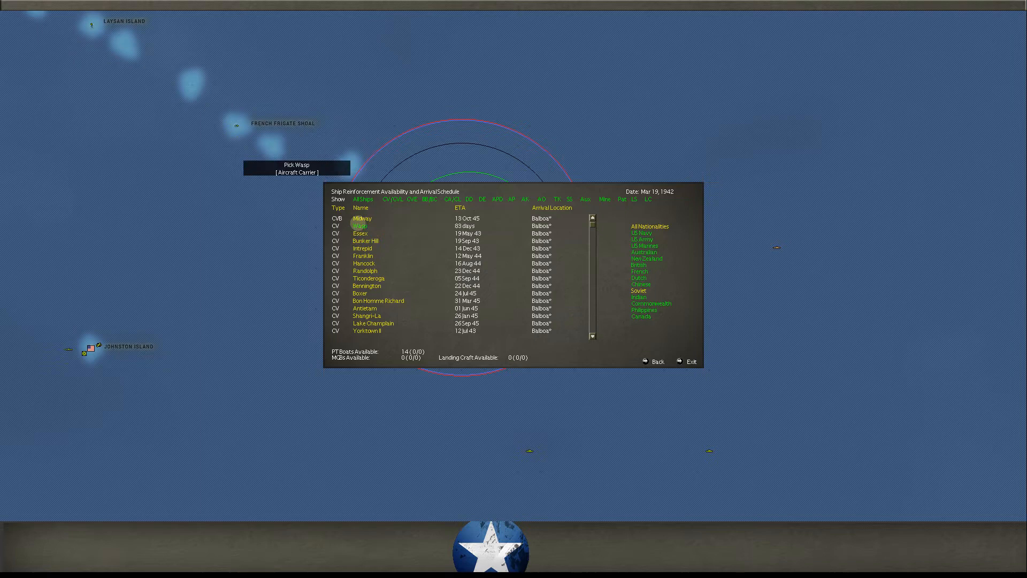
{"action": "scroll", "scroll_direction": "down", "scroll_amount": 3}
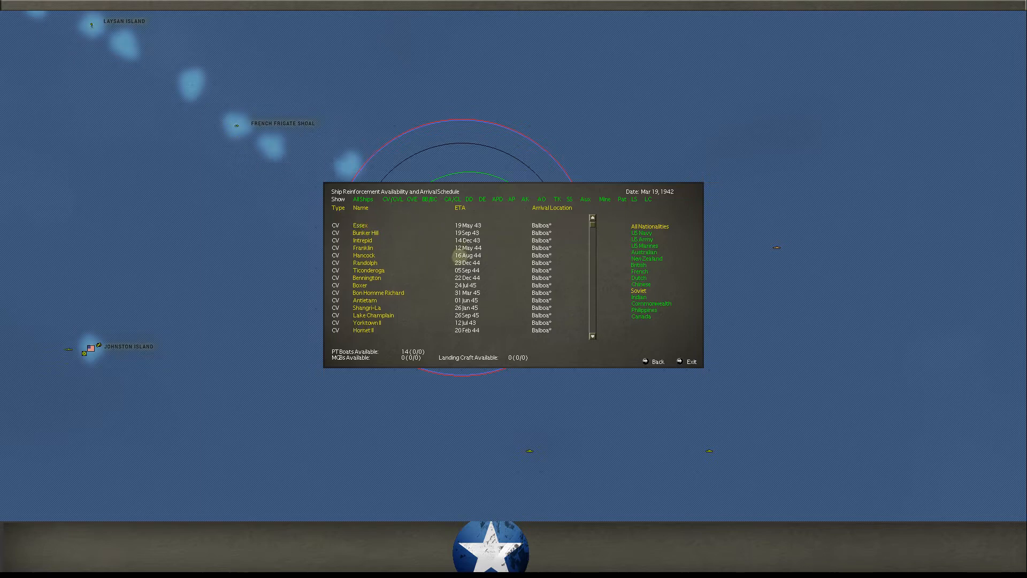
{"action": "scroll", "scroll_direction": "down", "scroll_amount": 3}
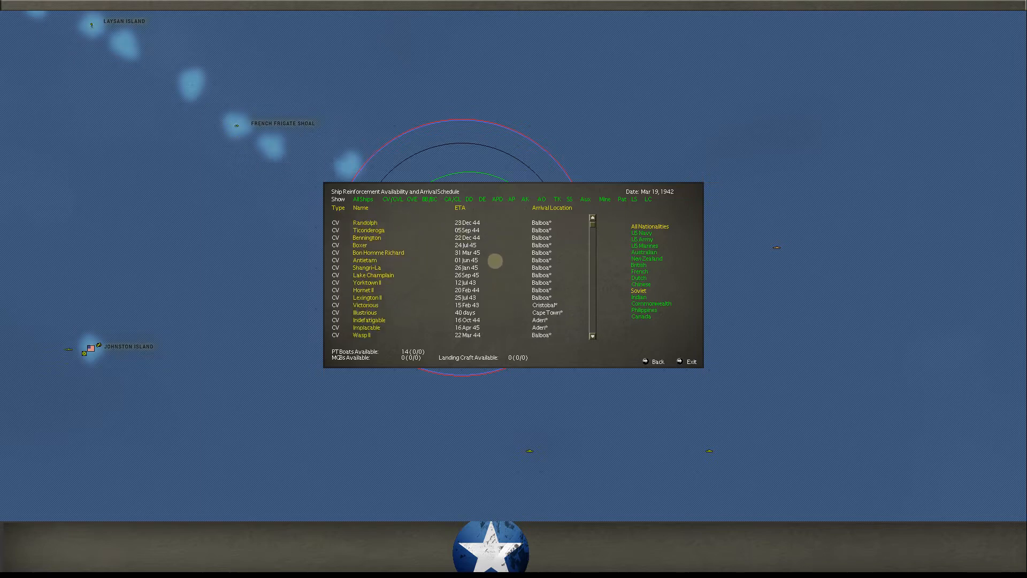
{"action": "mouse_move", "coordinate": [390, 308]}
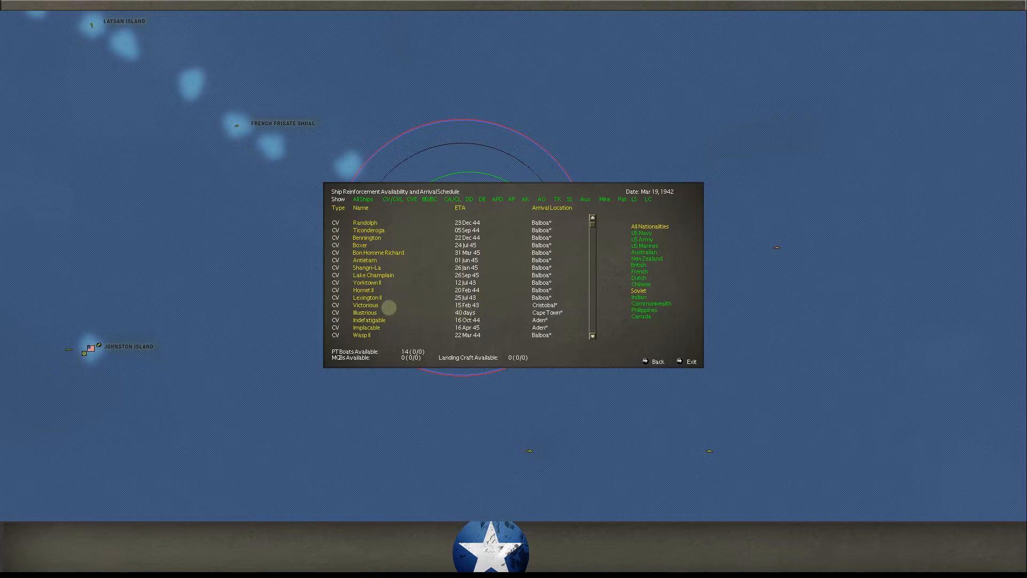
{"action": "scroll", "scroll_direction": "down", "scroll_amount": 3}
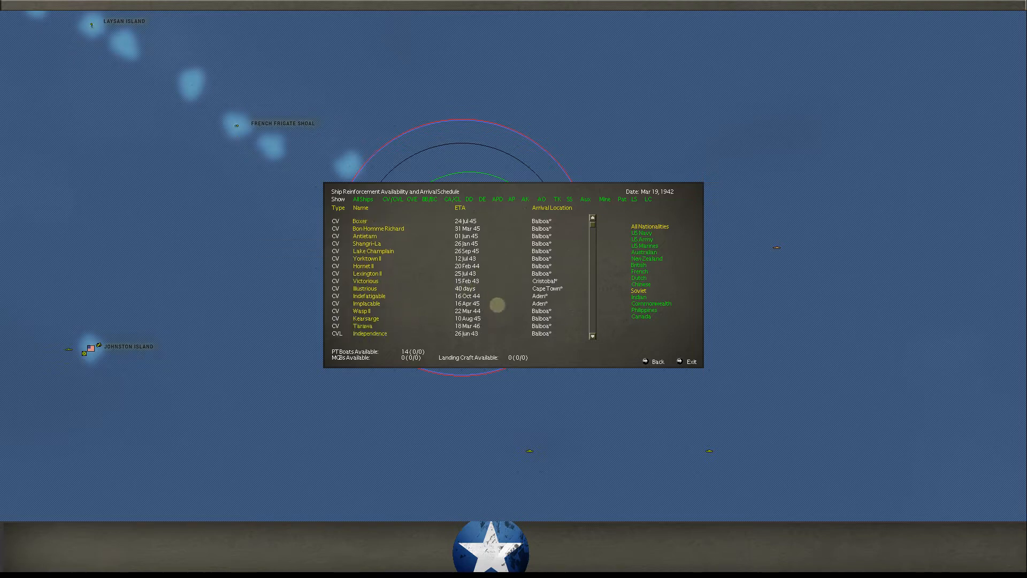
{"action": "scroll", "scroll_direction": "down", "scroll_amount": 3}
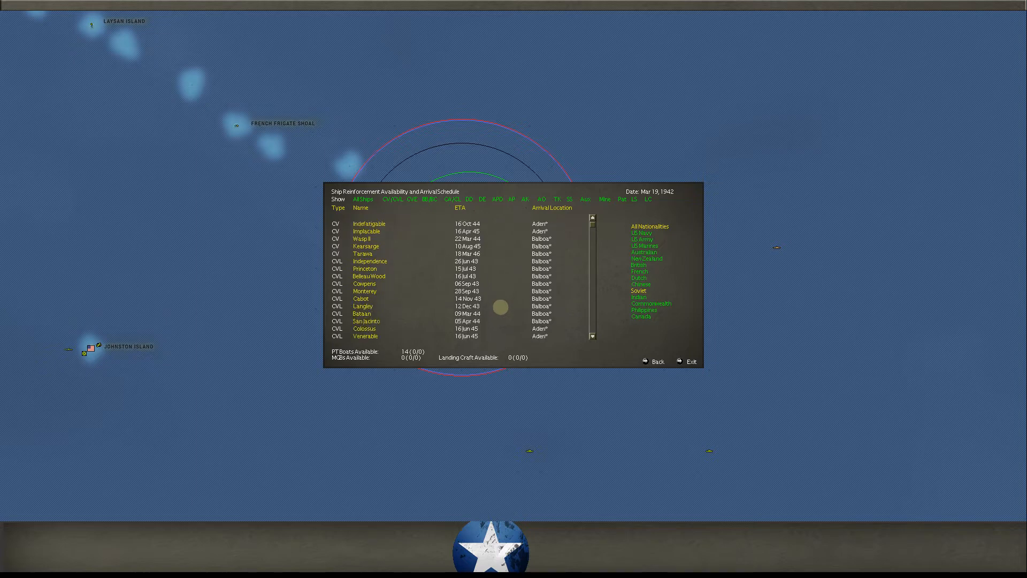
{"action": "scroll", "scroll_direction": "down", "scroll_amount": 3}
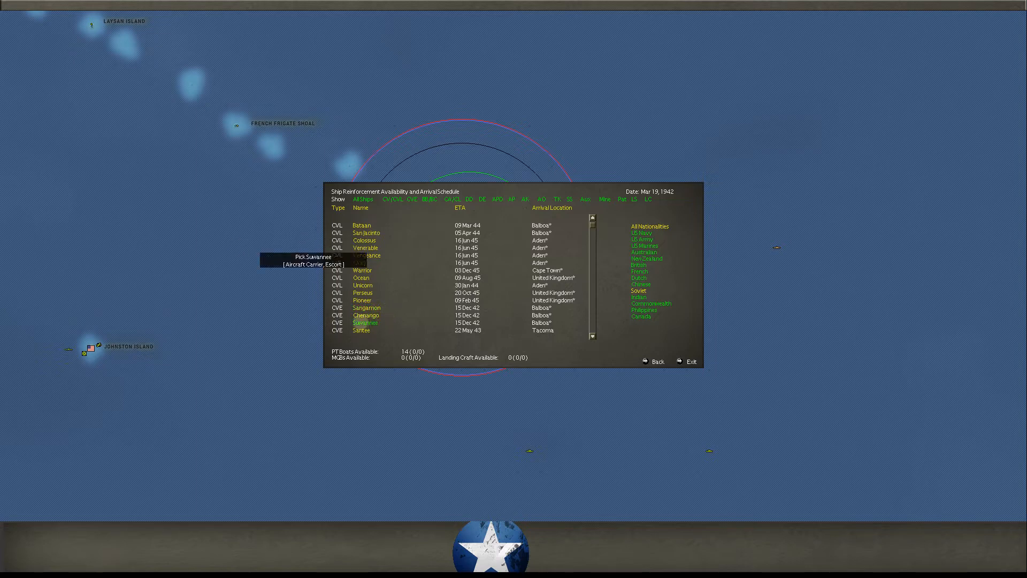
{"action": "scroll", "scroll_direction": "down", "scroll_amount": 3}
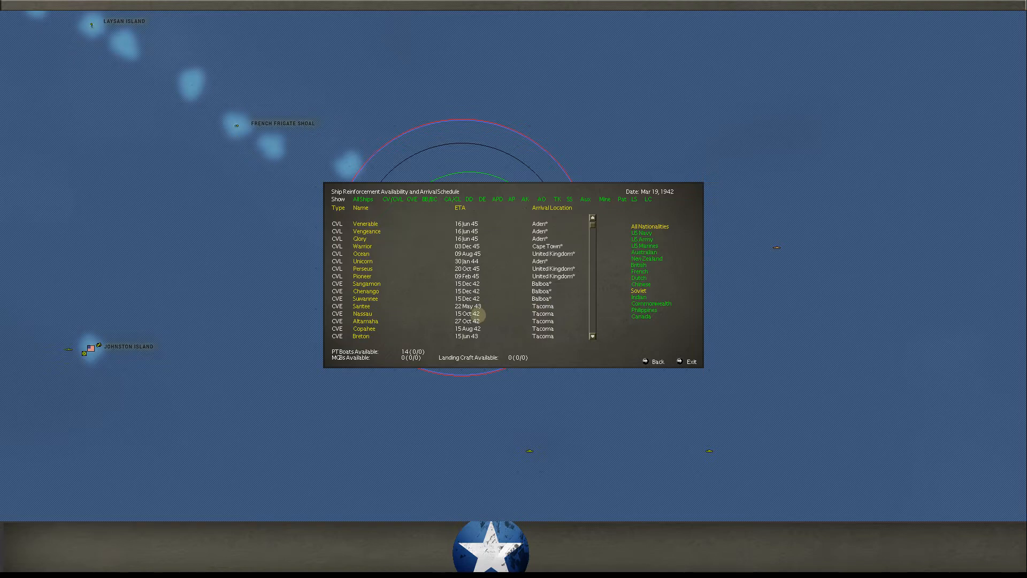
{"action": "mouse_move", "coordinate": [364, 321]}
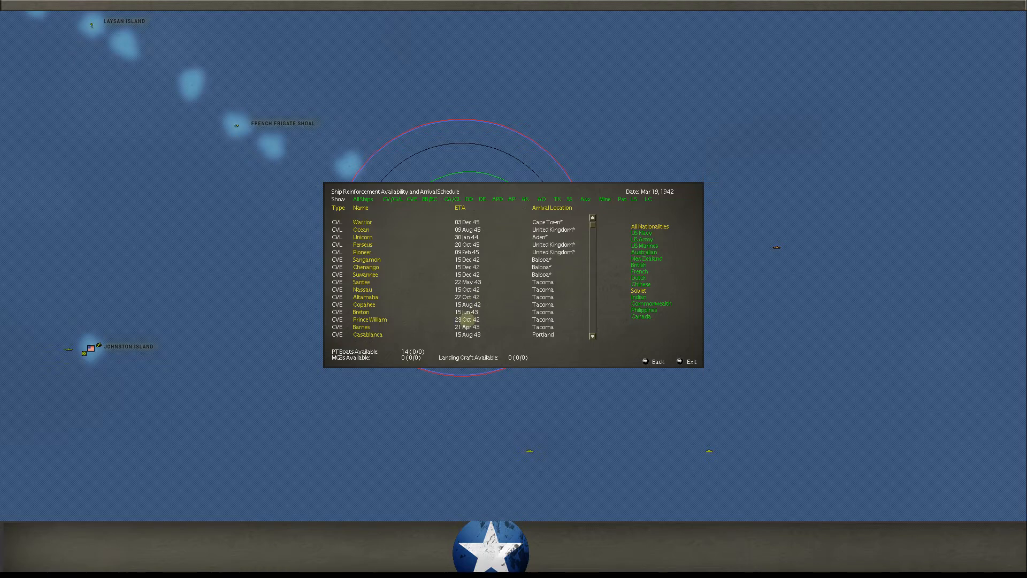
{"action": "scroll", "scroll_direction": "down", "scroll_amount": 3}
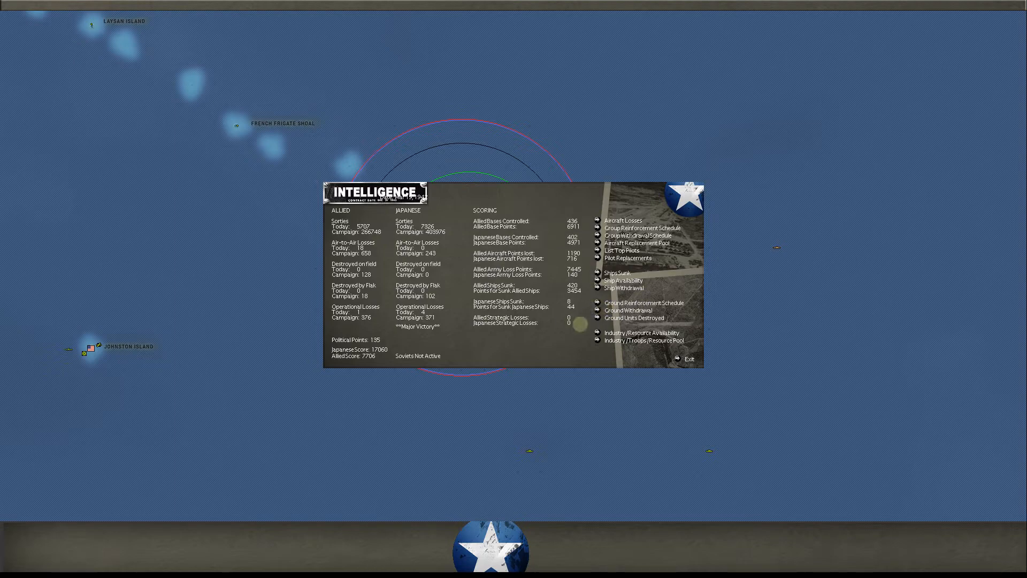
{"action": "mouse_move", "coordinate": [643, 303]}
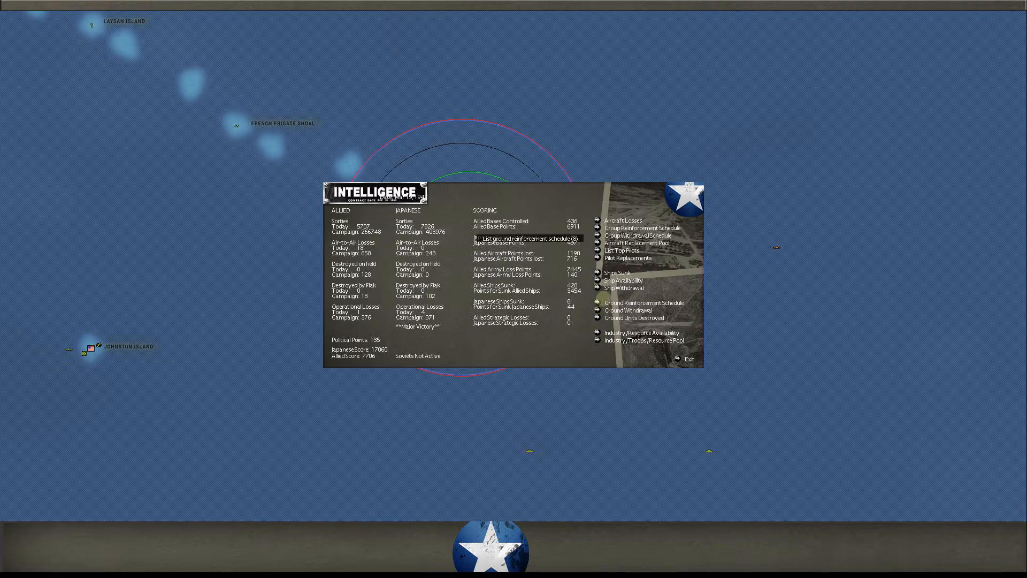
- Open the Ground Reinforcement Schedule to reach Los Angeles' ground units
{"action": "left_click", "coordinate": [689, 358]}
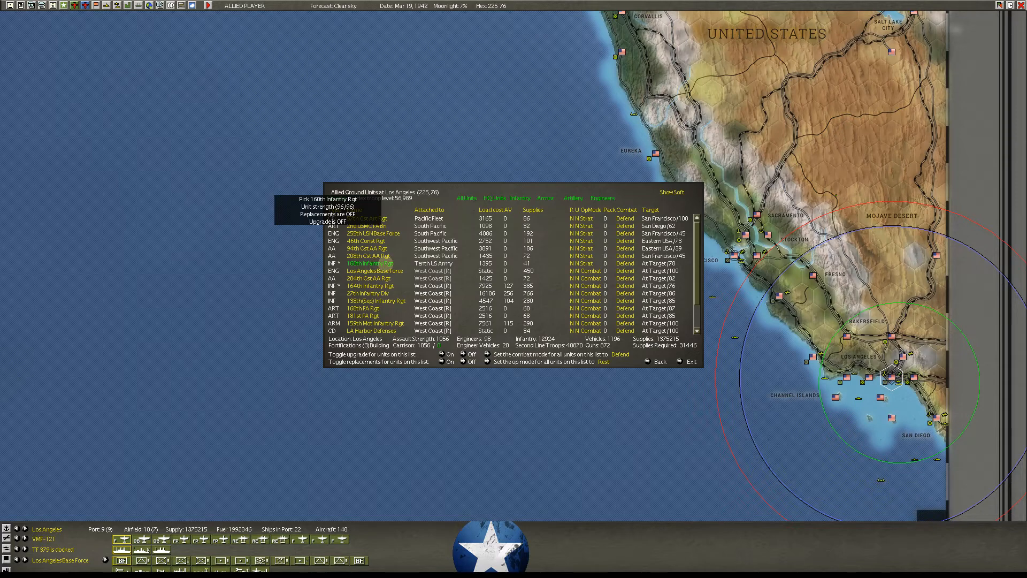
{"action": "left_click", "coordinate": [369, 263]}
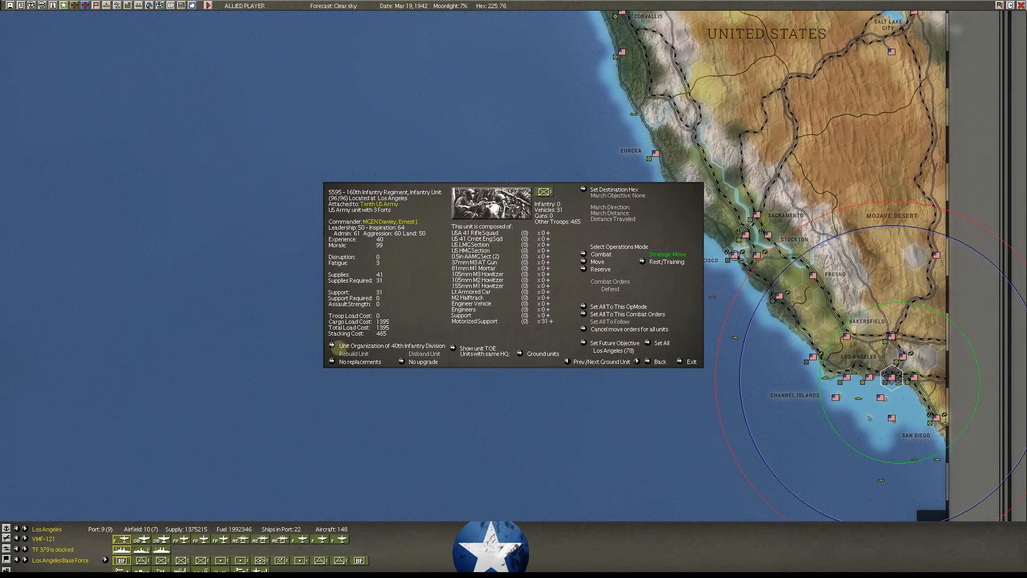
{"action": "left_click", "coordinate": [392, 345]}
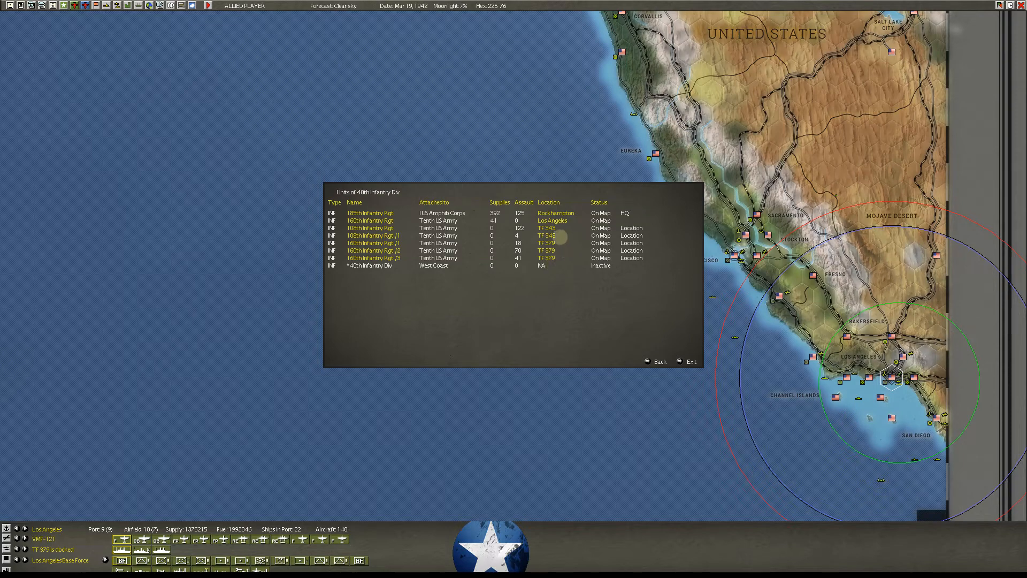
{"action": "mouse_move", "coordinate": [547, 228]}
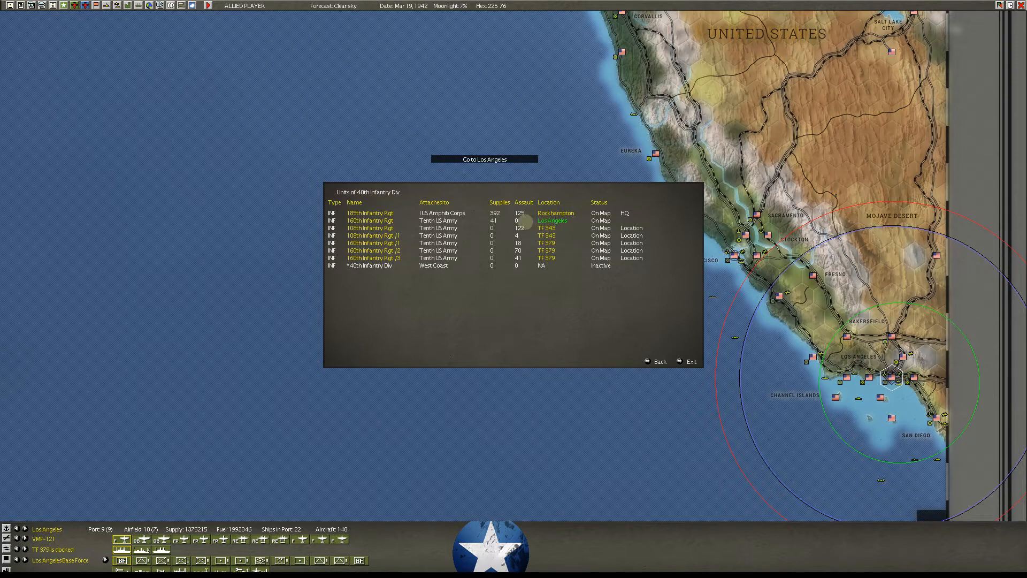
{"action": "mouse_move", "coordinate": [370, 220]}
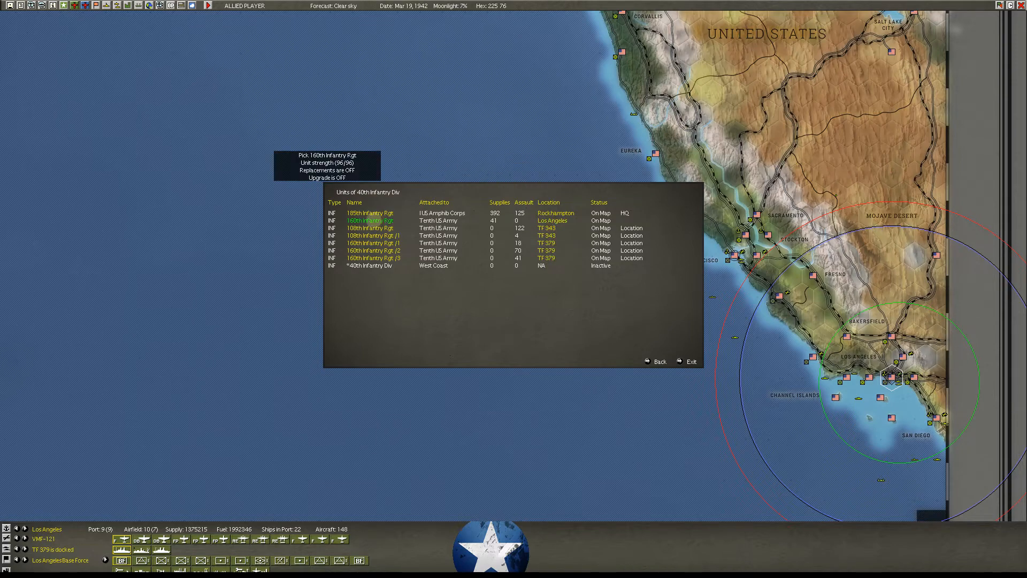
{"action": "mouse_move", "coordinate": [555, 213]}
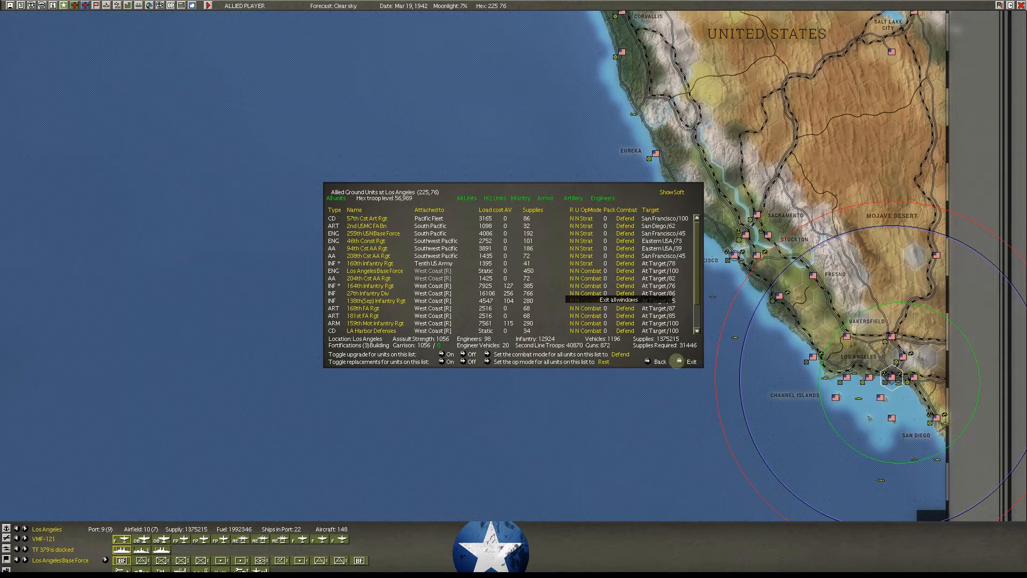
{"action": "left_click", "coordinate": [689, 361]}
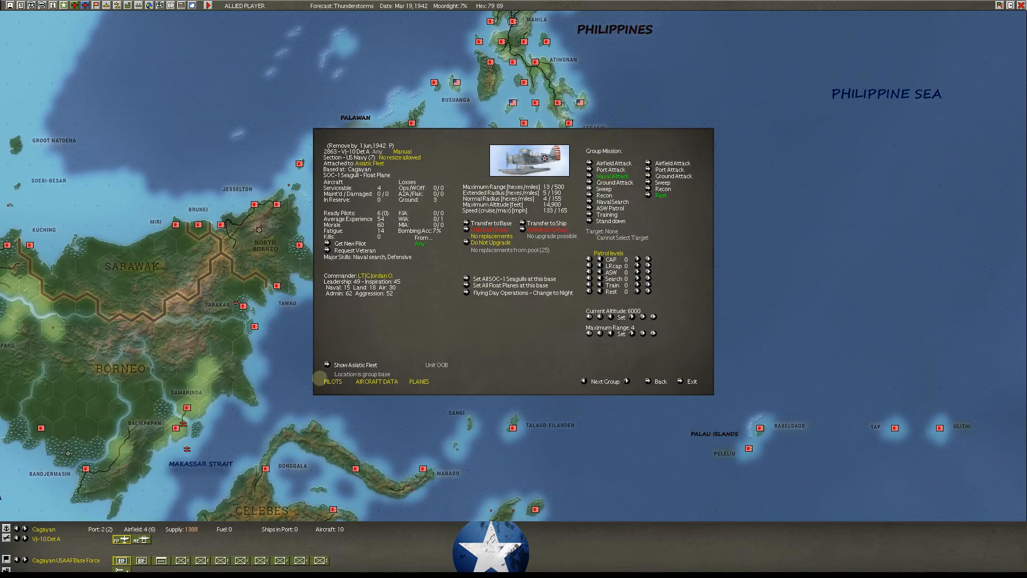
- Review the VJ-10 Det A floatplane group at Cagayan and exit all windows
{"action": "left_click", "coordinate": [332, 382]}
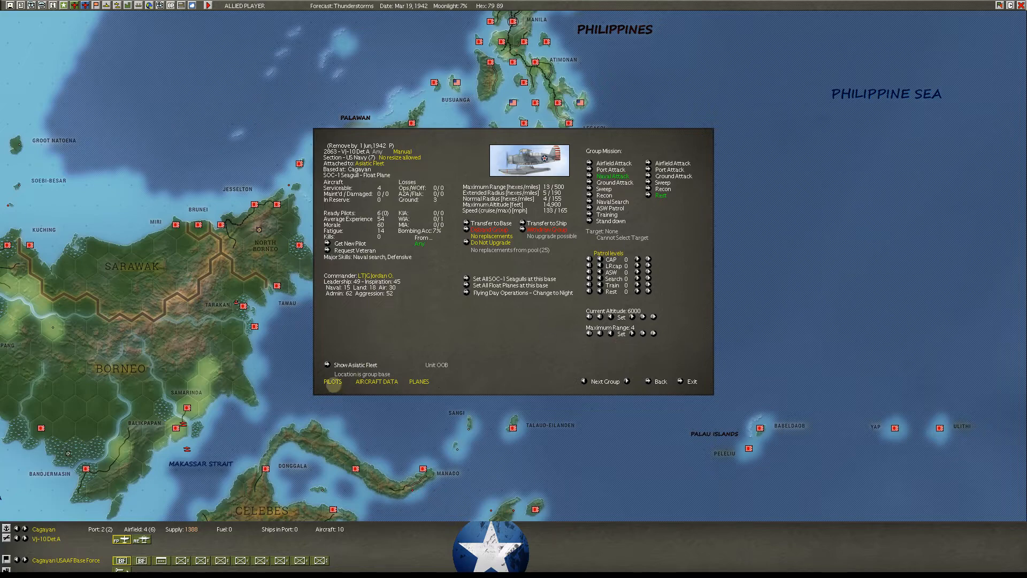
{"action": "left_click", "coordinate": [332, 382]}
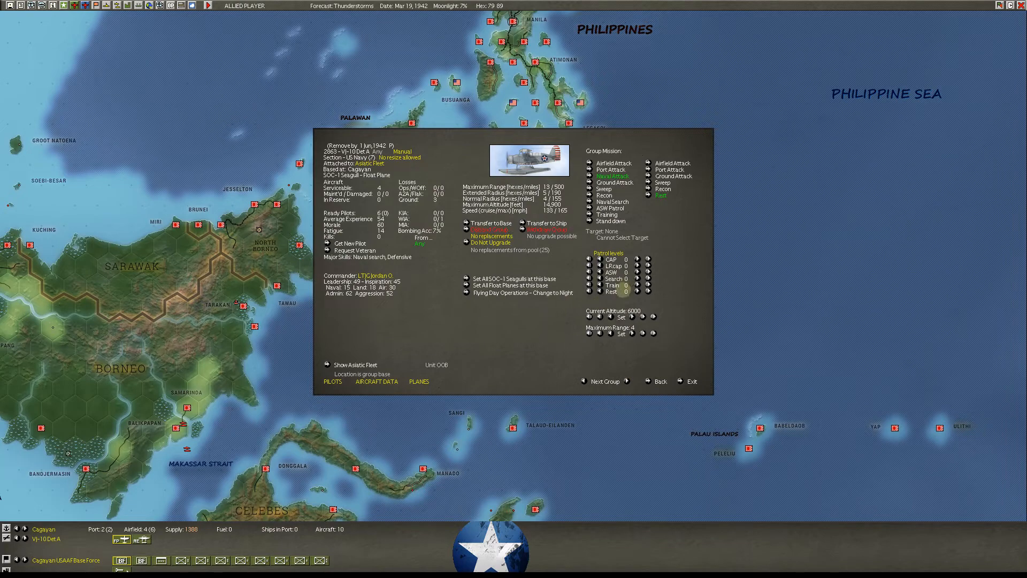
{"action": "mouse_move", "coordinate": [691, 380]}
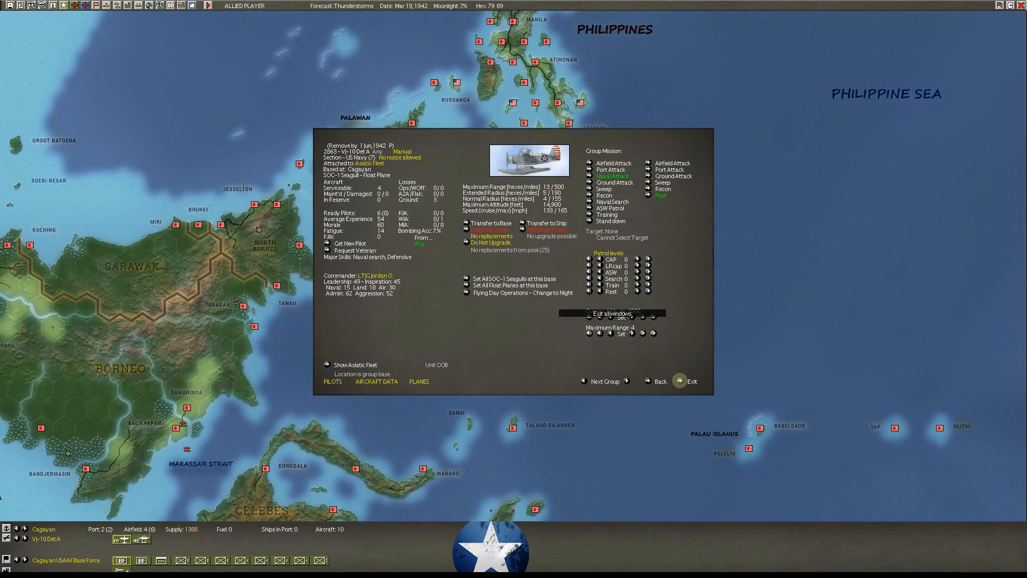
{"action": "left_click", "coordinate": [691, 380]}
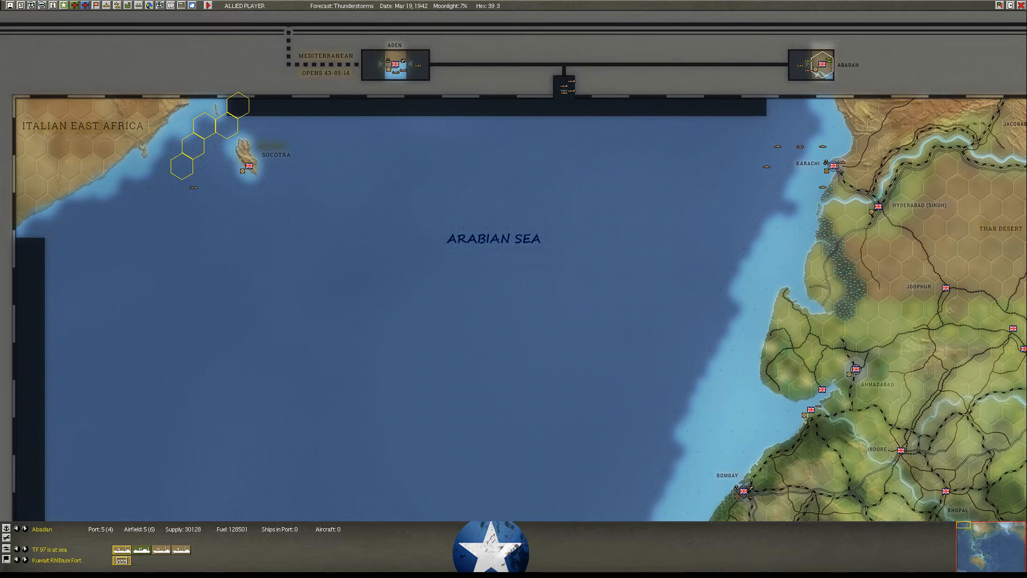
{"action": "mouse_move", "coordinate": [394, 64]}
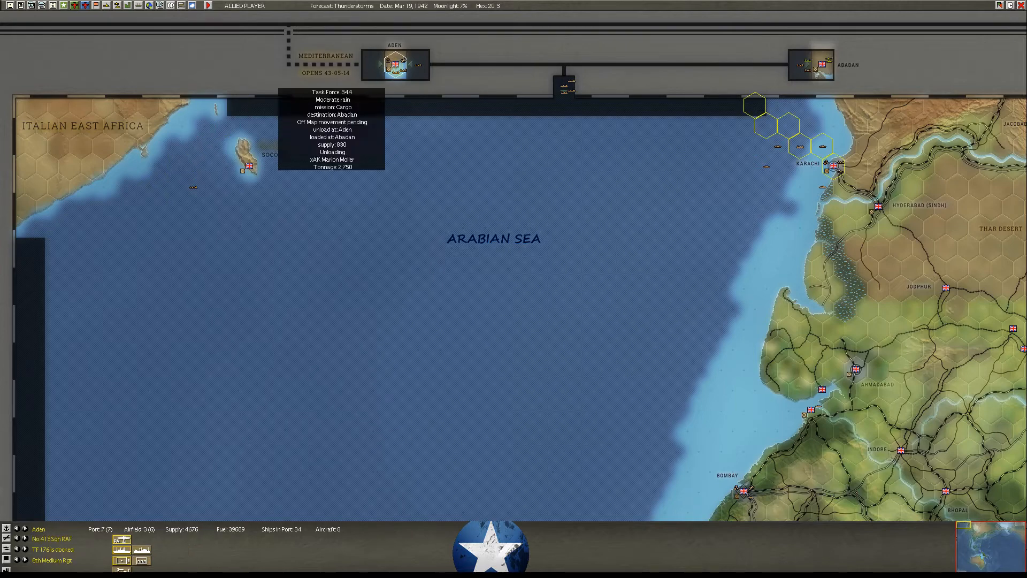
- Open and review the troop-loading TF 176 at Aden, then close it
{"action": "left_click", "coordinate": [394, 64]}
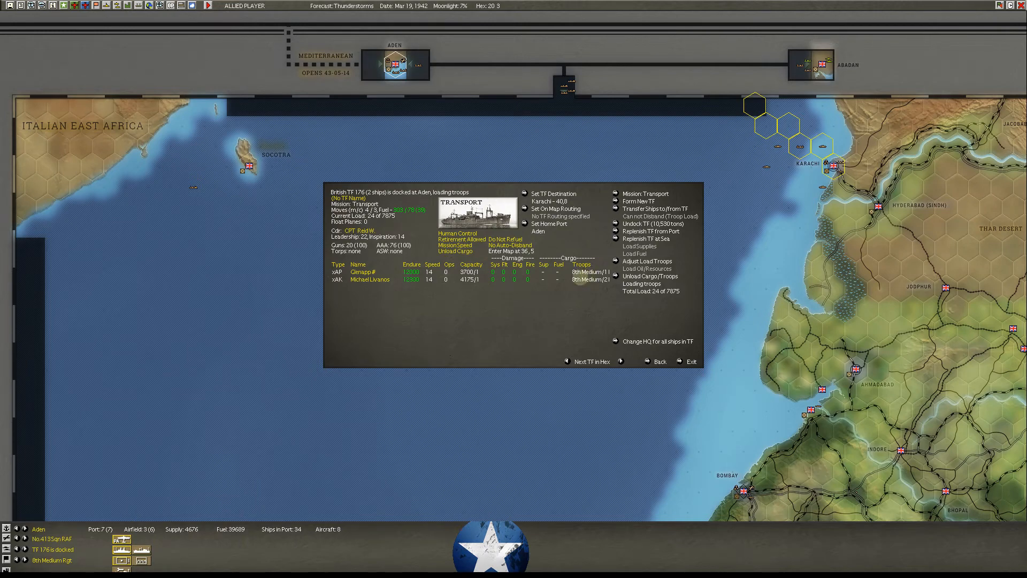
{"action": "left_click", "coordinate": [690, 361]}
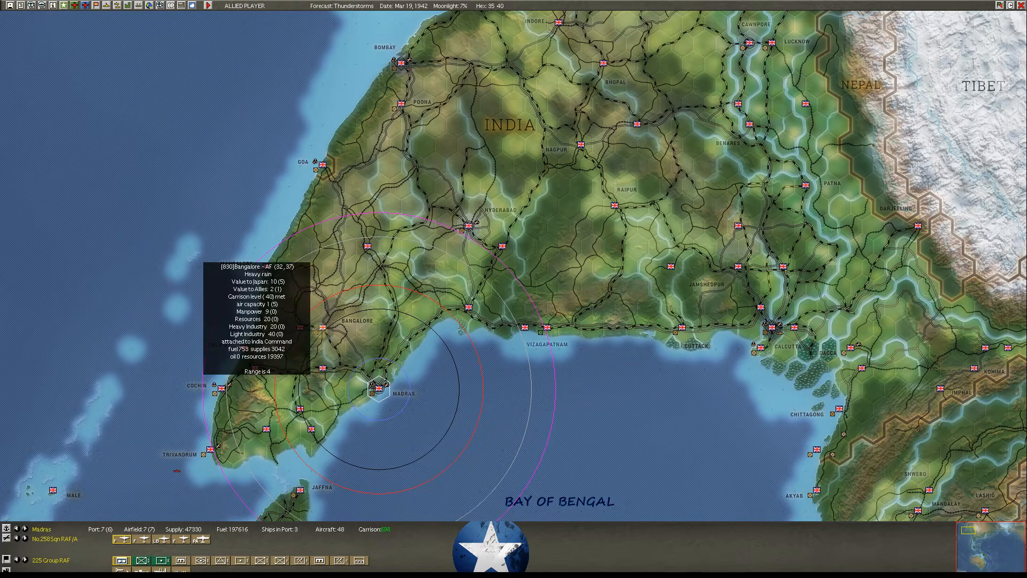
- Set Madras as the rail destination for Bangalore's 20th Indian Division
{"action": "left_click", "coordinate": [321, 327]}
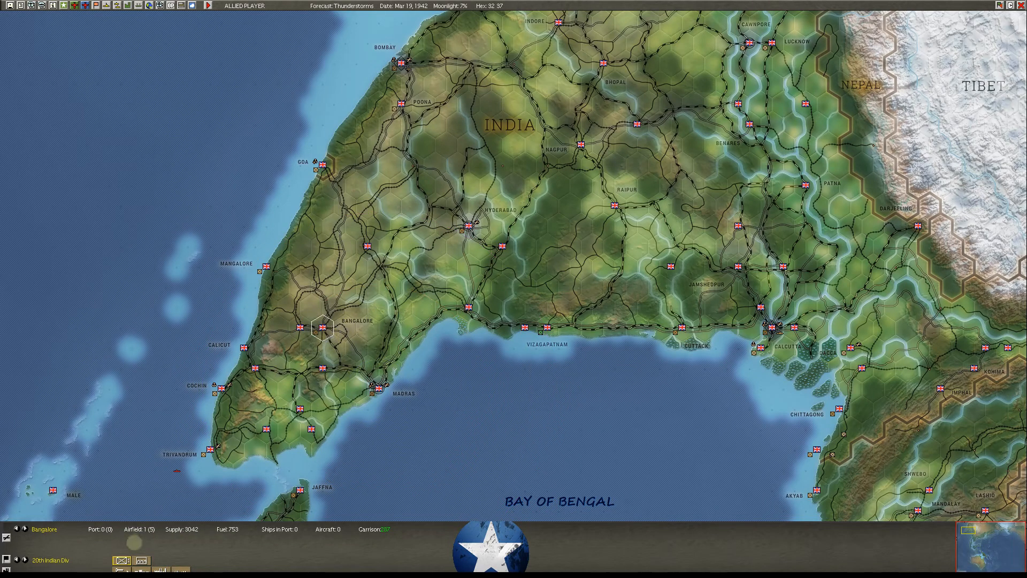
{"action": "left_click", "coordinate": [321, 327]}
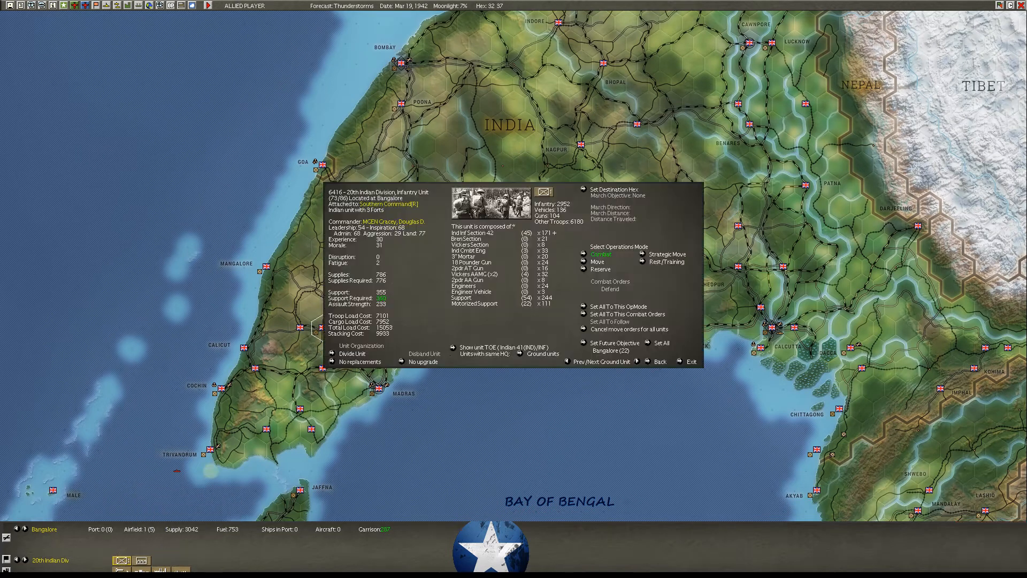
{"action": "left_click", "coordinate": [665, 254]}
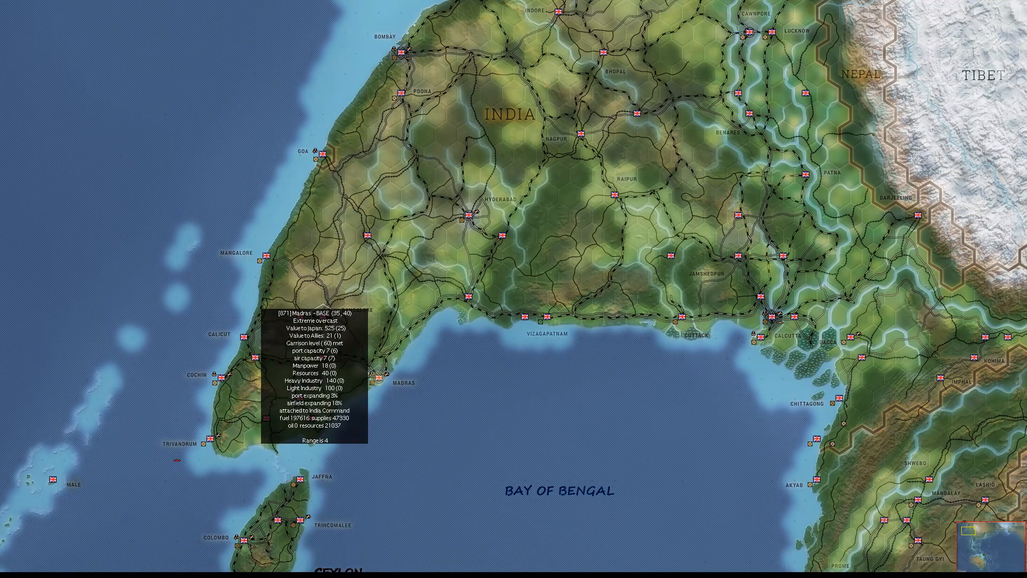
{"action": "left_click", "coordinate": [378, 379]}
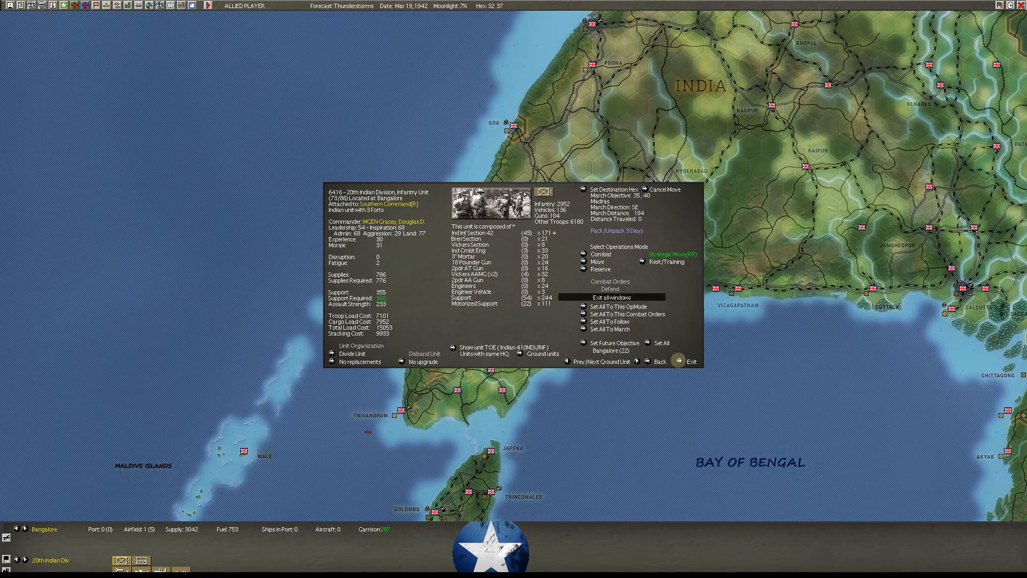
{"action": "left_click", "coordinate": [691, 361]}
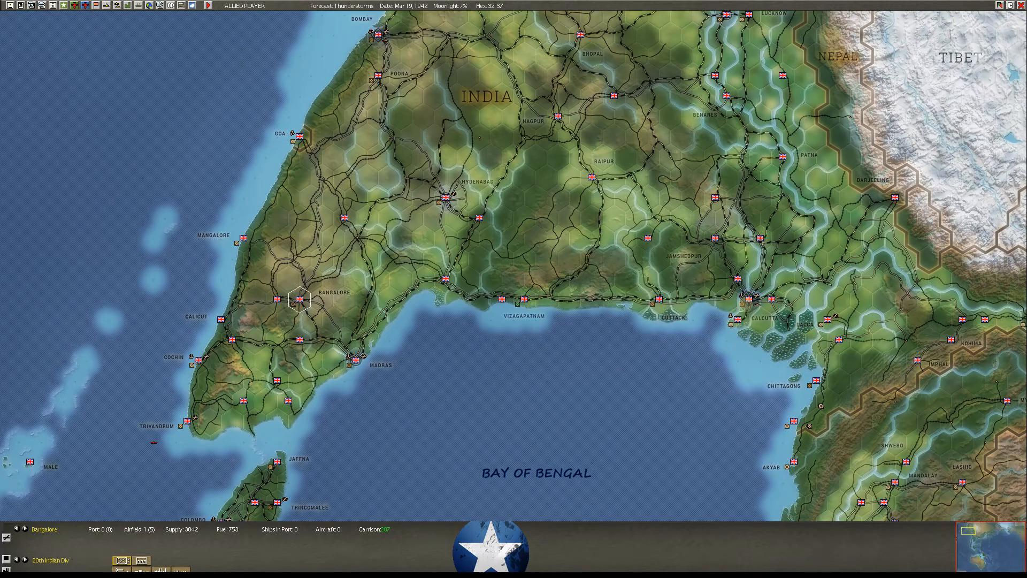
{"action": "left_click", "coordinate": [745, 301]}
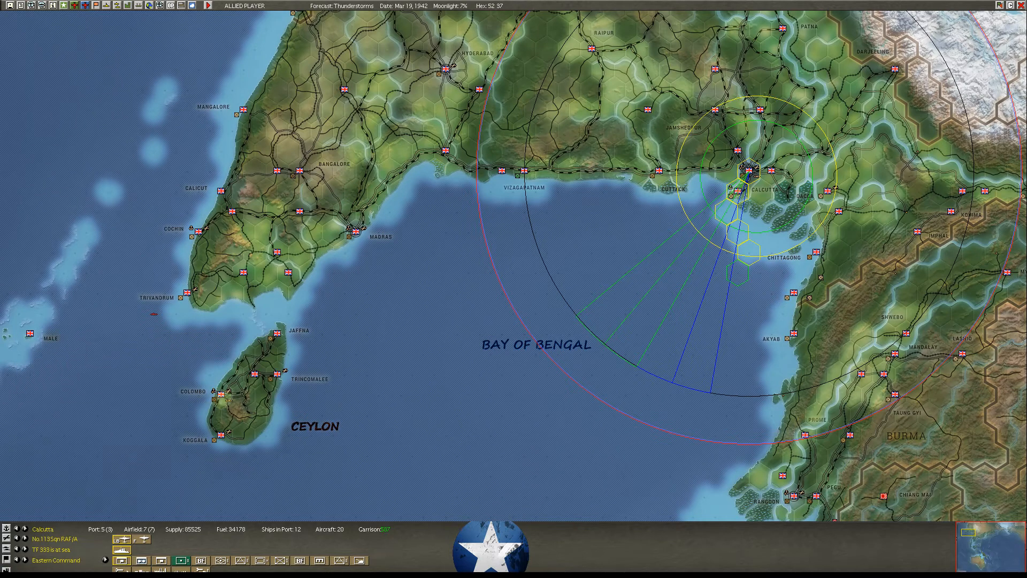
- Select Colombo and open British TF 584's five-ship transport task force screen
{"action": "left_click", "coordinate": [216, 390]}
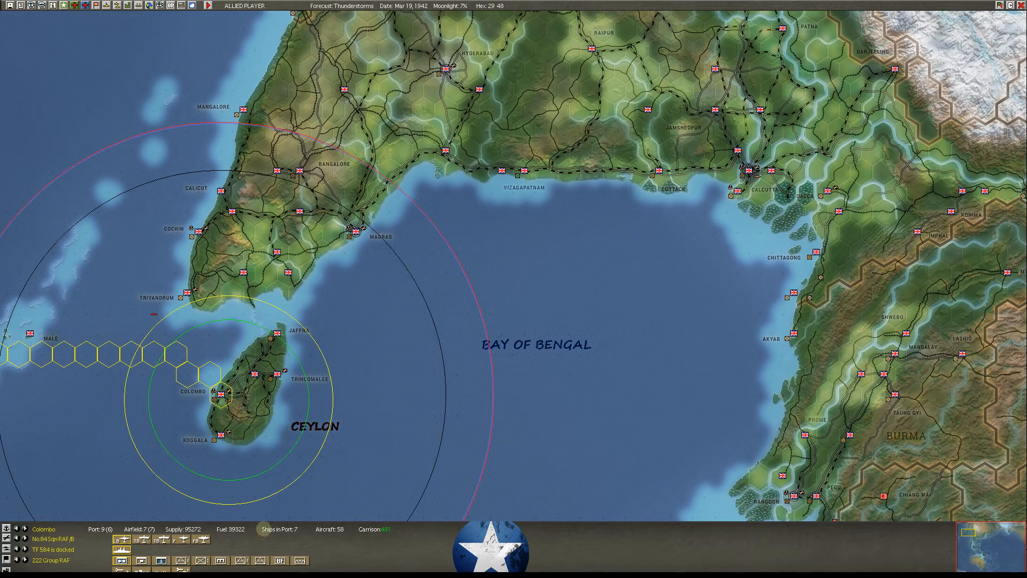
{"action": "left_click", "coordinate": [221, 393]}
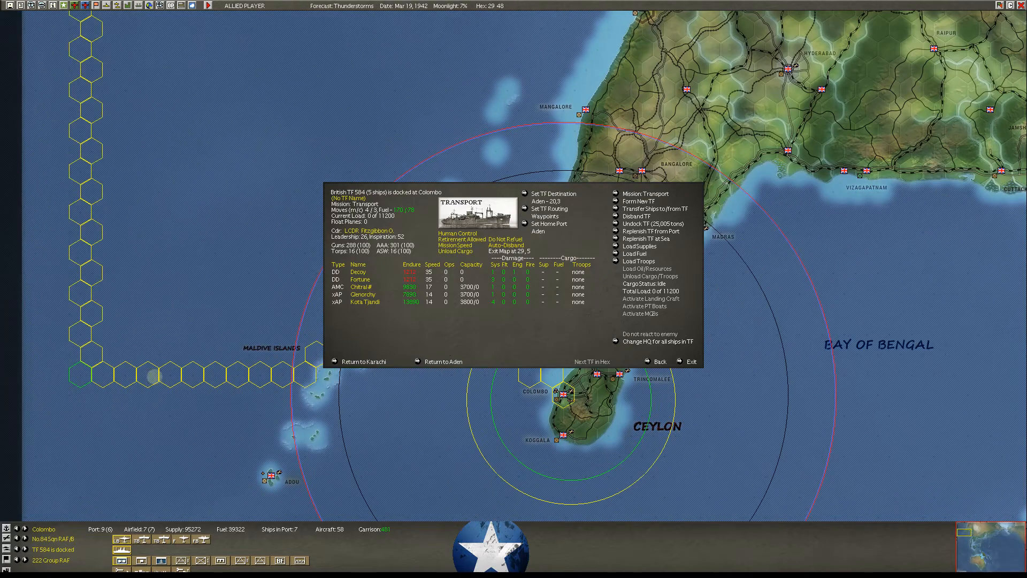
{"action": "left_click", "coordinate": [692, 361]}
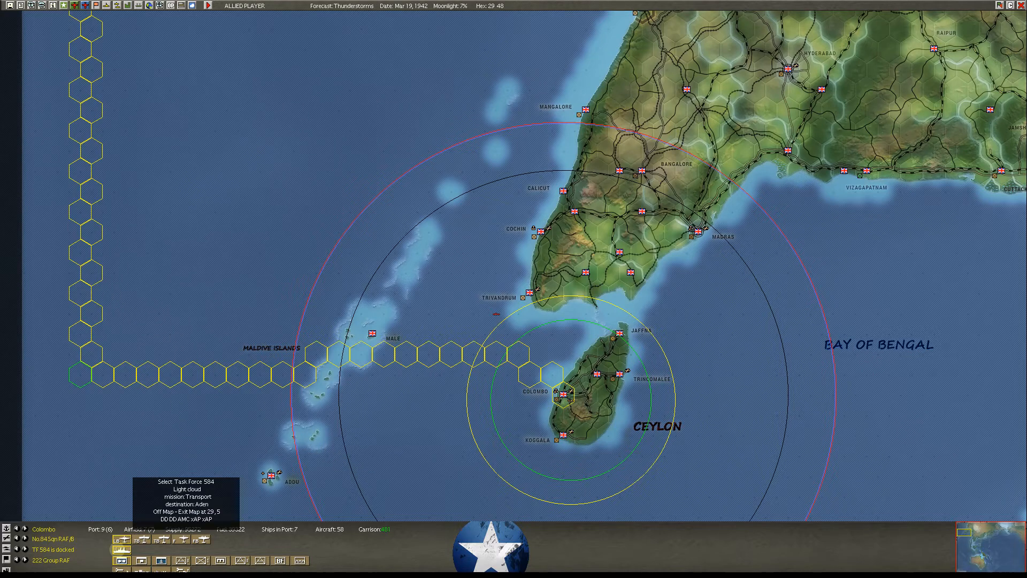
{"action": "left_click", "coordinate": [566, 391]}
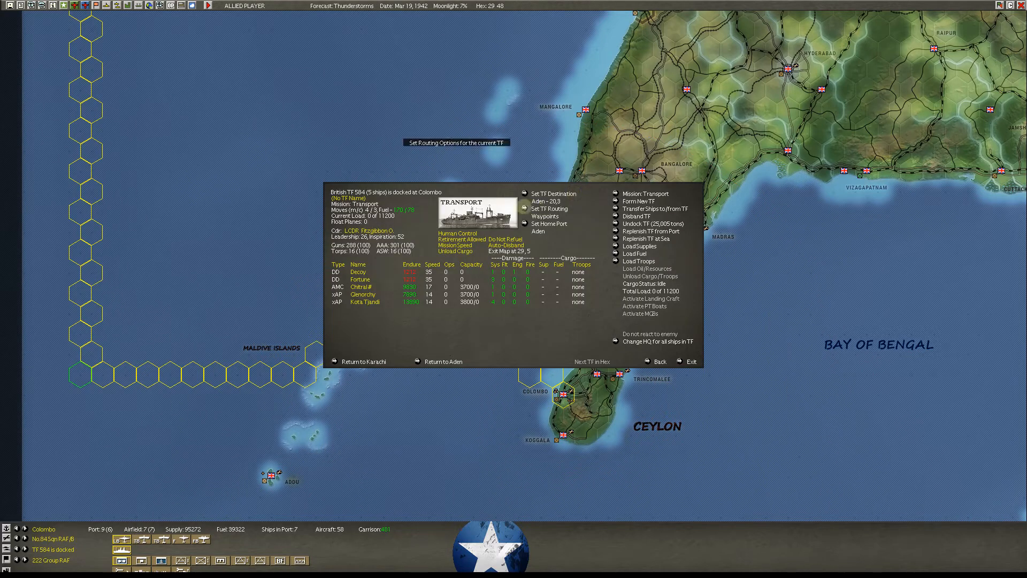
- Plot open-sea waypoints for TF 584 in its routing options
{"action": "left_click", "coordinate": [549, 208]}
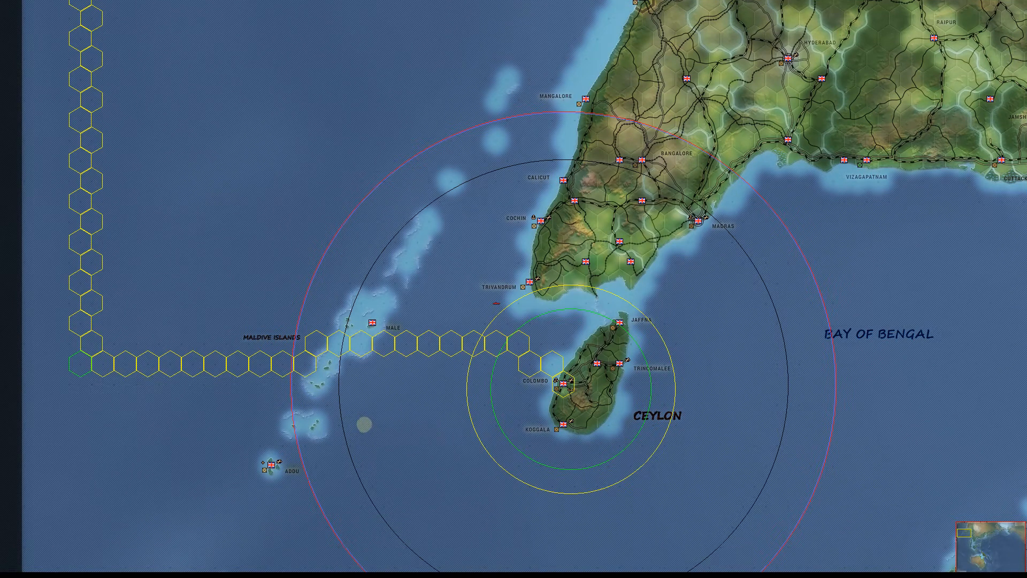
{"action": "left_click", "coordinate": [496, 306]}
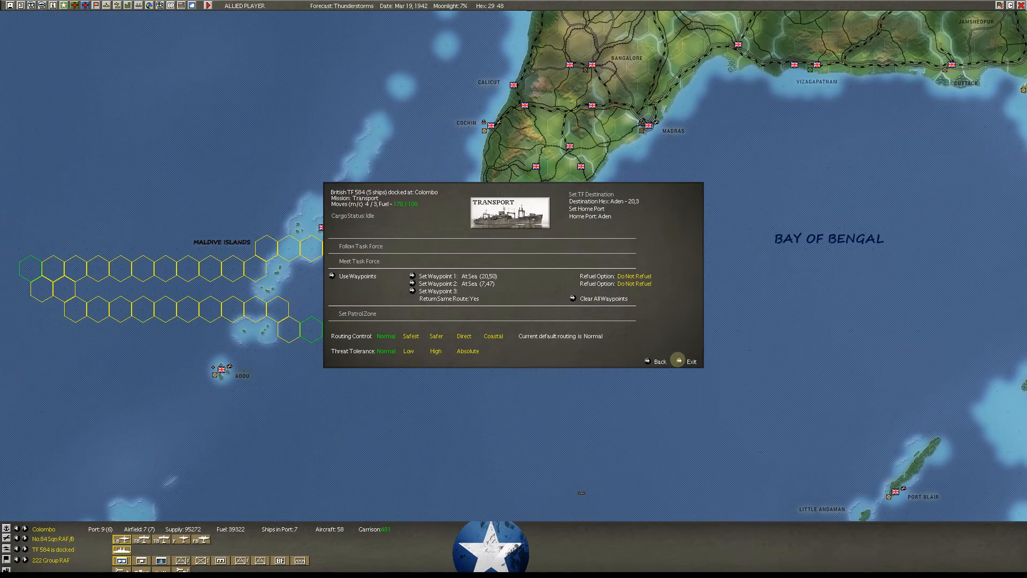
{"action": "left_click", "coordinate": [691, 361]}
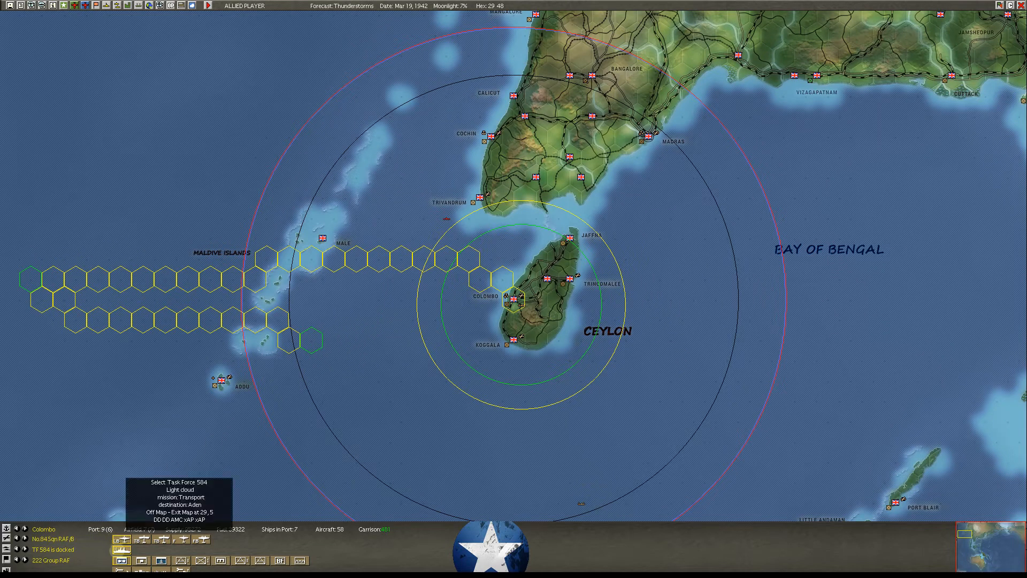
{"action": "left_click", "coordinate": [517, 298]}
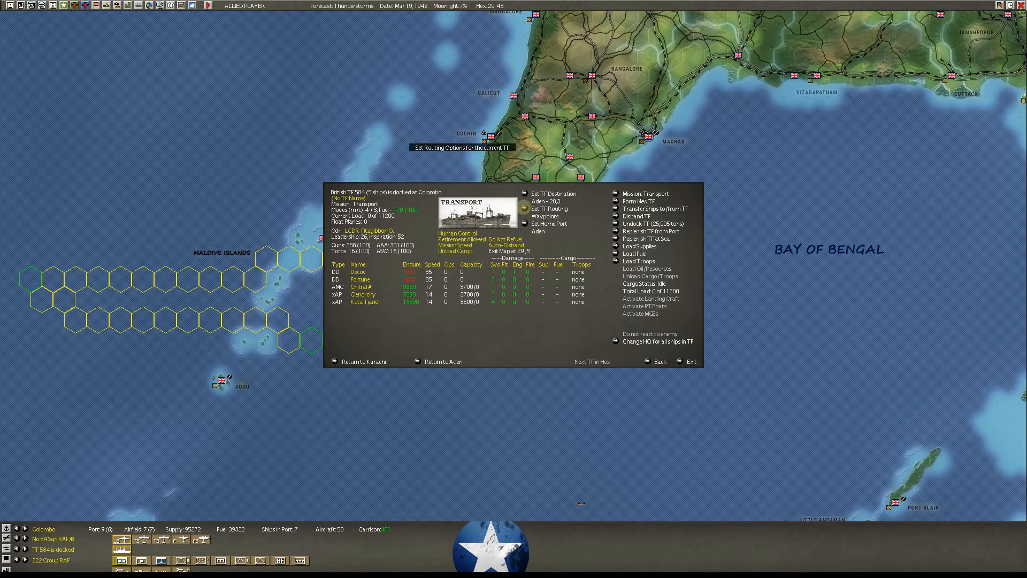
{"action": "left_click", "coordinate": [549, 208]}
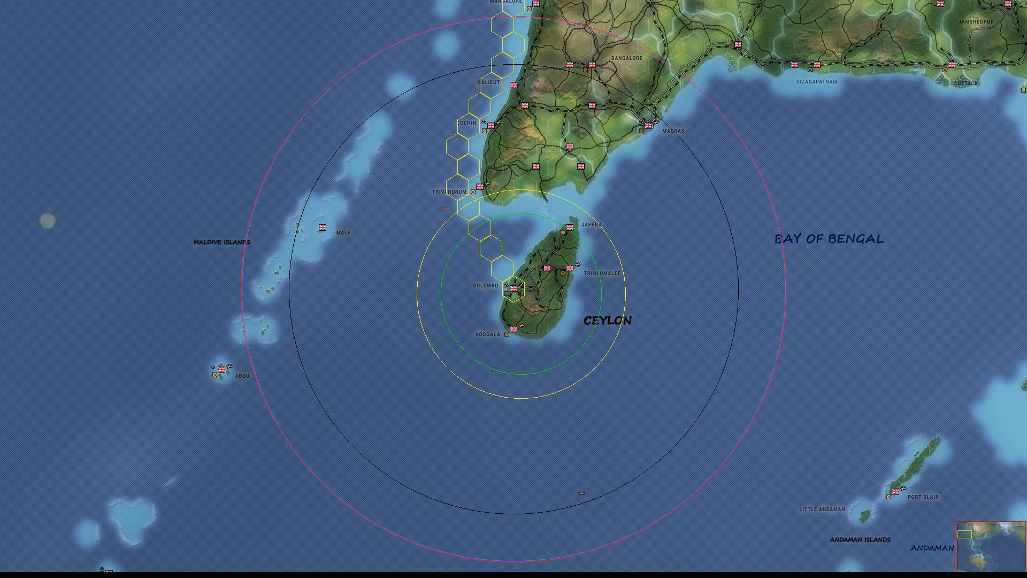
{"action": "left_click", "coordinate": [357, 370]}
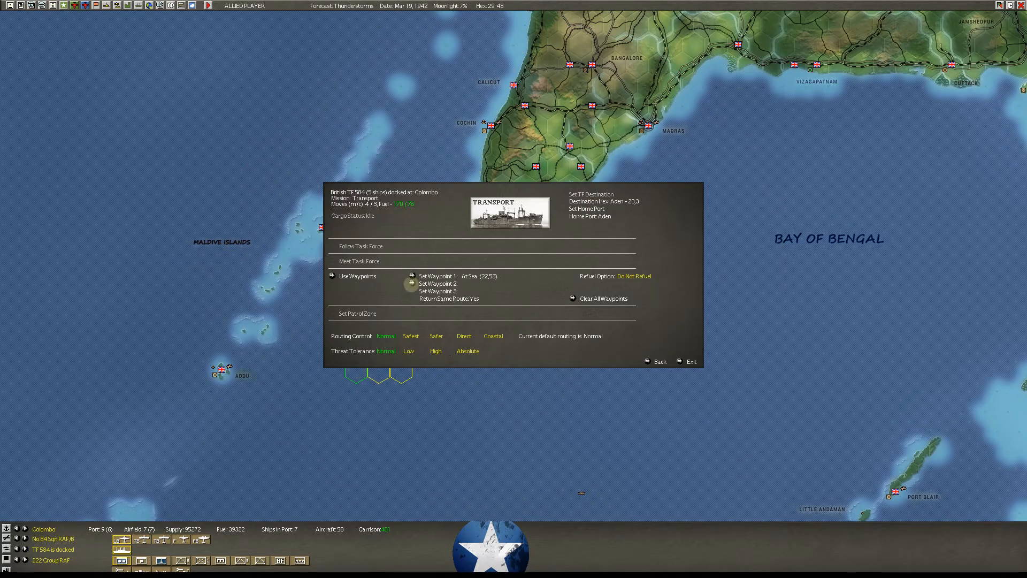
{"action": "left_click", "coordinate": [438, 283]}
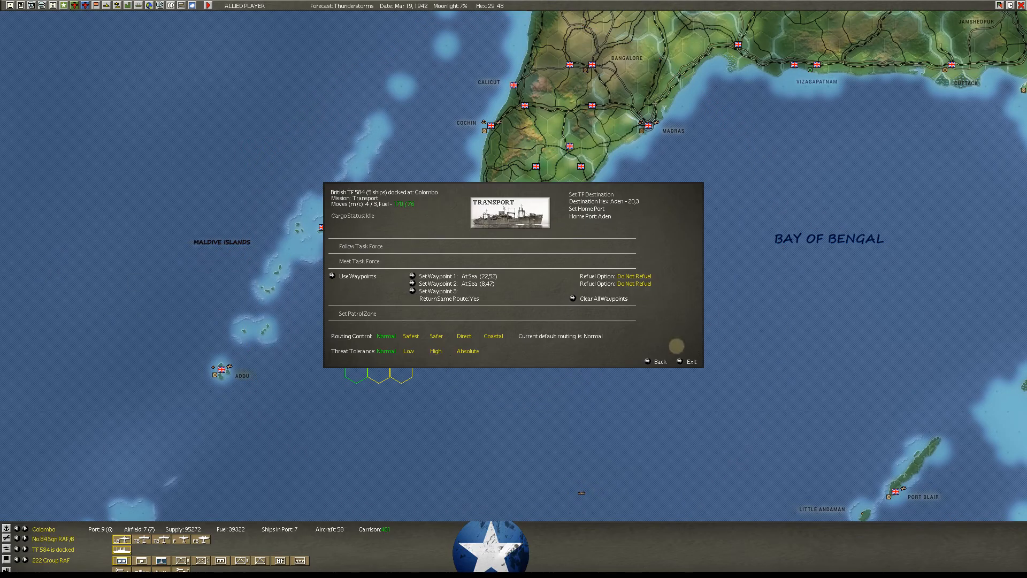
- Clear all of TF 584's waypoints so it sails directly to Aden
{"action": "left_click", "coordinate": [690, 361]}
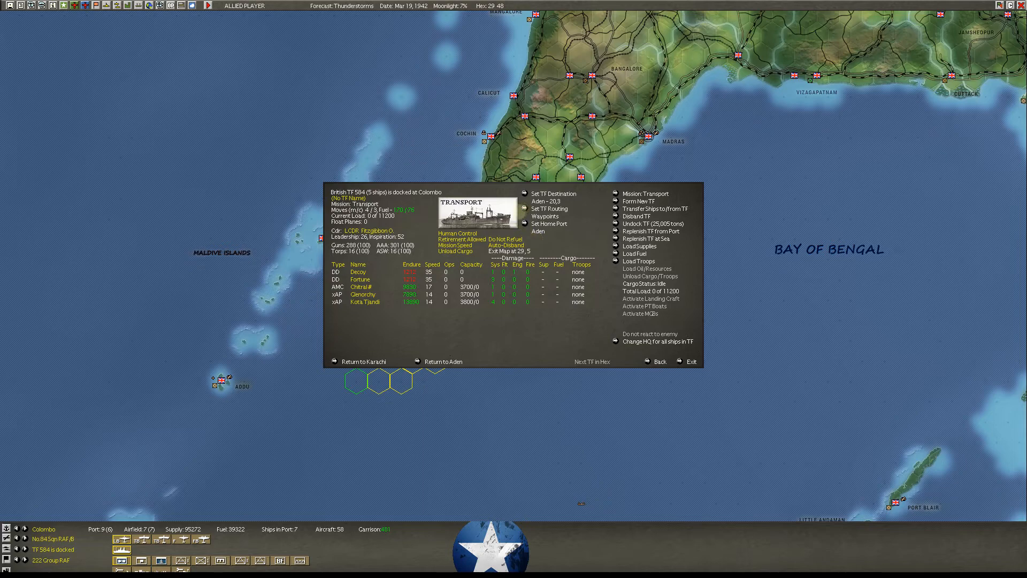
{"action": "left_click", "coordinate": [550, 208]}
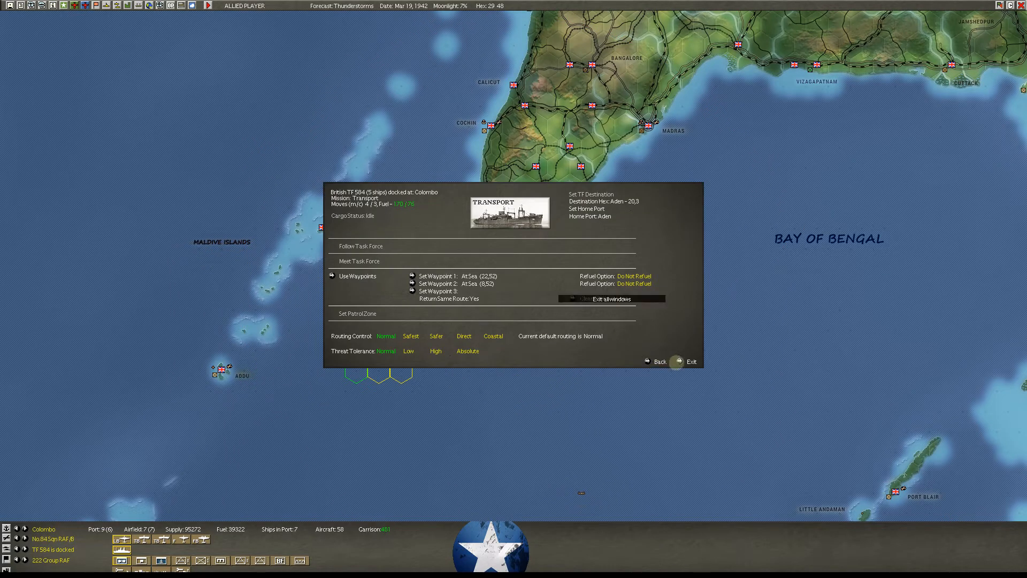
{"action": "left_click", "coordinate": [609, 299]}
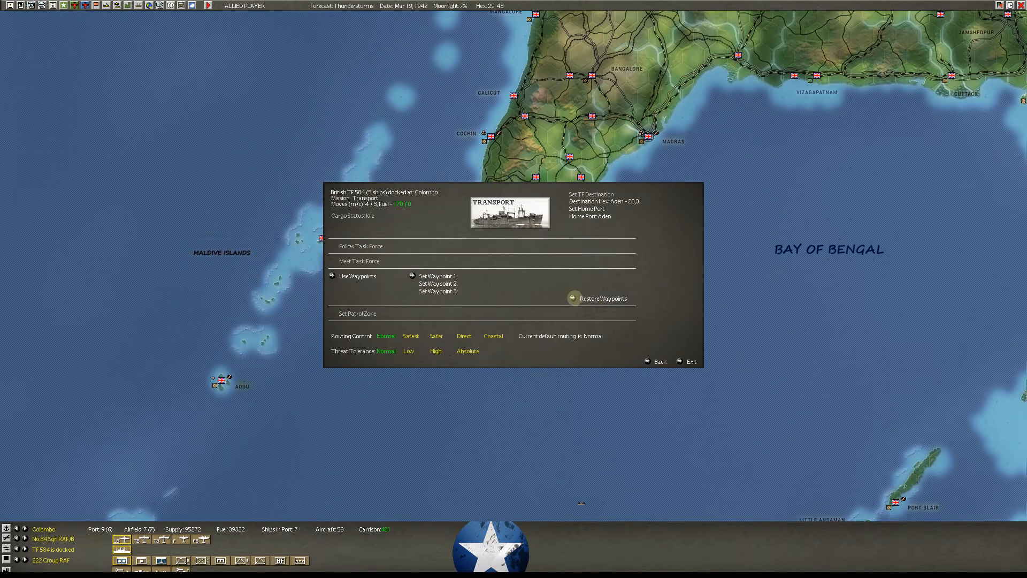
{"action": "mouse_move", "coordinate": [418, 263]}
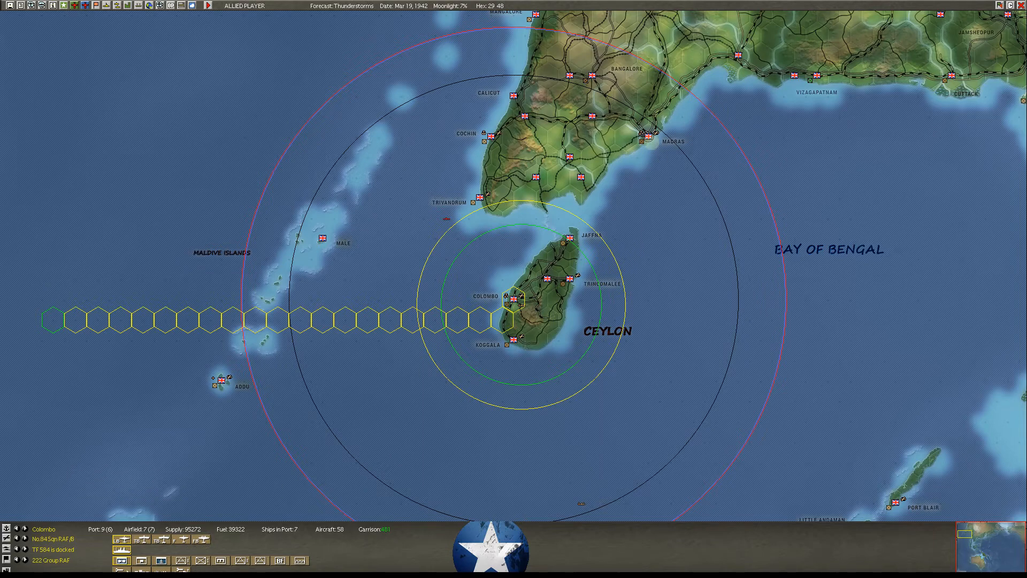
- Open the details of TF 407, the 16-ship transport force in the Cape Town box
{"action": "left_click", "coordinate": [650, 135]}
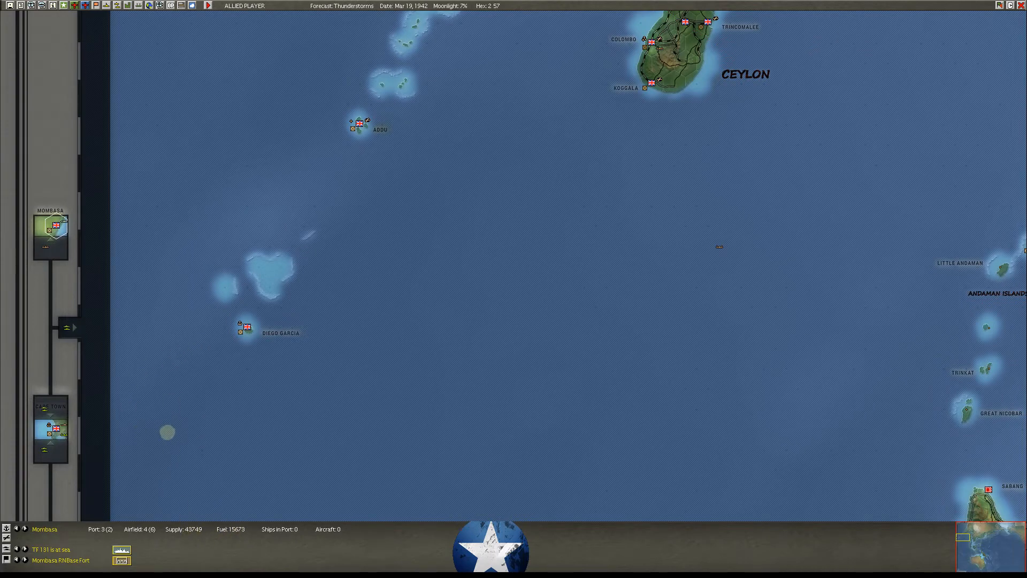
{"action": "mouse_move", "coordinate": [50, 232]}
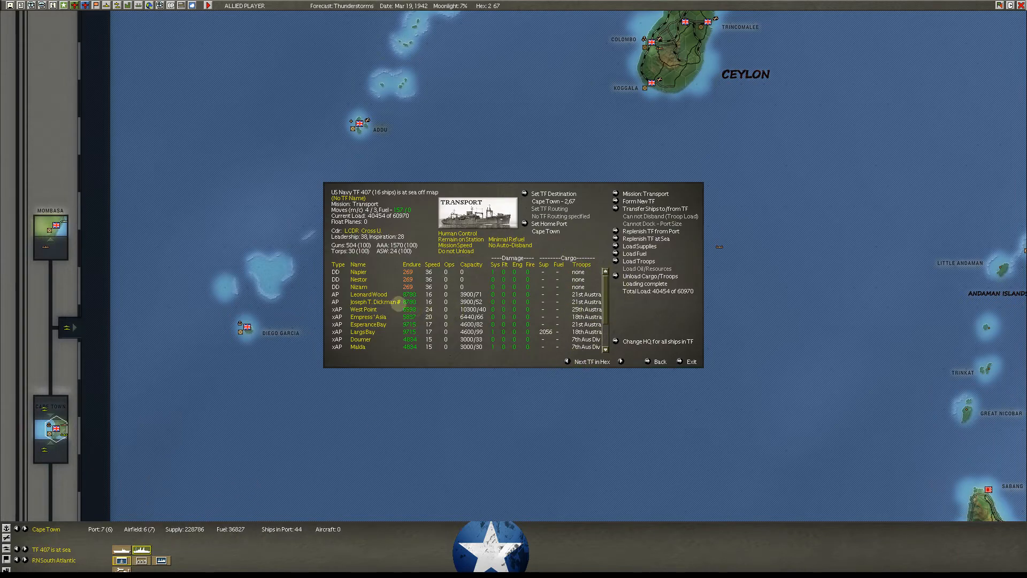
{"action": "left_click", "coordinate": [368, 301]}
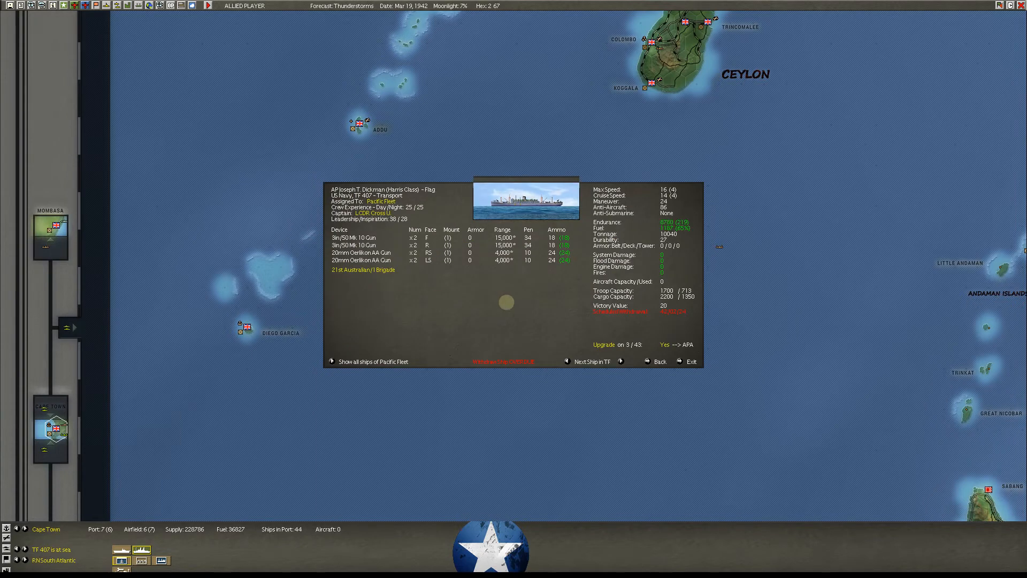
{"action": "mouse_move", "coordinate": [634, 319]}
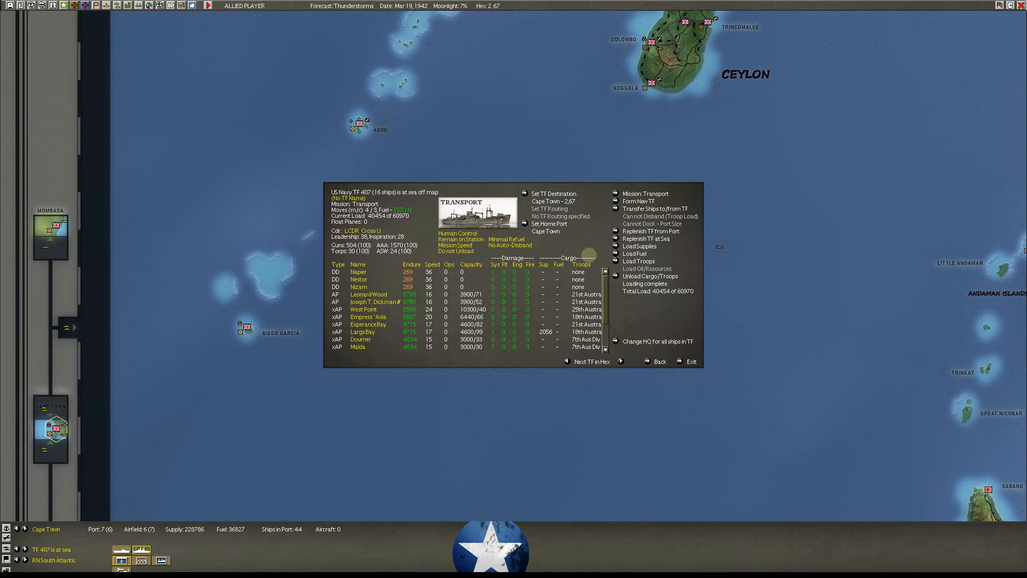
{"action": "left_click", "coordinate": [689, 361]}
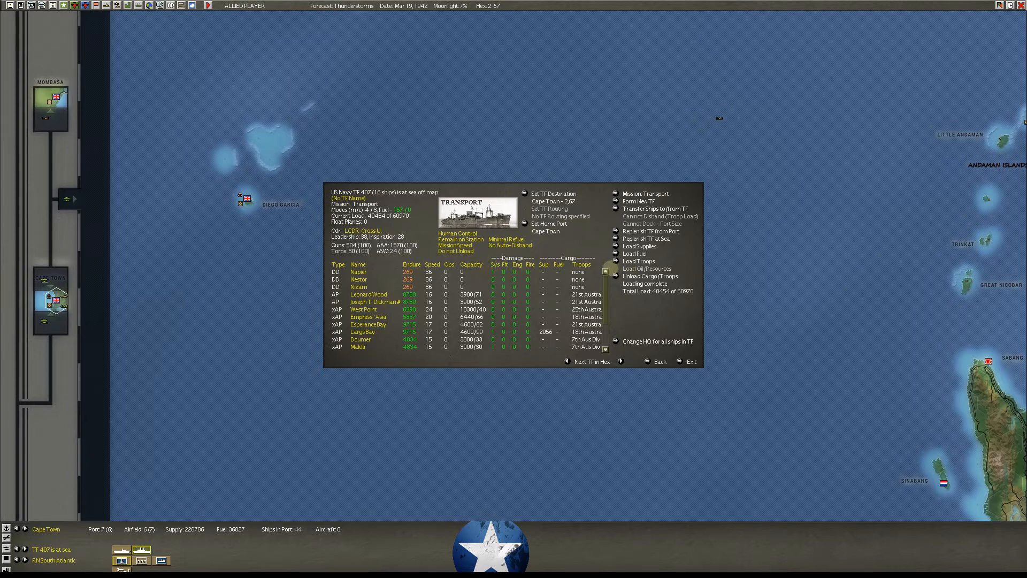
- View carrier TF 186 at Cape Town, then close the task force window
{"action": "left_click", "coordinate": [689, 361]}
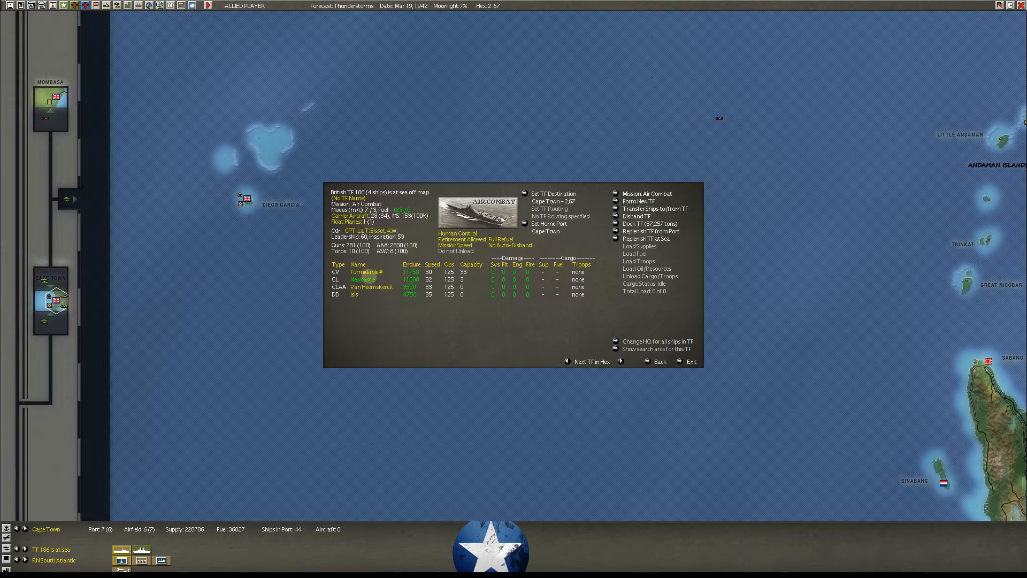
{"action": "mouse_move", "coordinate": [367, 287]}
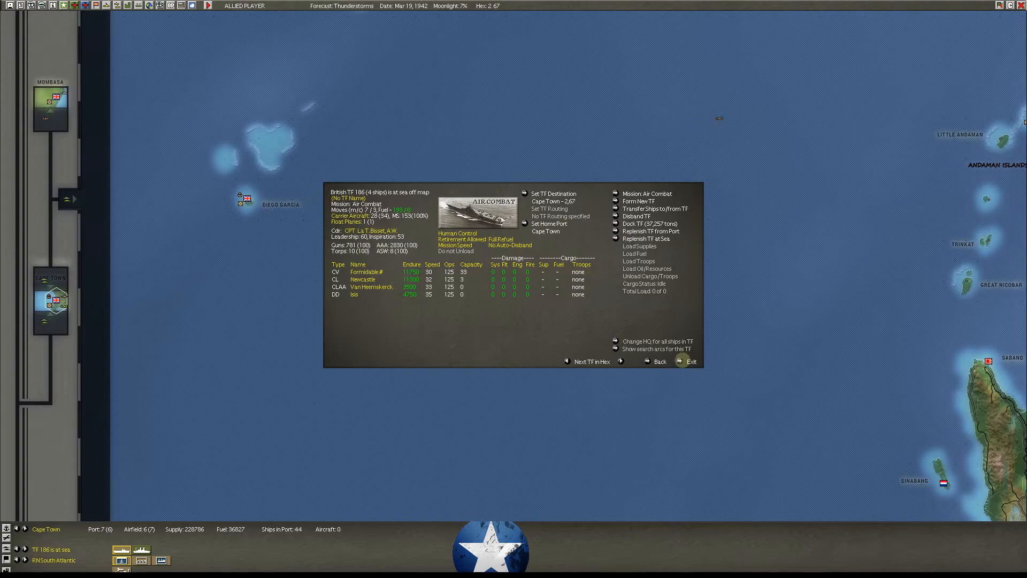
{"action": "left_click", "coordinate": [689, 361]}
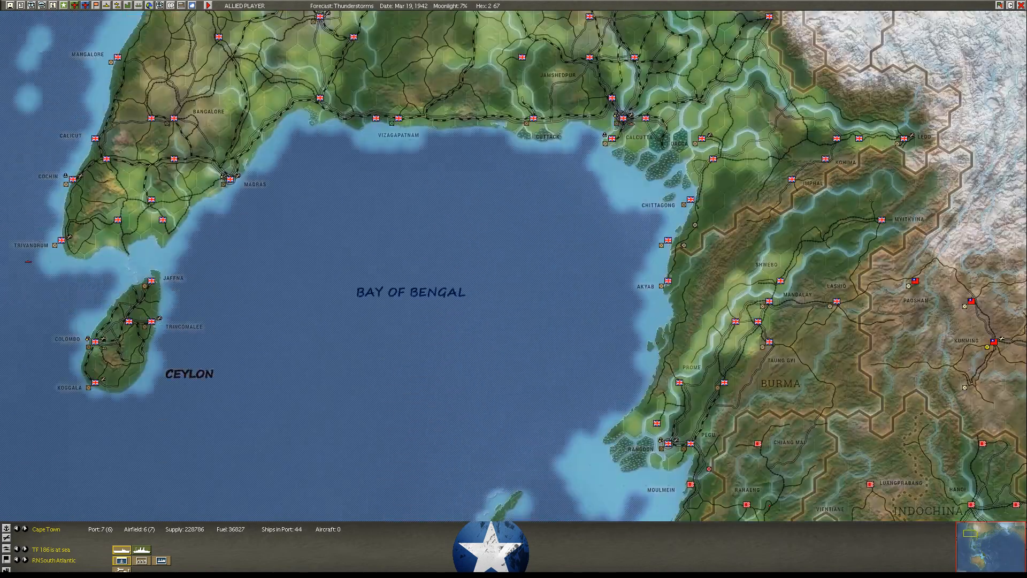
- Scroll the map past Burma and China to Malaya, Sumatra and the Gulf of Siam
{"action": "scroll", "scroll_direction": "down", "scroll_amount": 3}
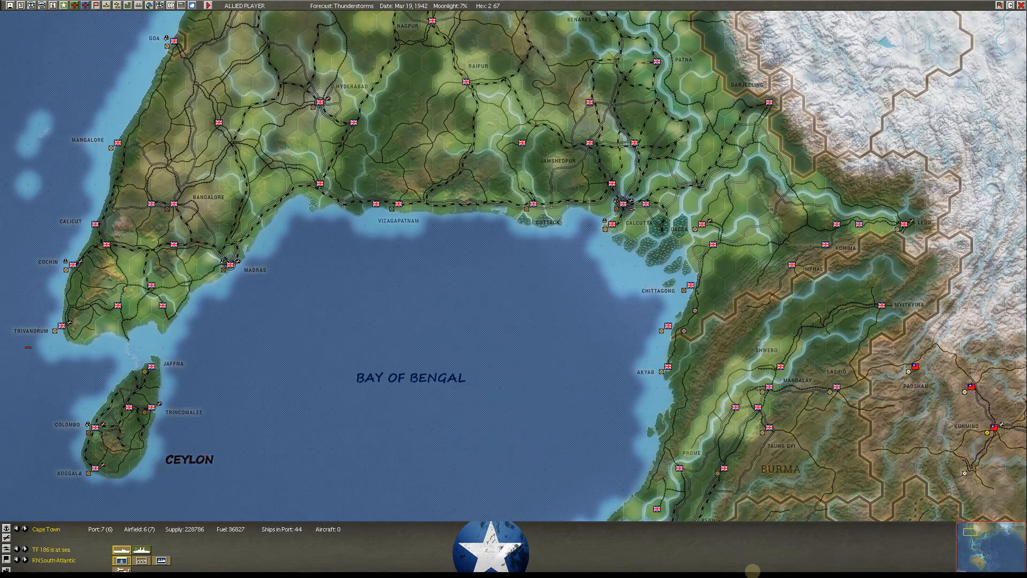
{"action": "scroll", "scroll_direction": "down", "scroll_amount": 3}
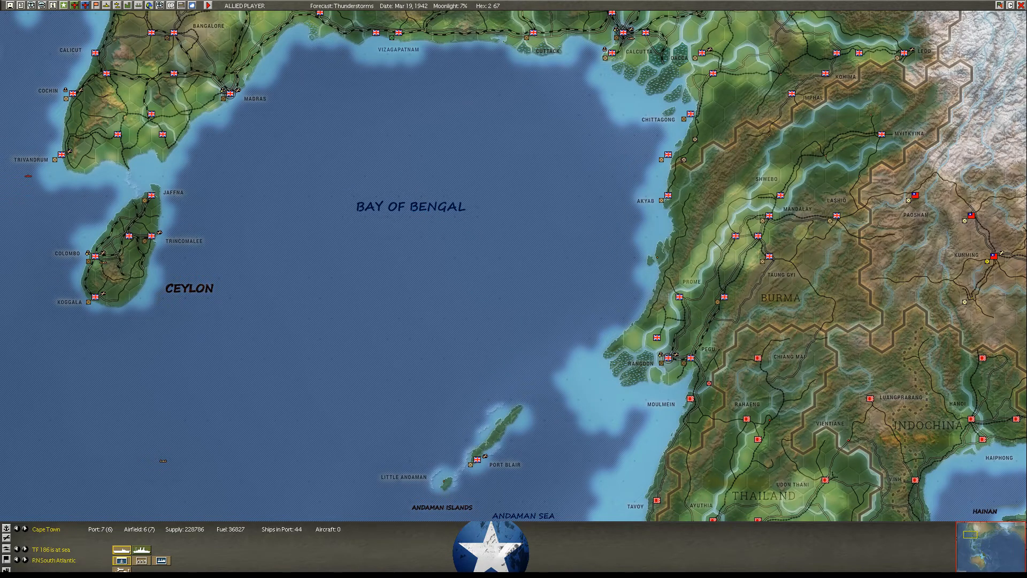
{"action": "scroll", "scroll_direction": "right", "scroll_amount": 3}
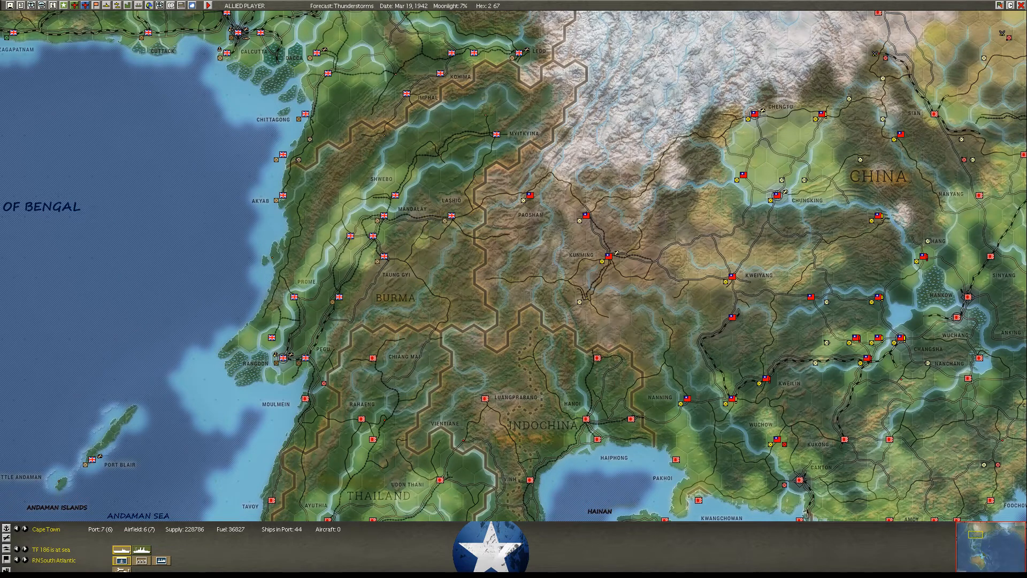
{"action": "scroll", "scroll_direction": "down", "scroll_amount": 3}
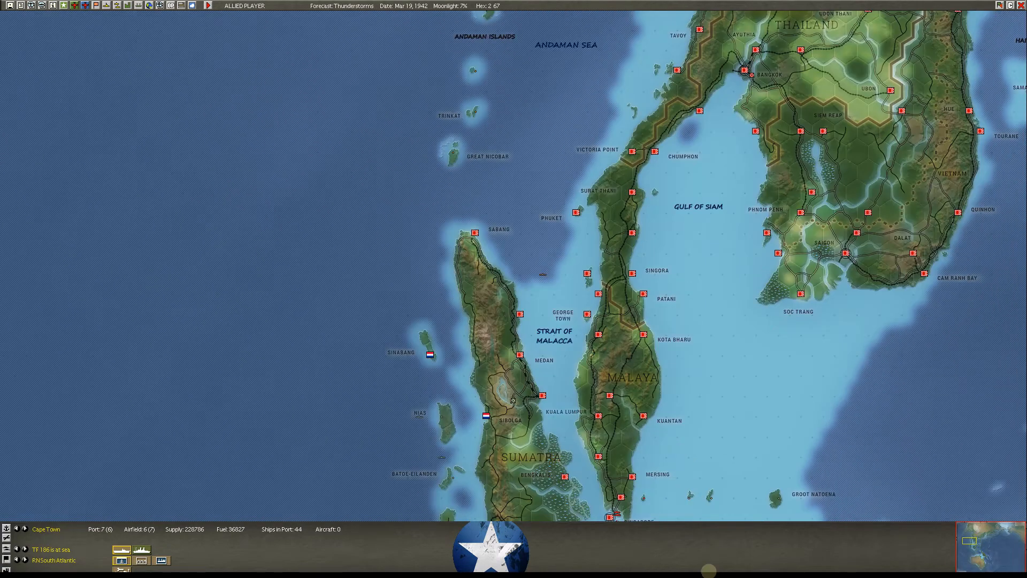
- Scroll the map south past Sumatra to Java, the Java Sea and southern Borneo
{"action": "scroll", "scroll_direction": "down", "scroll_amount": 3}
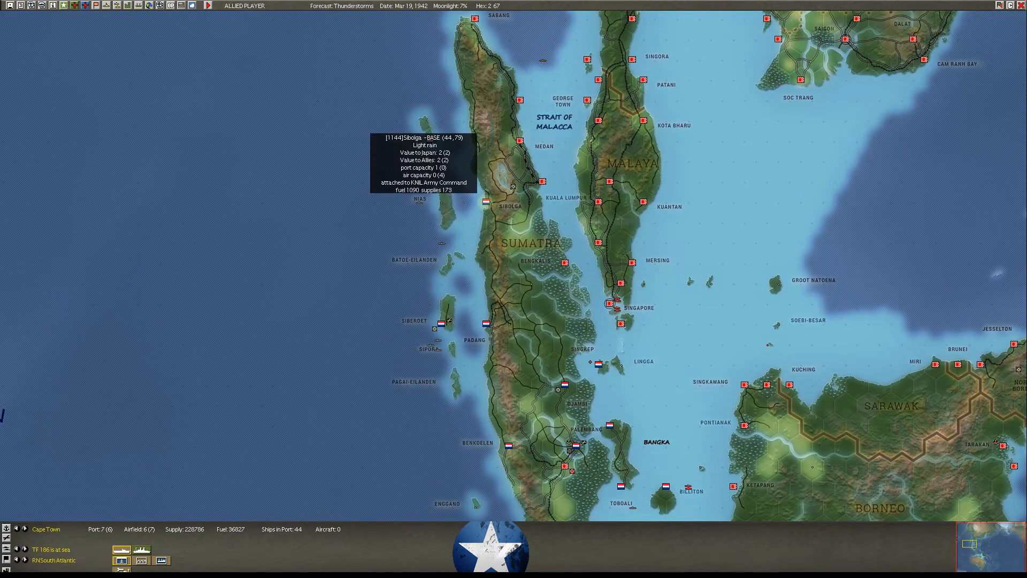
{"action": "mouse_move", "coordinate": [484, 313]}
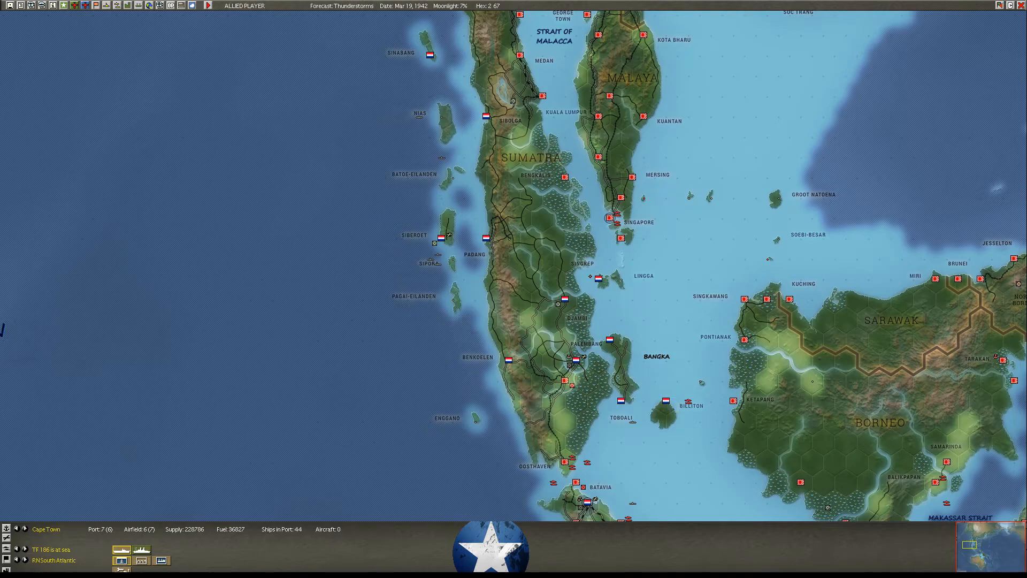
{"action": "scroll", "scroll_direction": "down", "scroll_amount": 3}
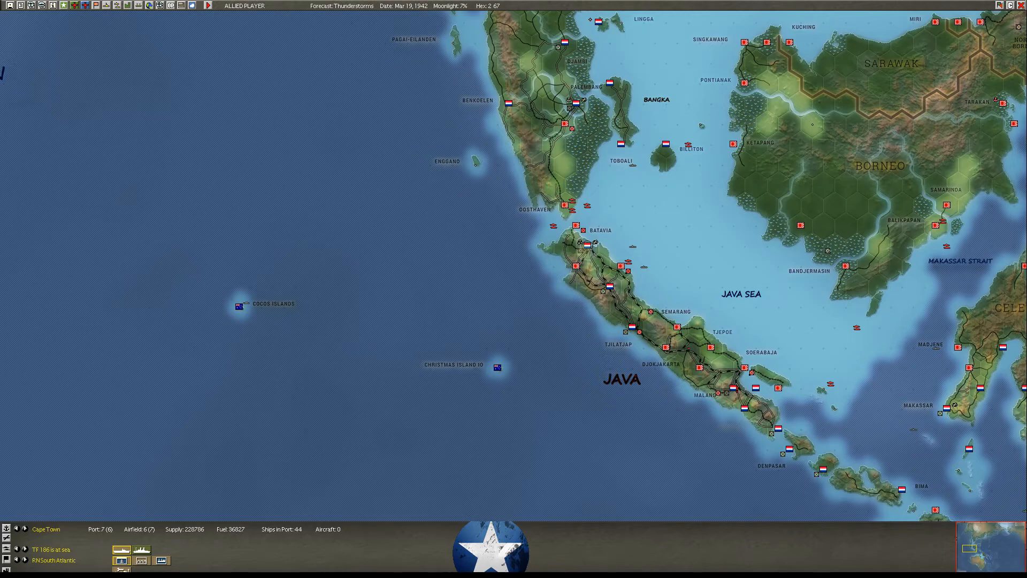
- Select the Batavia, Bandoeng and Tjilatjap bases on Java
{"action": "left_click", "coordinate": [586, 248]}
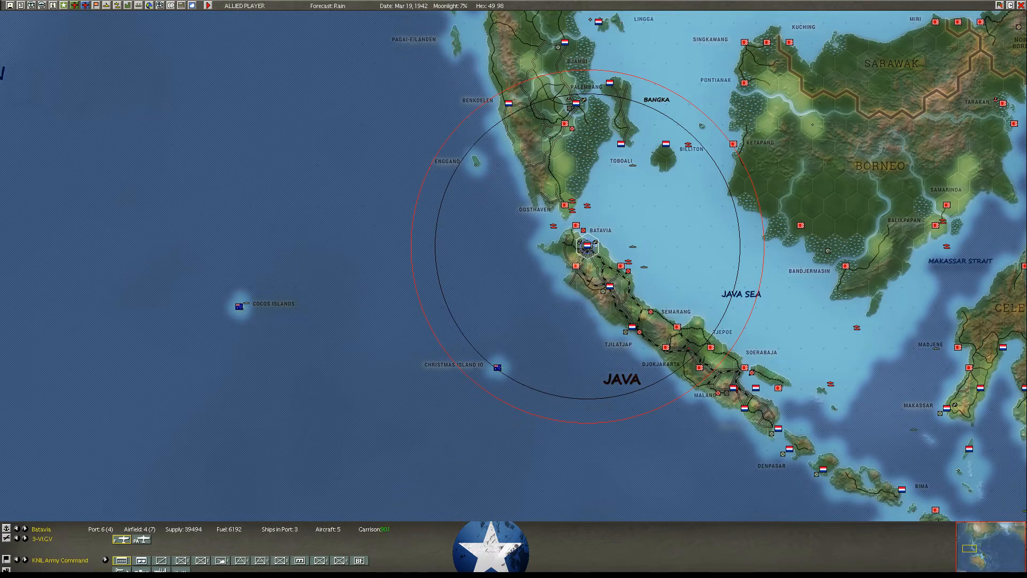
{"action": "left_click", "coordinate": [593, 283]}
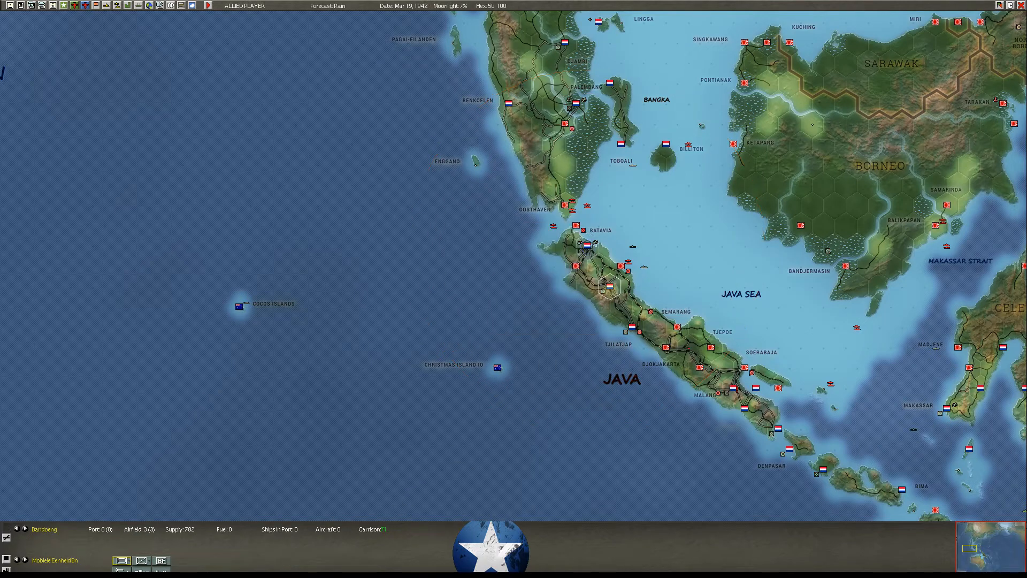
{"action": "mouse_move", "coordinate": [613, 282]}
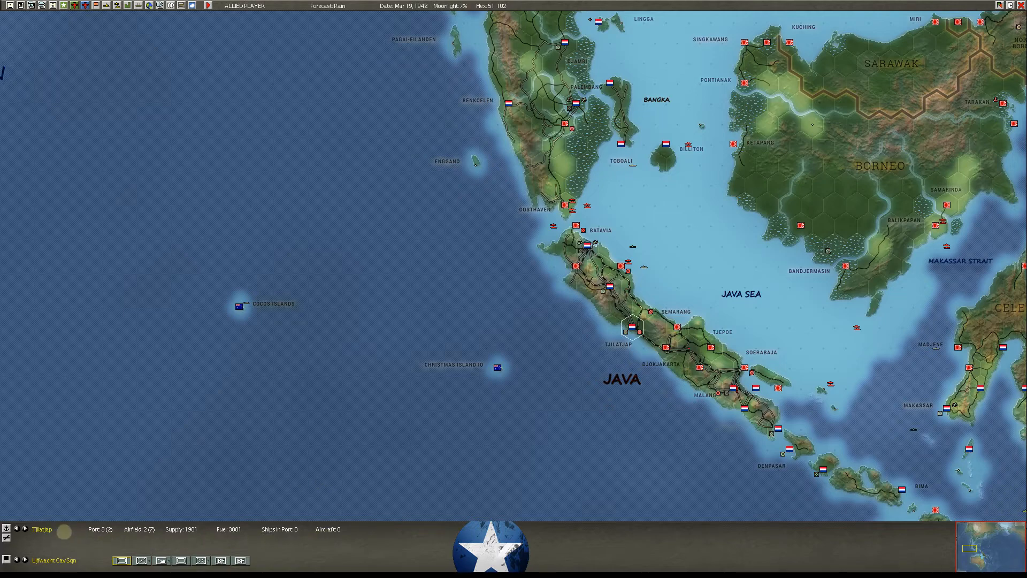
{"action": "left_click", "coordinate": [633, 328]}
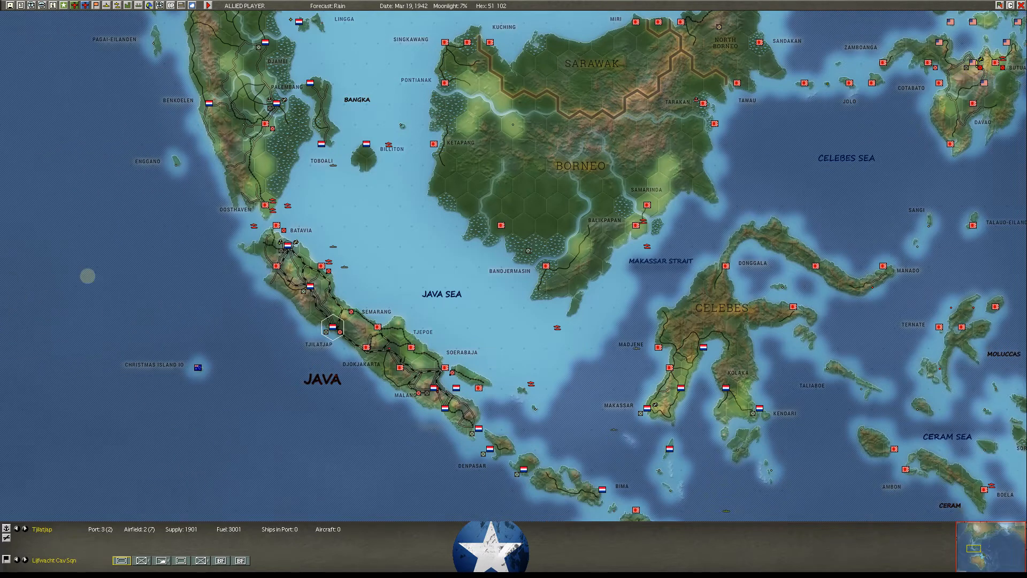
- Scroll the map onward from Java toward Timor and the Arafura Sea
{"action": "scroll", "scroll_direction": "down", "scroll_amount": 3}
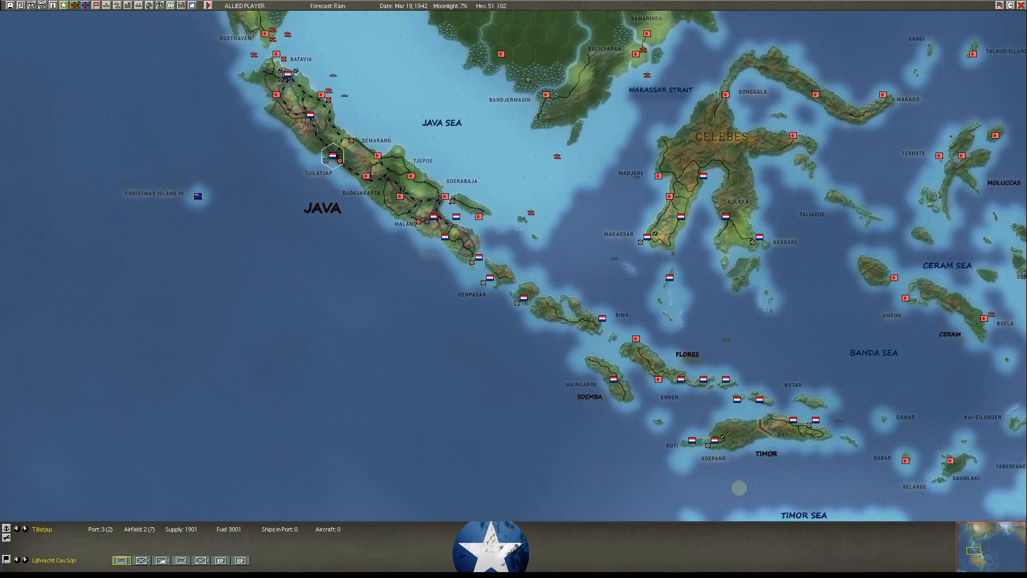
{"action": "scroll", "scroll_direction": "down", "scroll_amount": 3}
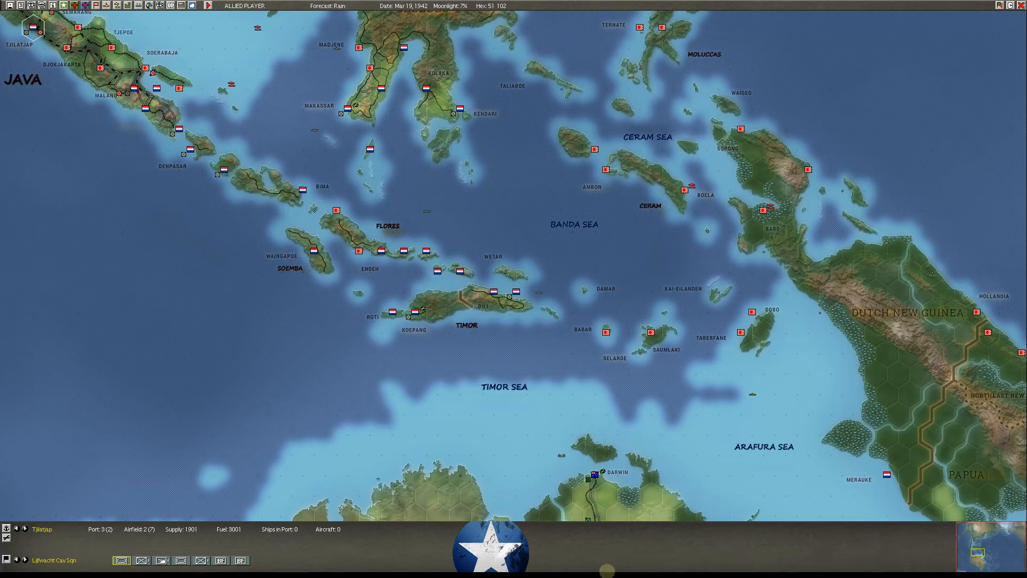
{"action": "scroll", "scroll_direction": "down", "scroll_amount": 3}
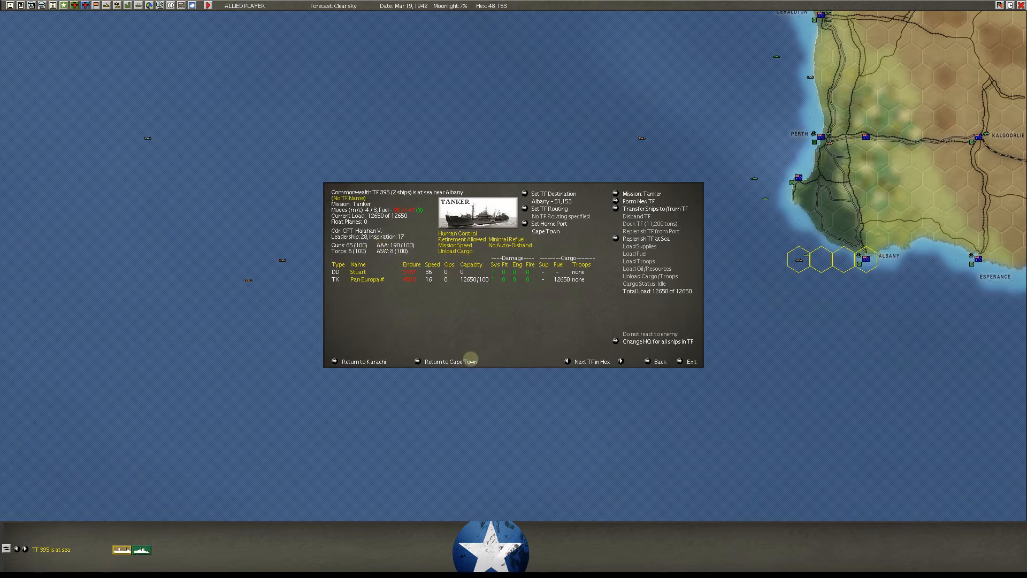
- Close tanker TF 395's details and move to the next task force off Perth and Albany
{"action": "left_click", "coordinate": [591, 361]}
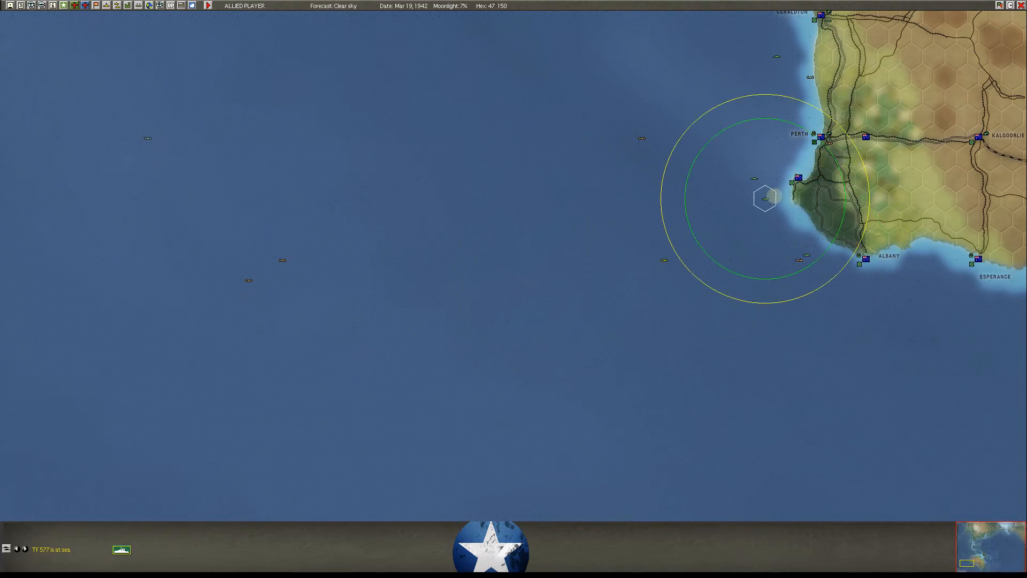
{"action": "mouse_move", "coordinate": [765, 198]}
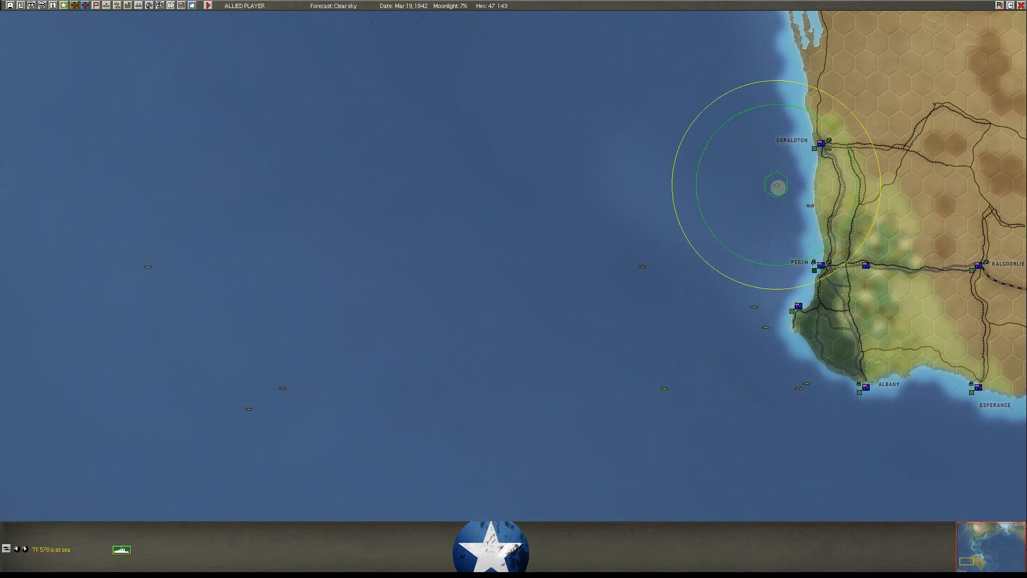
{"action": "mouse_move", "coordinate": [776, 184]}
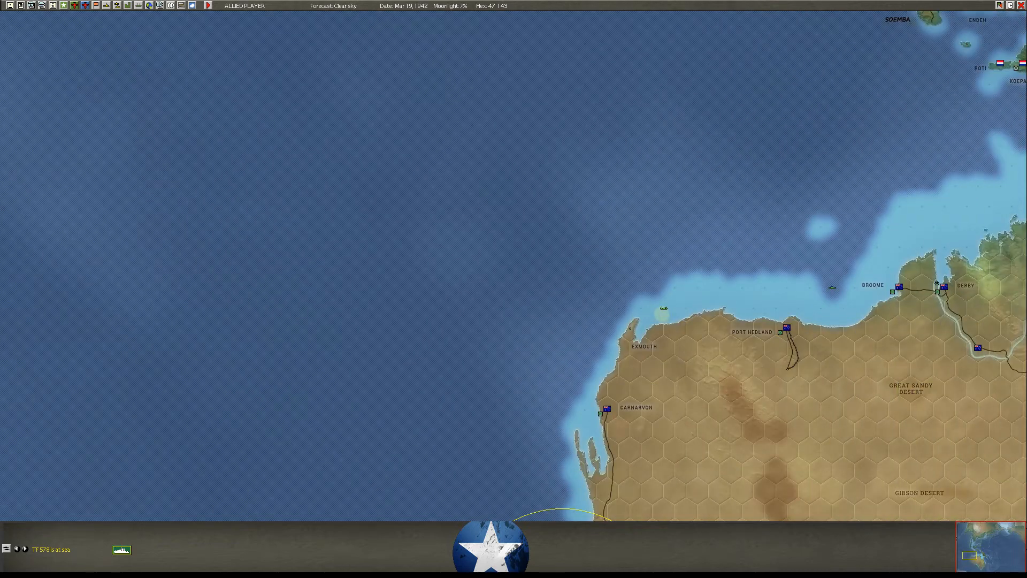
{"action": "left_click", "coordinate": [663, 308]}
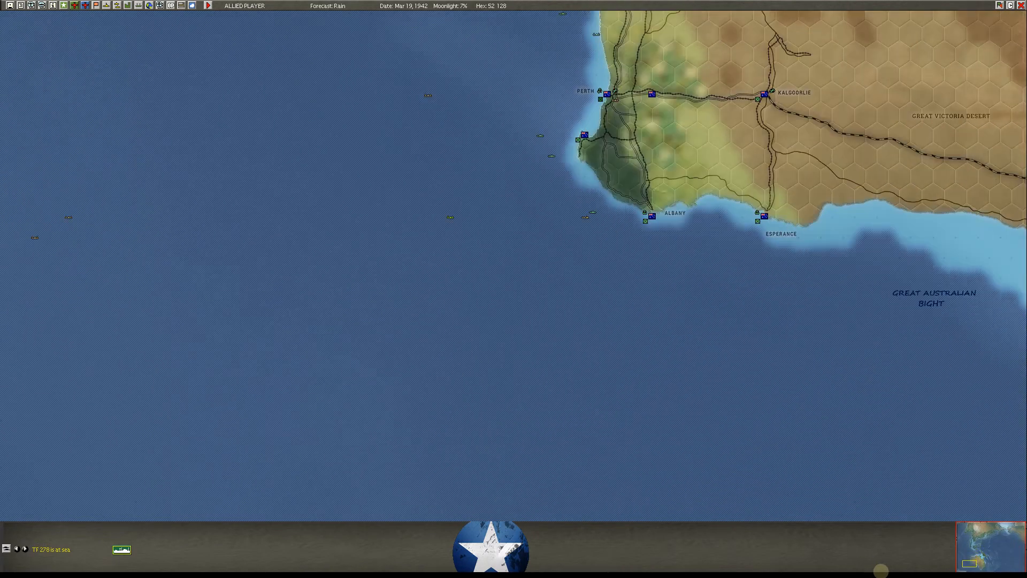
- Open British TF 311's details, seven transports carrying troops toward Melbourne
{"action": "scroll", "scroll_direction": "right", "scroll_amount": 3}
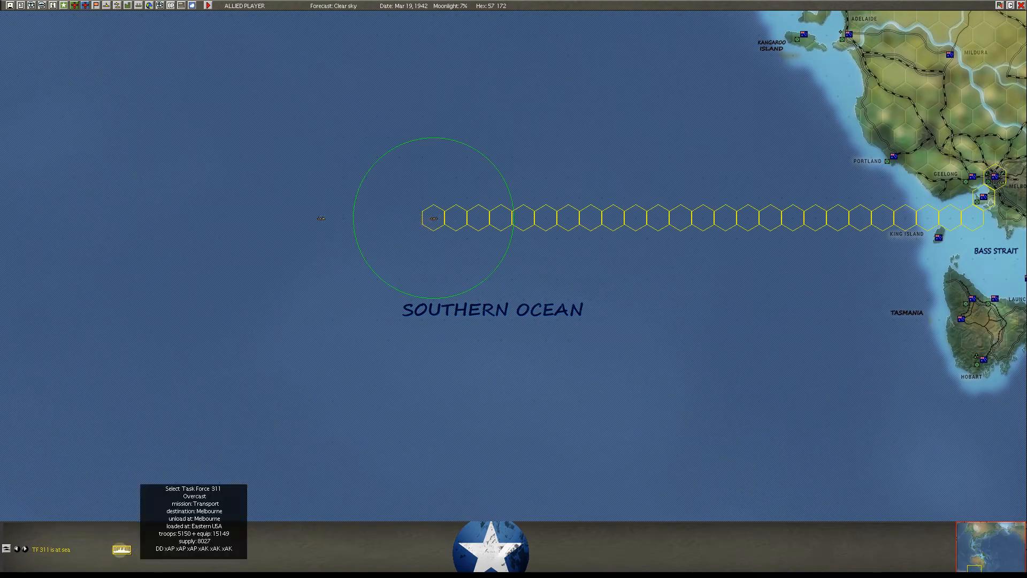
{"action": "left_click", "coordinate": [429, 217]}
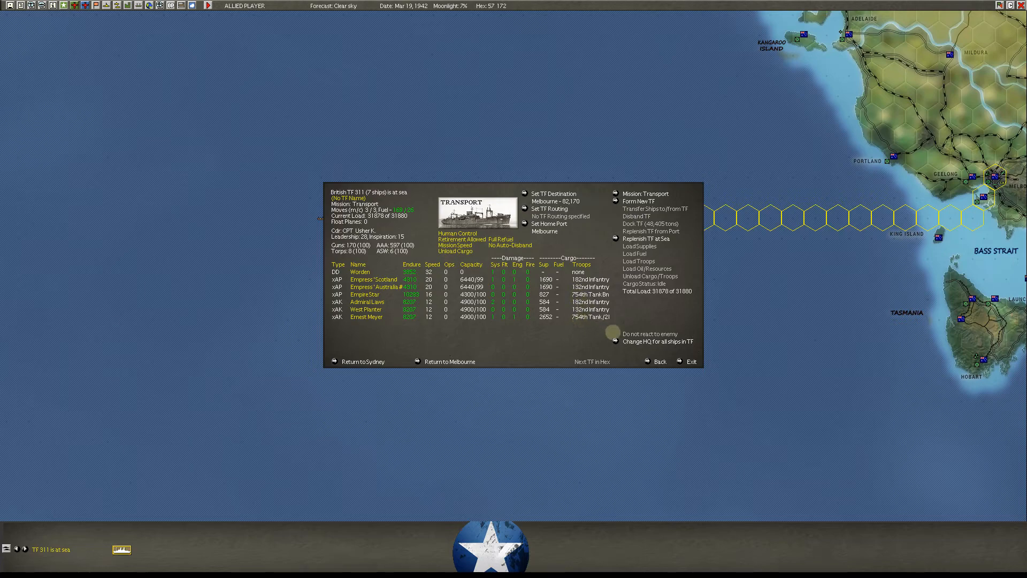
{"action": "left_click", "coordinate": [690, 361]}
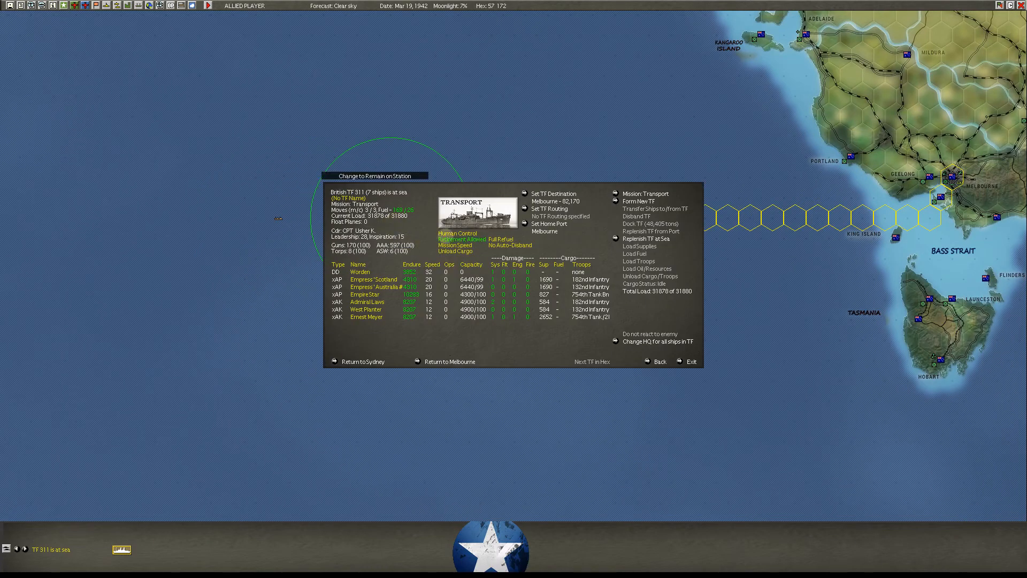
- Cycle through tanker TFs 423, 432 and 421 to air transport TF 439
{"action": "left_click", "coordinate": [691, 361]}
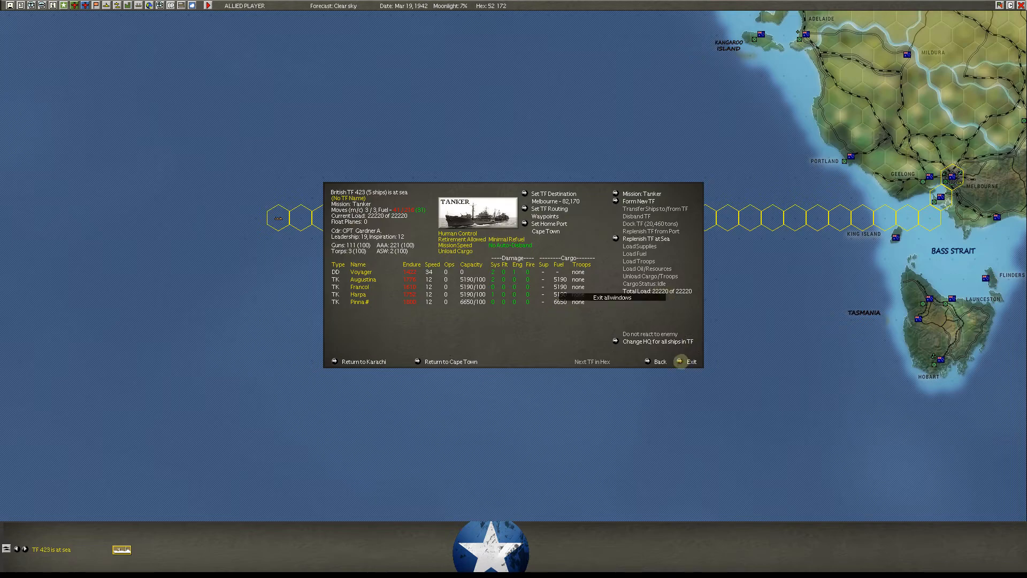
{"action": "left_click", "coordinate": [689, 361]}
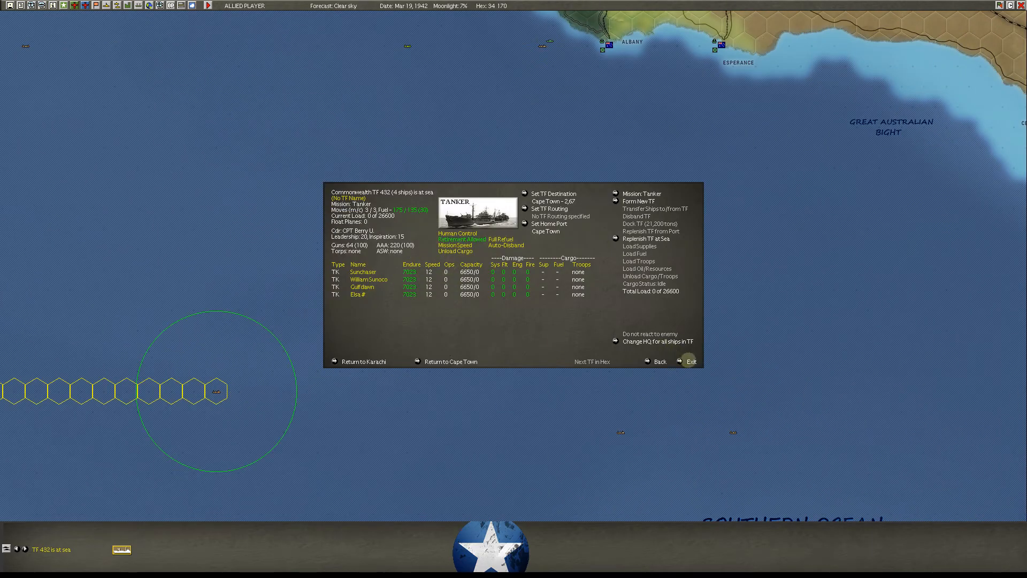
{"action": "left_click", "coordinate": [693, 361]}
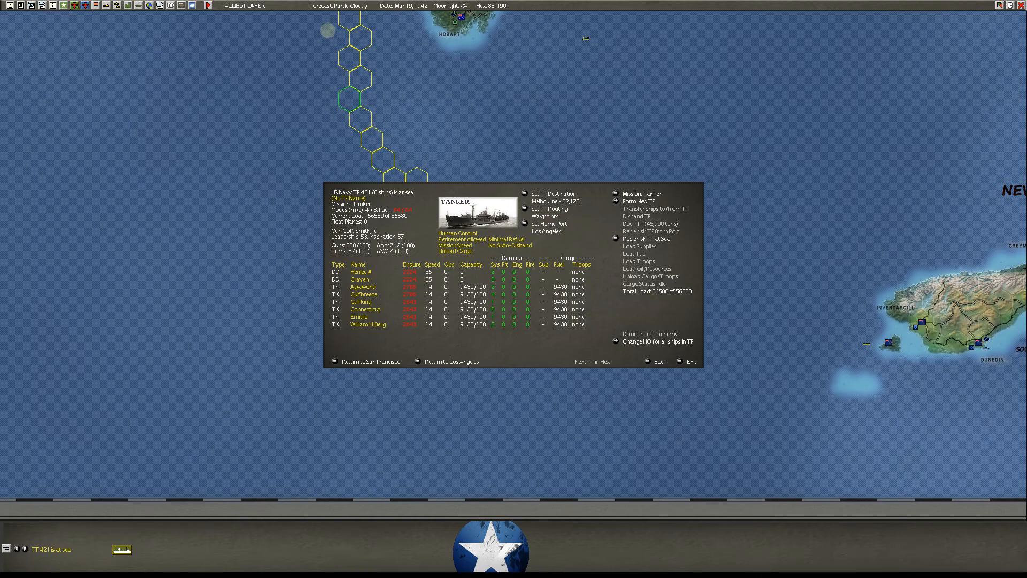
{"action": "left_click", "coordinate": [690, 361]}
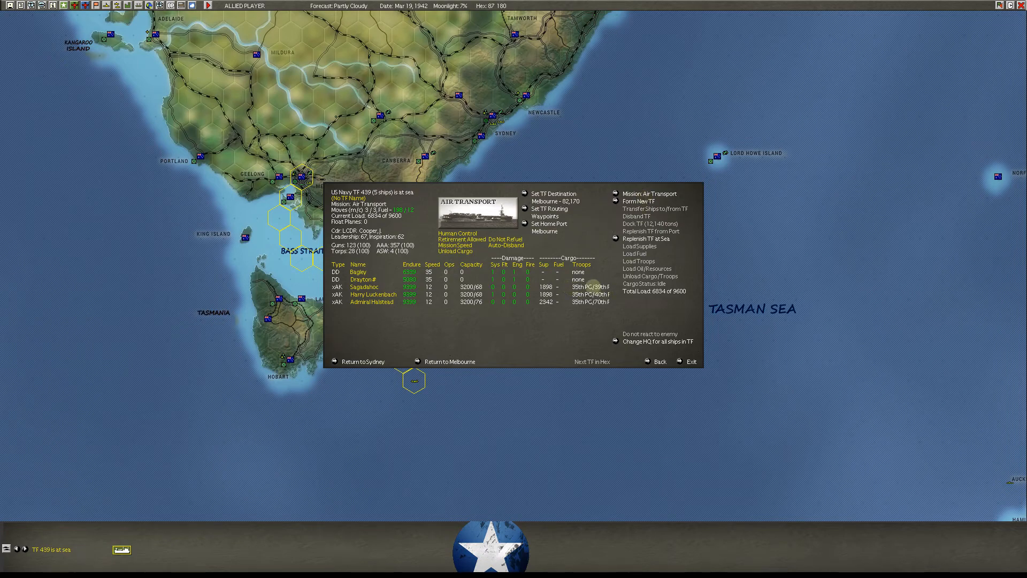
- Inspect cargo ships Sagadahoc, Harry Luckenbach and Admiral Halstead, then exit all windows
{"action": "left_click", "coordinate": [364, 286]}
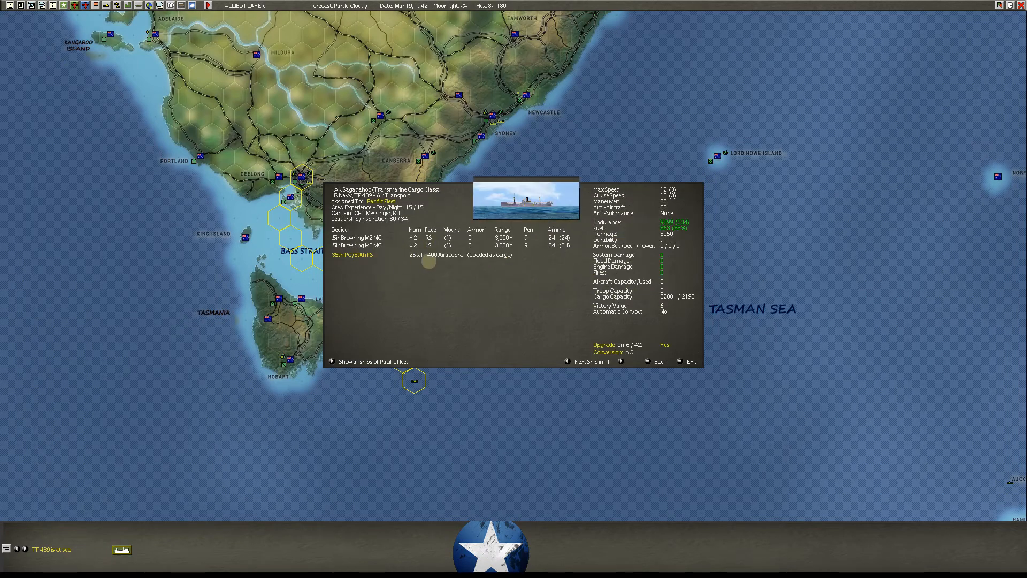
{"action": "left_click", "coordinate": [660, 361]}
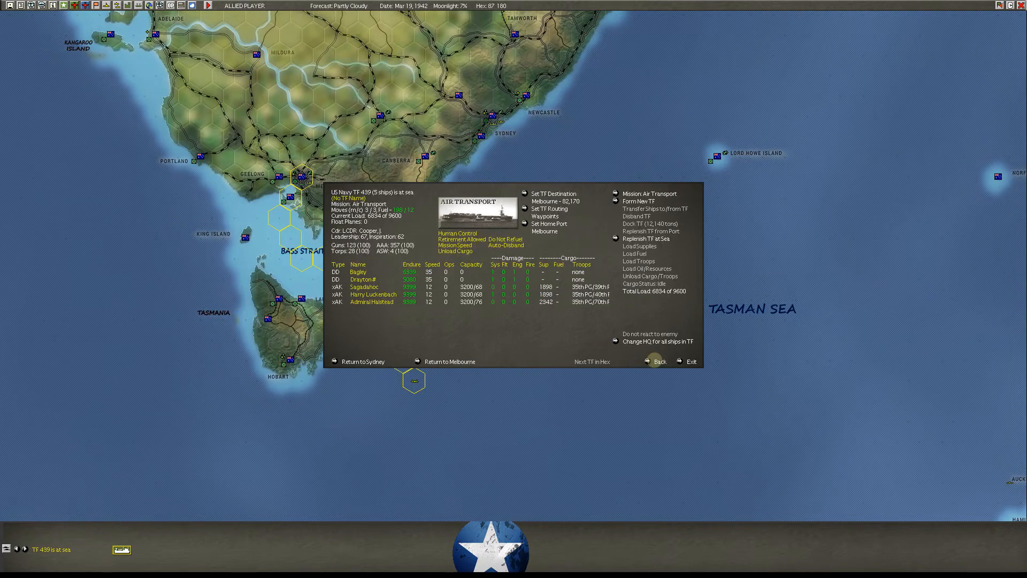
{"action": "left_click", "coordinate": [373, 294]}
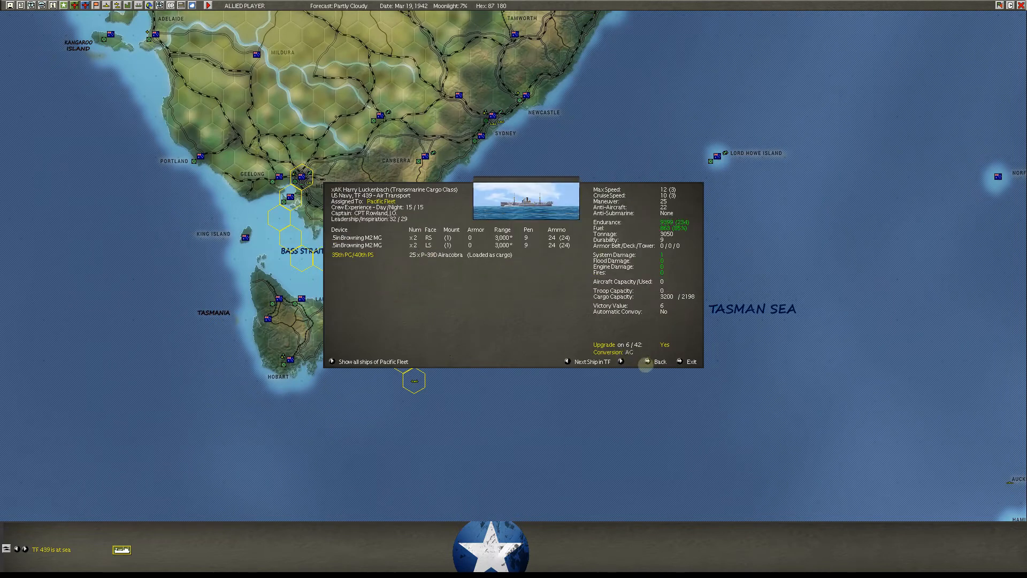
{"action": "left_click", "coordinate": [621, 361]}
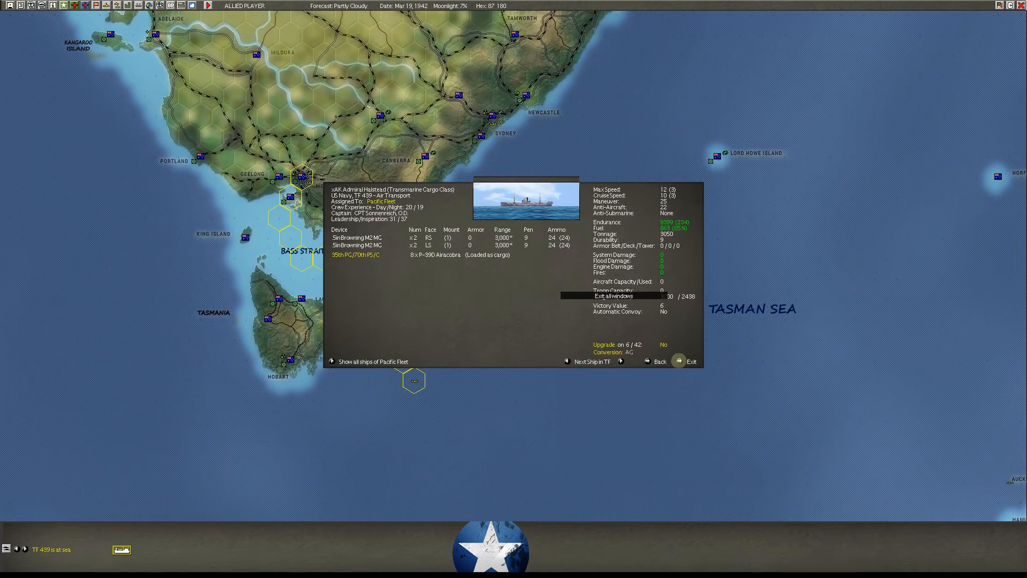
{"action": "left_click", "coordinate": [691, 361]}
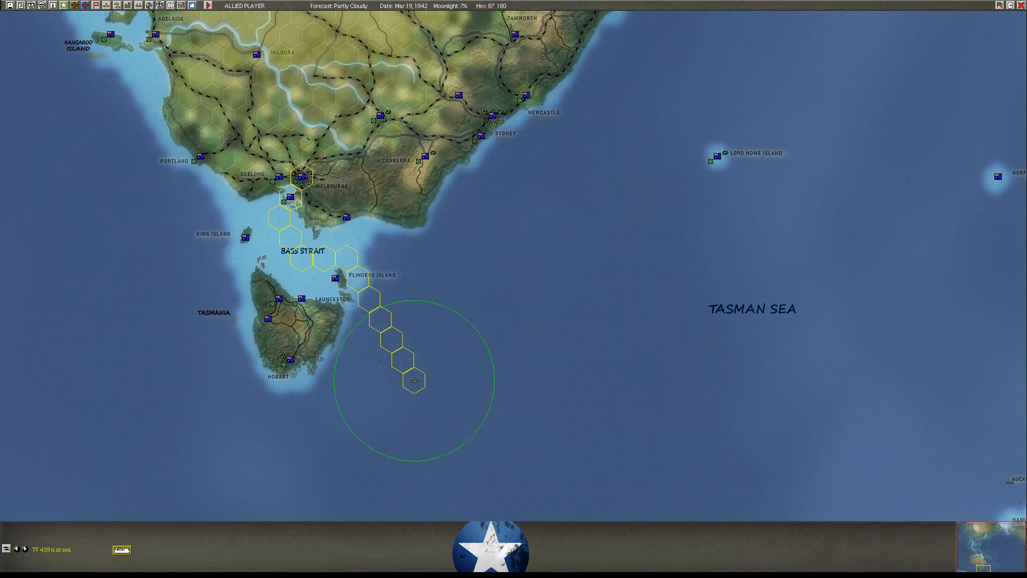
{"action": "scroll", "scroll_direction": "right", "scroll_amount": 3}
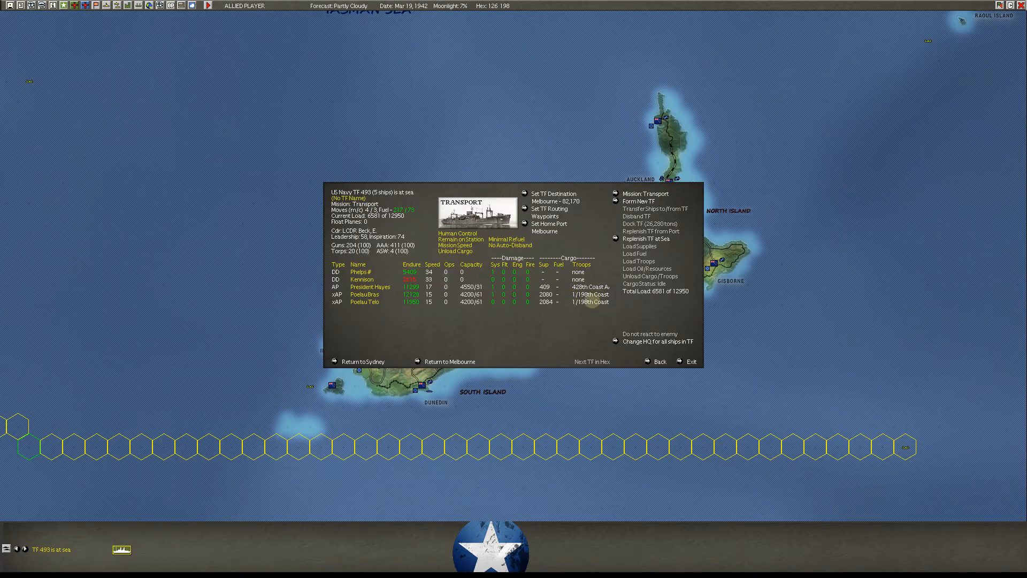
- Close TF 493's details and select TF 310 off Cairns in the Coral Sea
{"action": "left_click", "coordinate": [691, 361]}
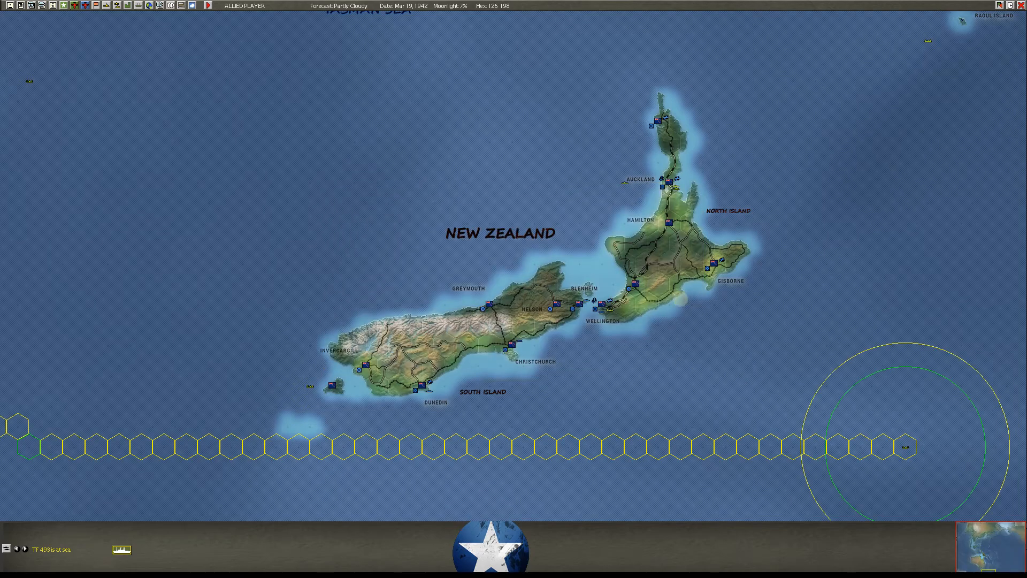
{"action": "scroll", "scroll_direction": "down", "scroll_amount": 3}
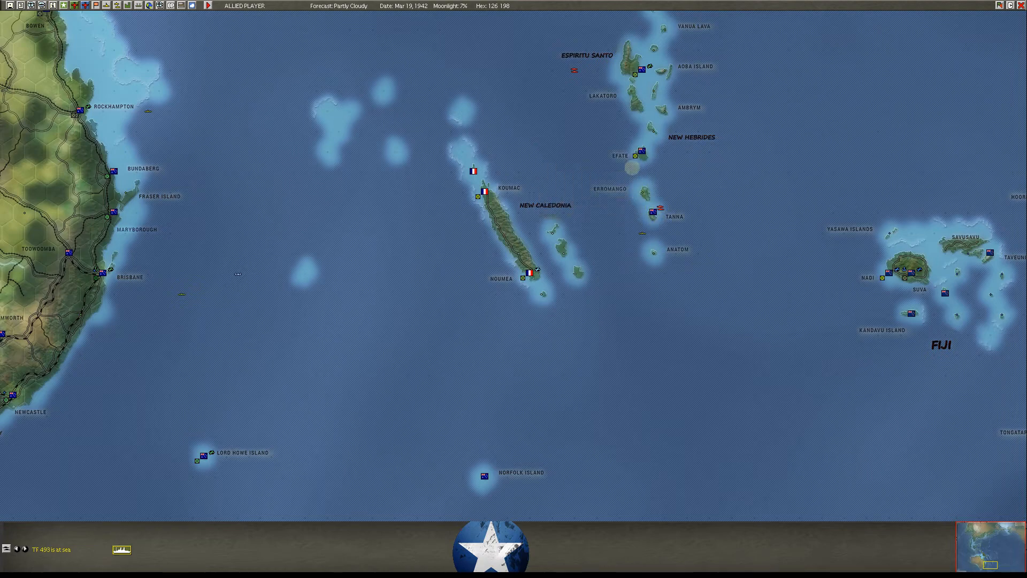
{"action": "left_click", "coordinate": [632, 236]}
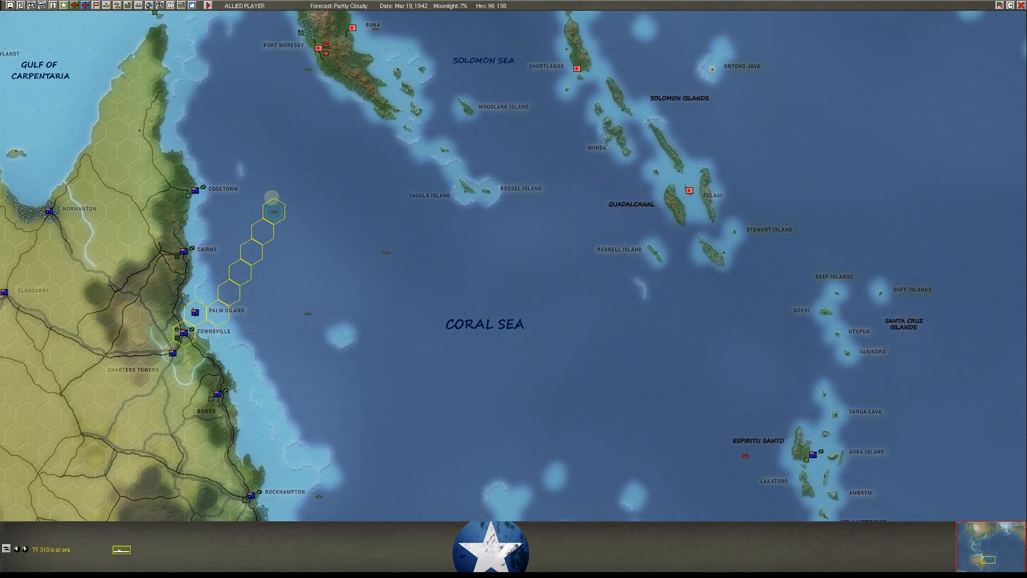
- Select TF 497 and scroll the map around New Britain and the Bismarck Archipelago
{"action": "left_click", "coordinate": [274, 211]}
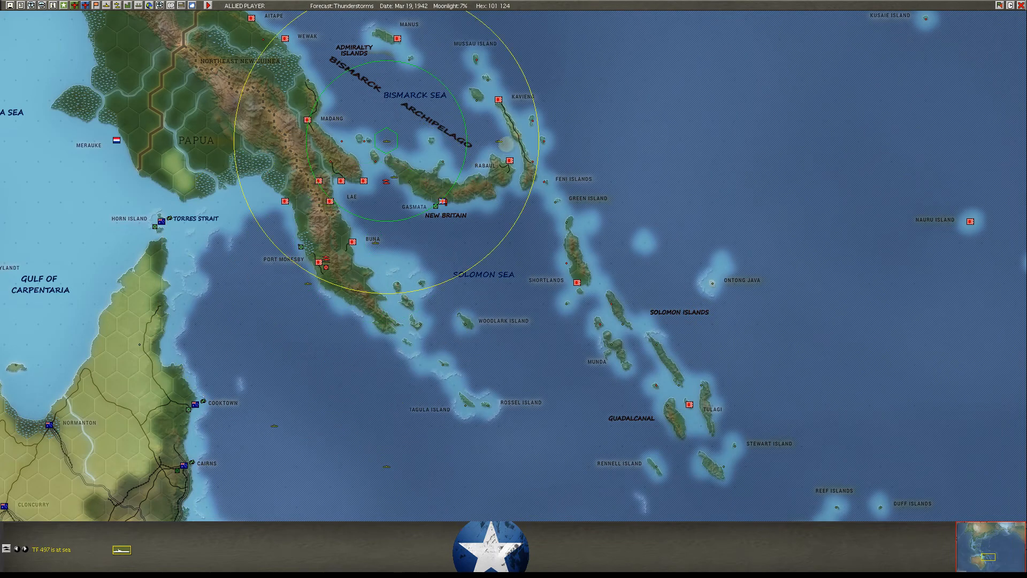
{"action": "scroll", "scroll_direction": "down", "scroll_amount": 3}
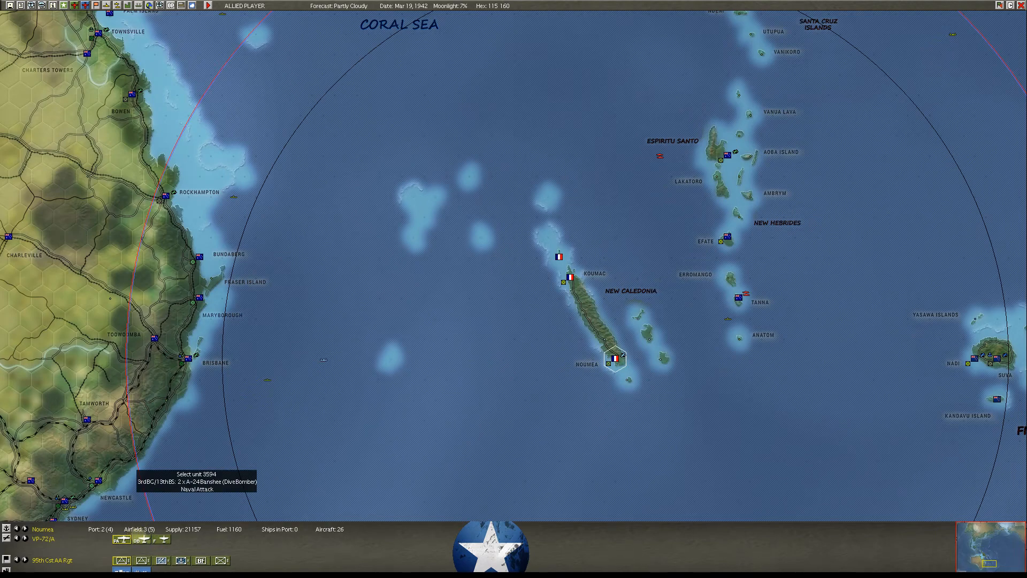
- Open Noumea's 3rdBG/13thBS A-24 Banshee squadron screen and its 11-pilot roster
{"action": "left_click", "coordinate": [195, 481]}
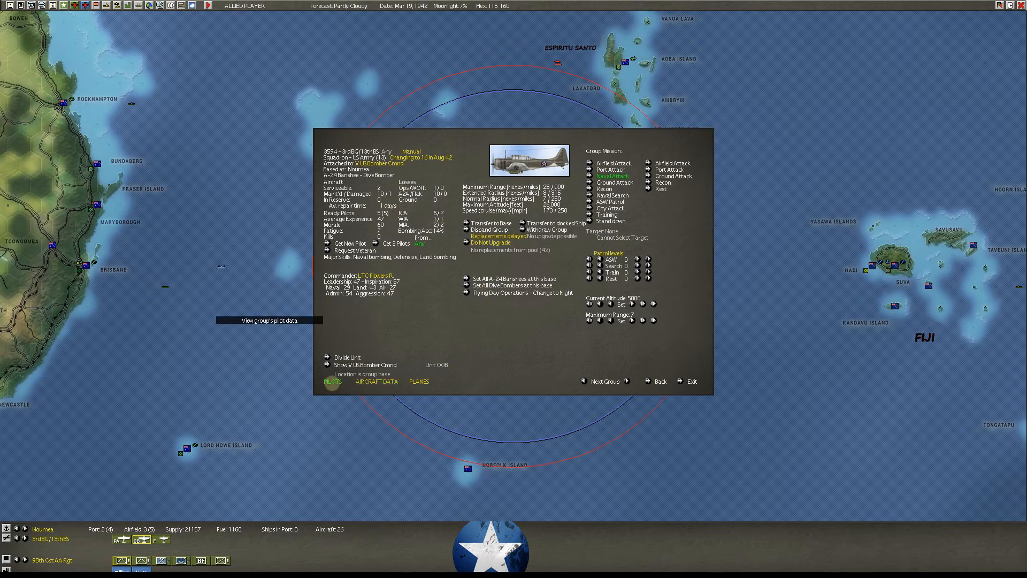
{"action": "left_click", "coordinate": [333, 381]}
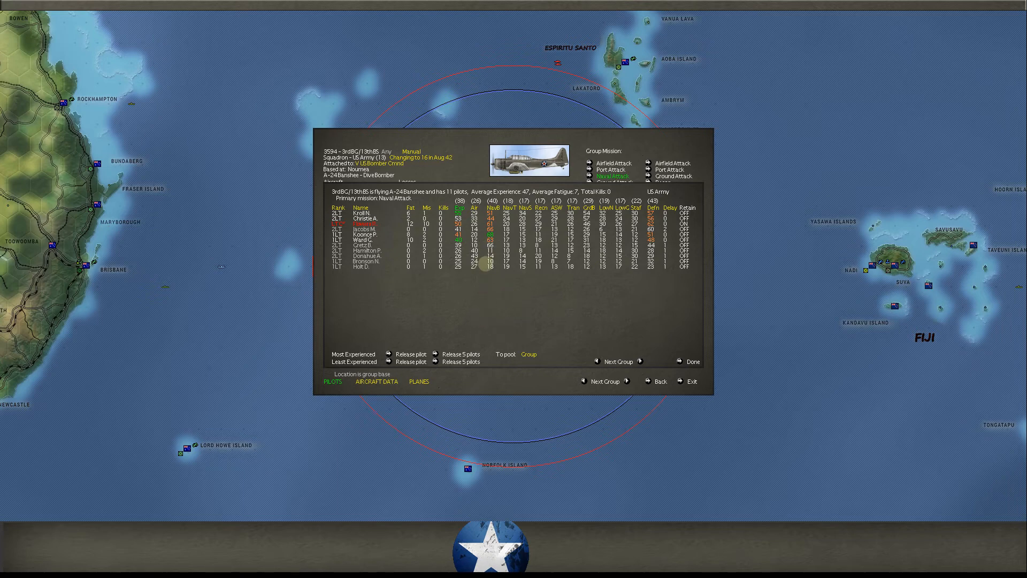
{"action": "mouse_move", "coordinate": [364, 244]}
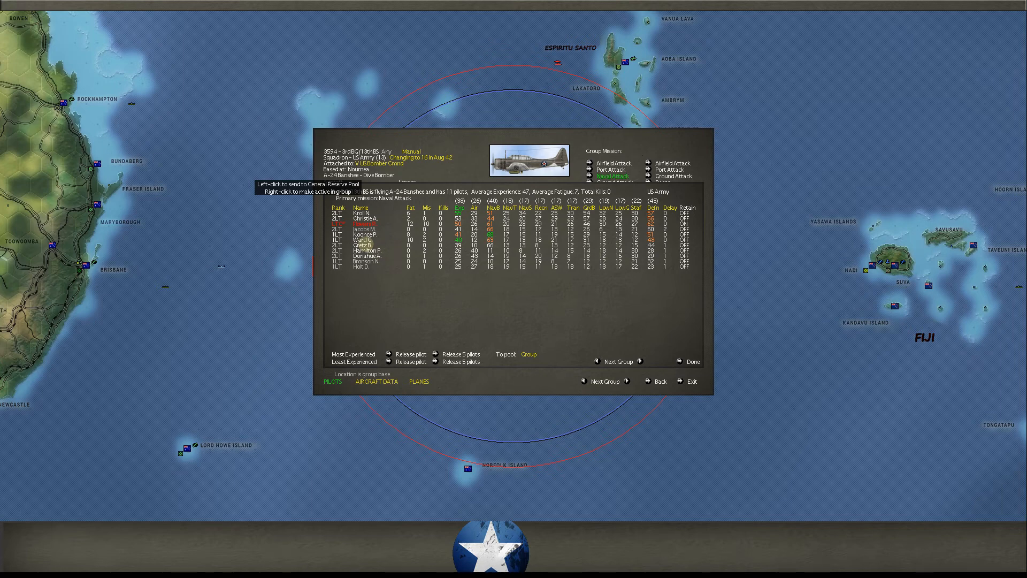
- Select low-experience pilot Gretz B. for transfer to the General Reserve
{"action": "left_click", "coordinate": [367, 244]}
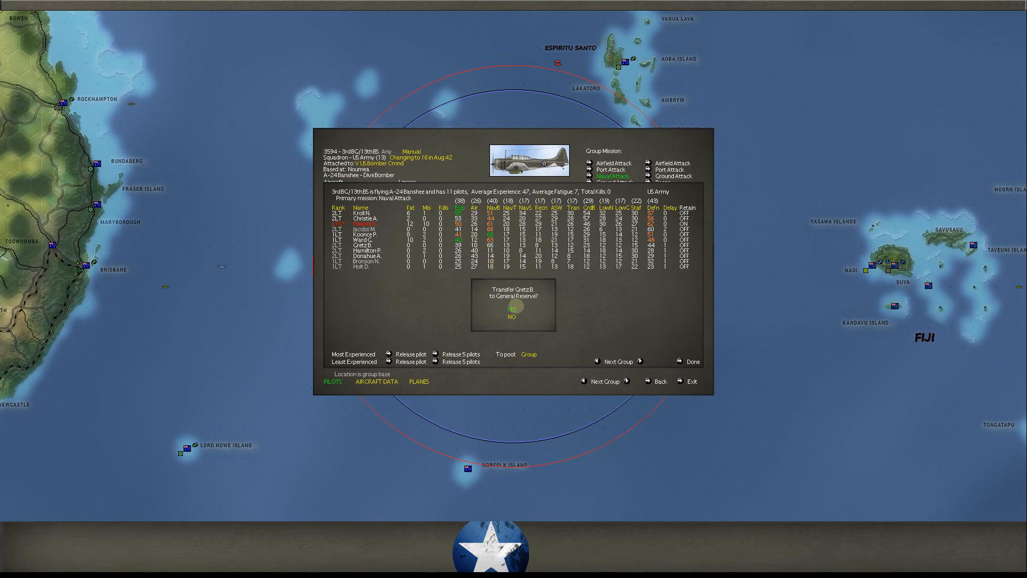
- Confirm YES four times to send the weak 3rdBG/13thBS pilots to General Reserve
{"action": "left_click", "coordinate": [511, 308]}
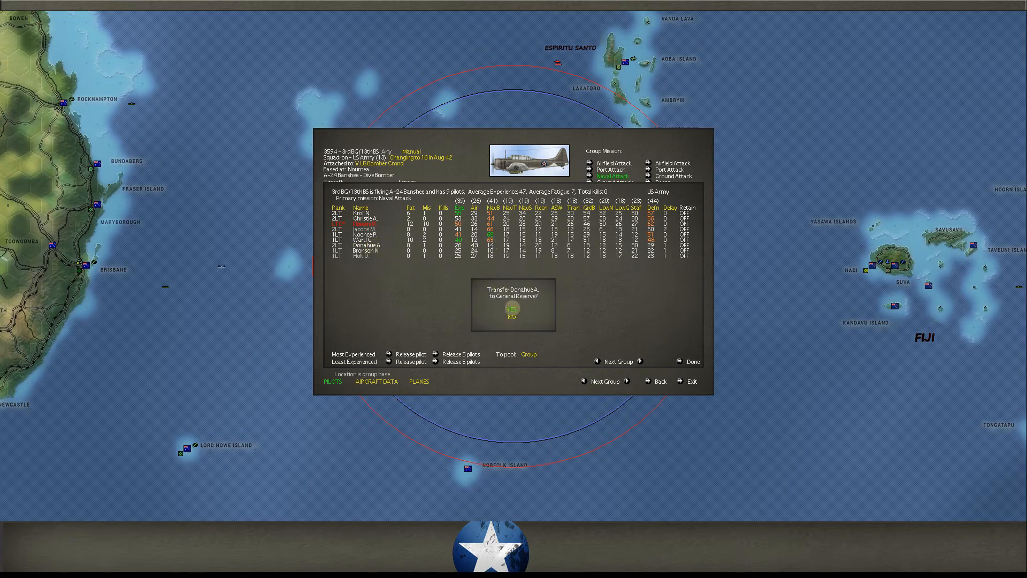
{"action": "left_click", "coordinate": [512, 309]}
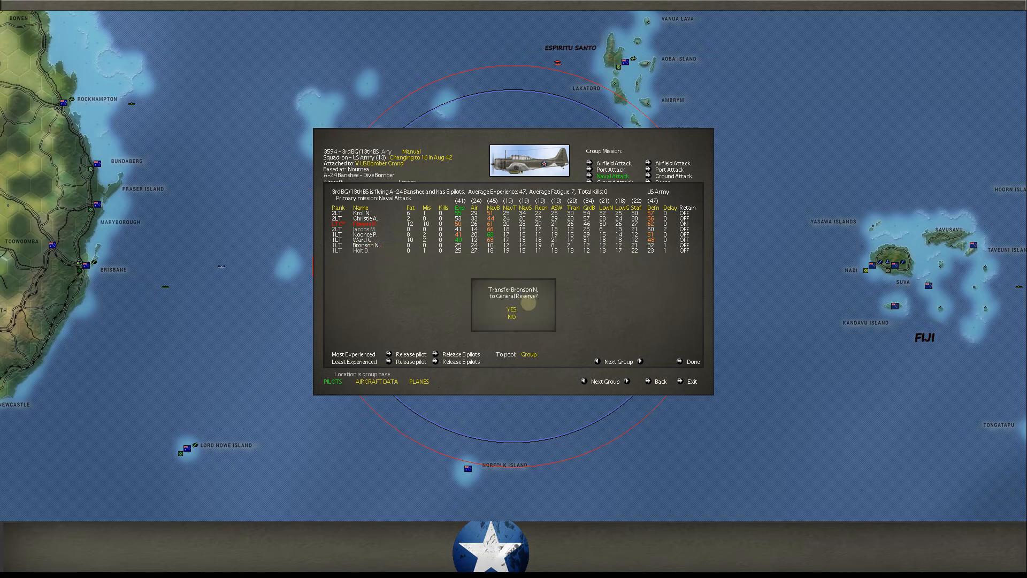
{"action": "left_click", "coordinate": [512, 308]}
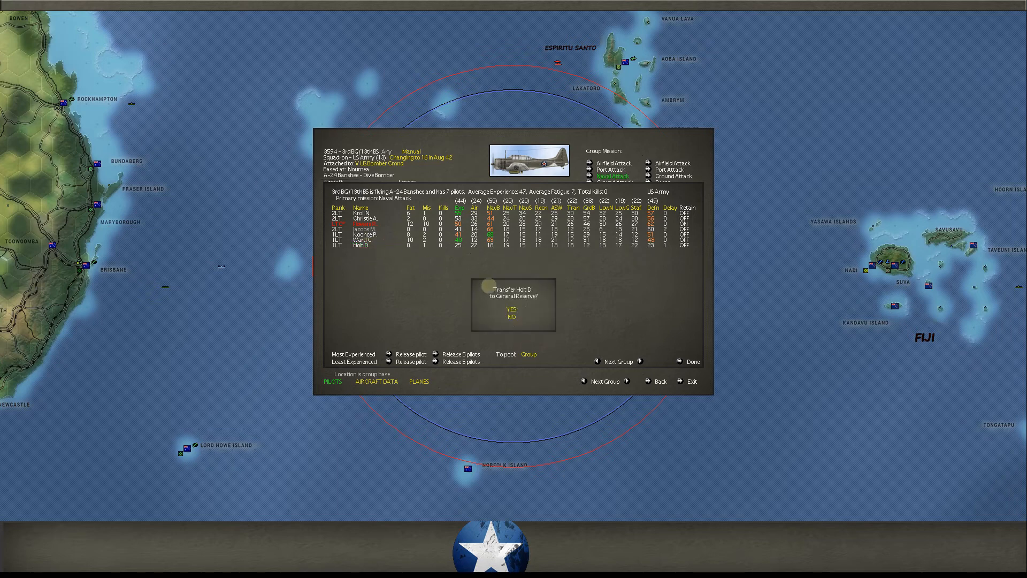
{"action": "left_click", "coordinate": [511, 309]}
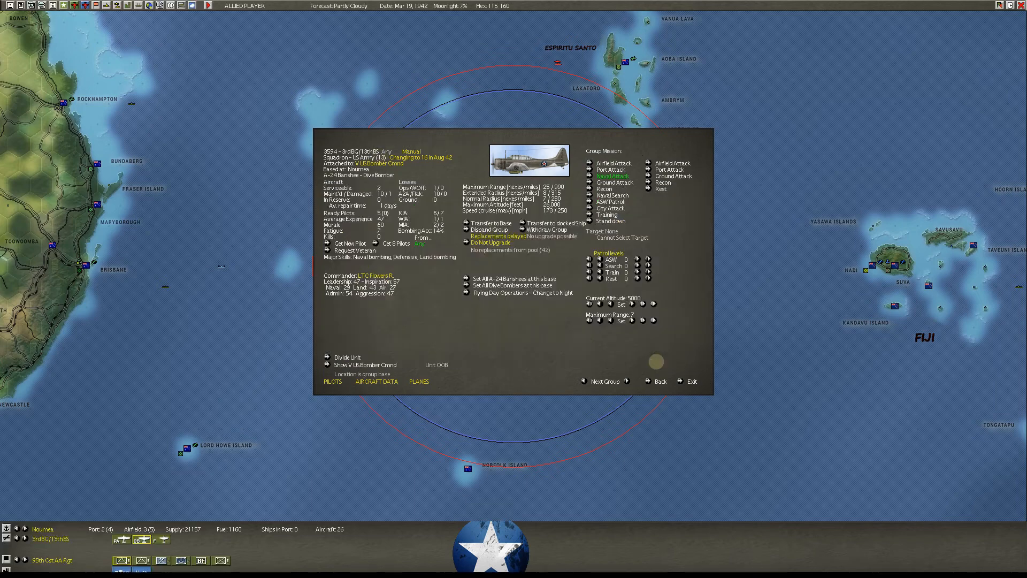
- Exit the squadron screen, select Noumea, then click Tanna to show Fiji
{"action": "left_click", "coordinate": [688, 382]}
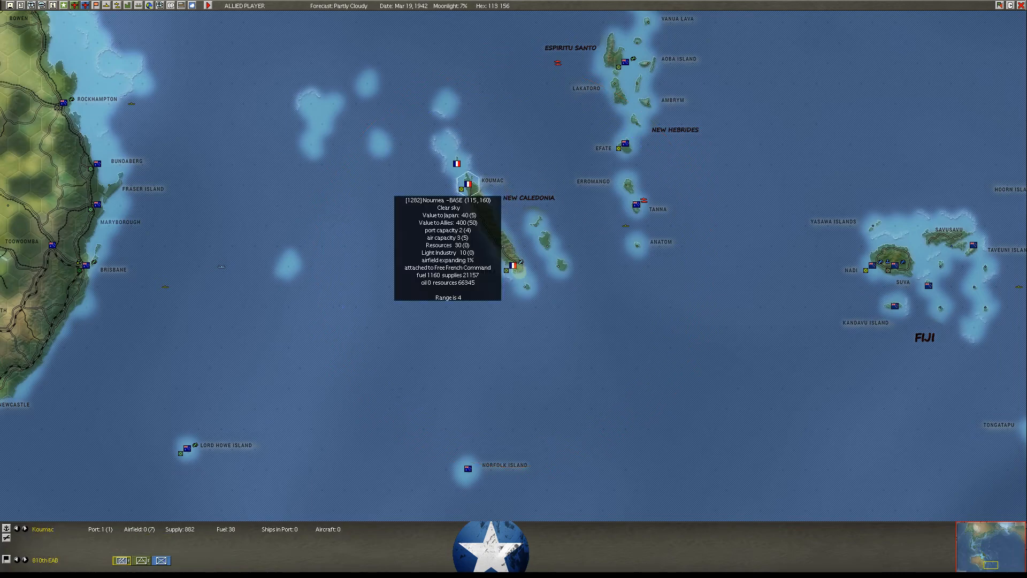
{"action": "left_click", "coordinate": [513, 266]}
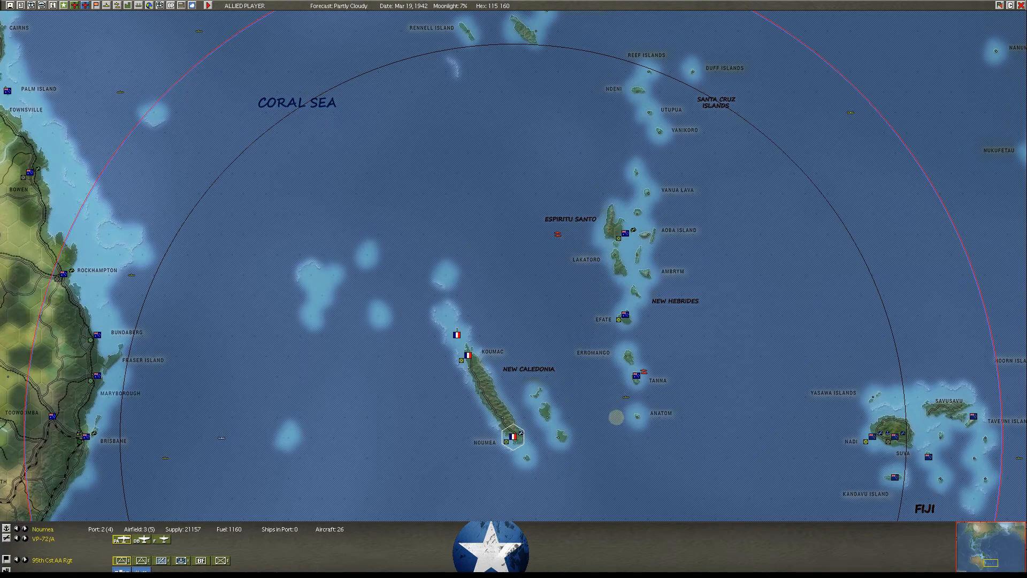
{"action": "left_click", "coordinate": [637, 375]}
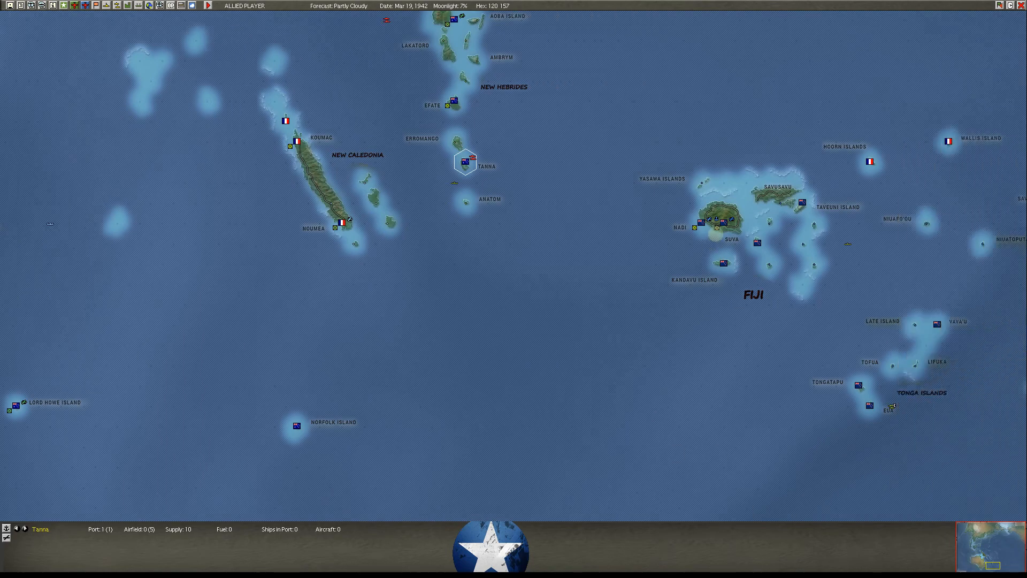
- Open Suva's base screen, then TF 150's screen with destroyer Maury
{"action": "left_click", "coordinate": [700, 224]}
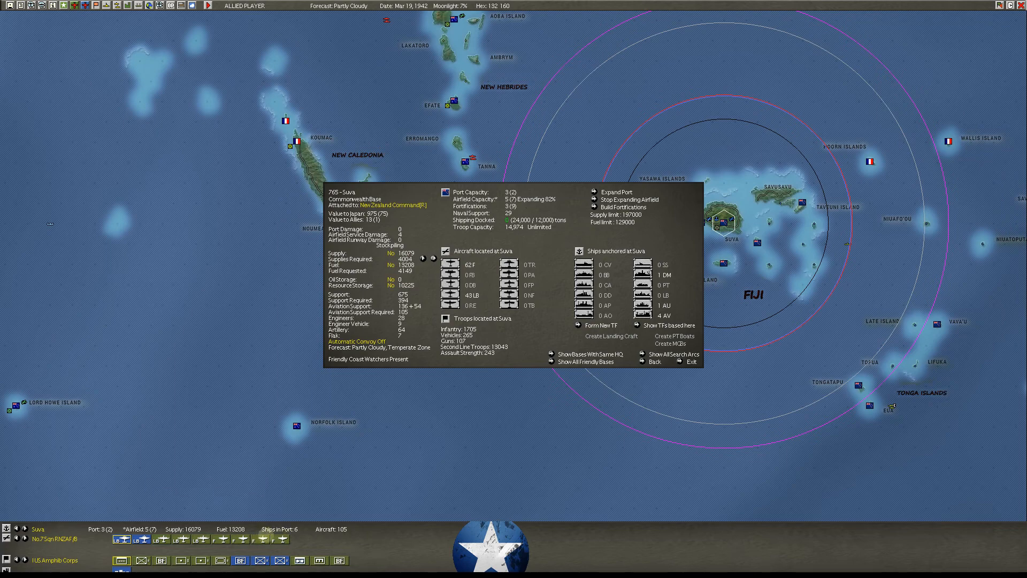
{"action": "left_click", "coordinate": [691, 360]}
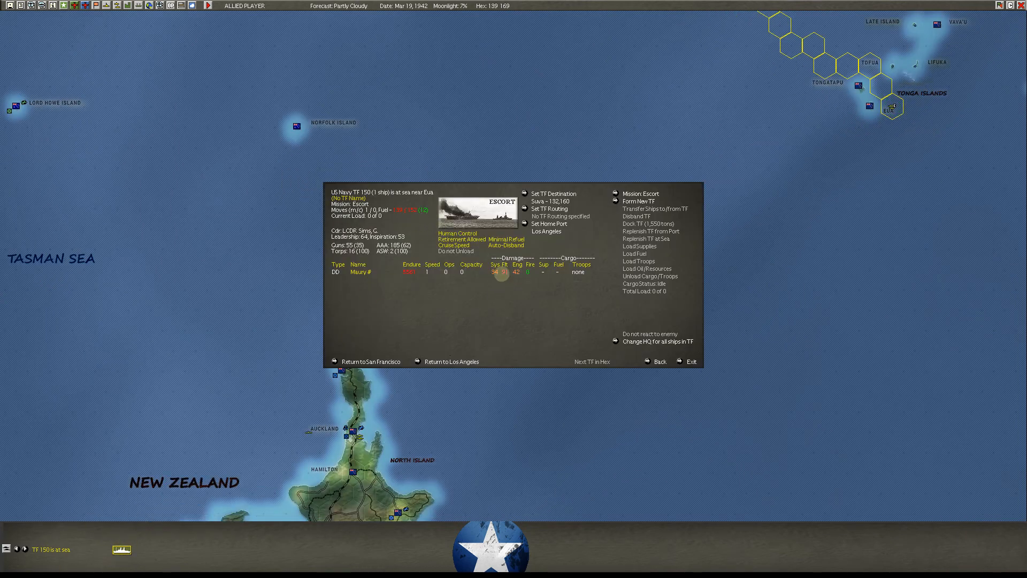
{"action": "mouse_move", "coordinate": [549, 224]}
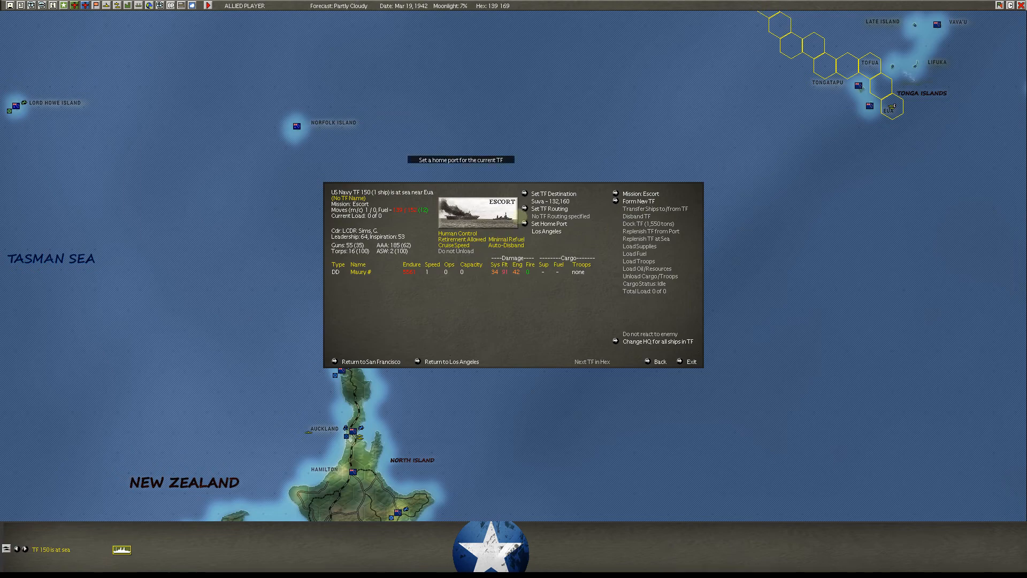
{"action": "mouse_move", "coordinate": [586, 201]}
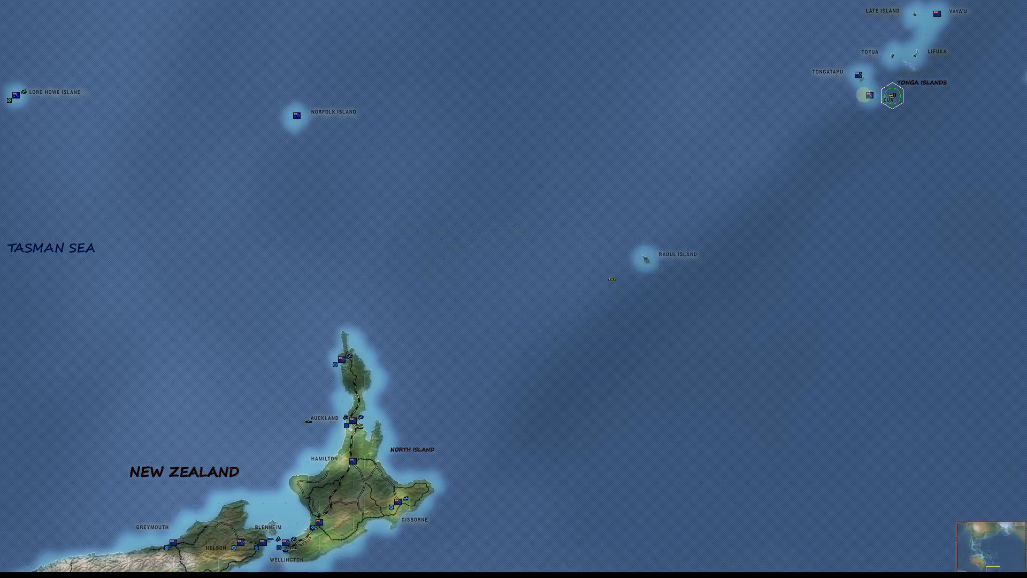
- Set TF 150's destination to Eua instead of Suva and exit
{"action": "left_click", "coordinate": [868, 95]}
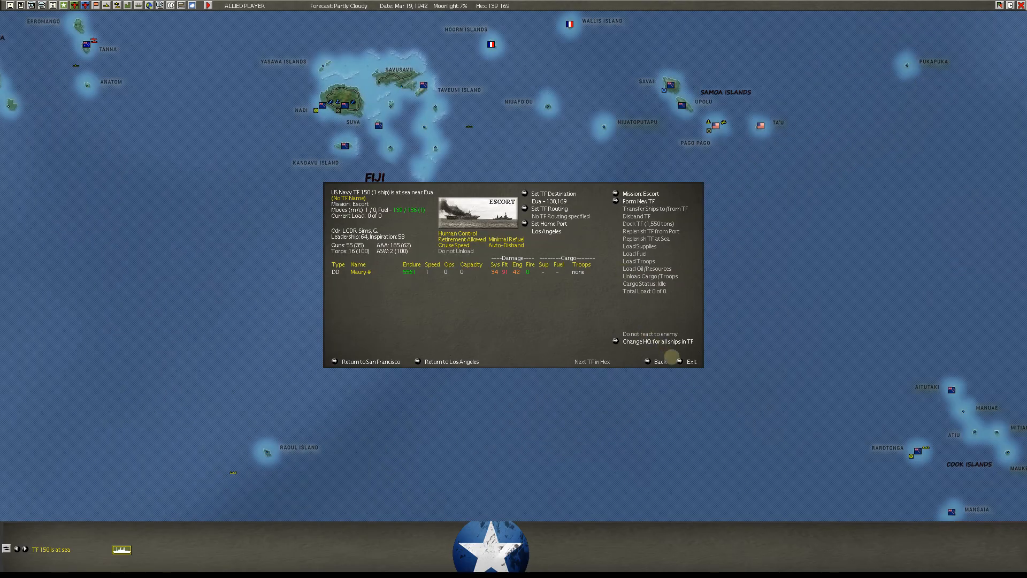
{"action": "left_click", "coordinate": [691, 361]}
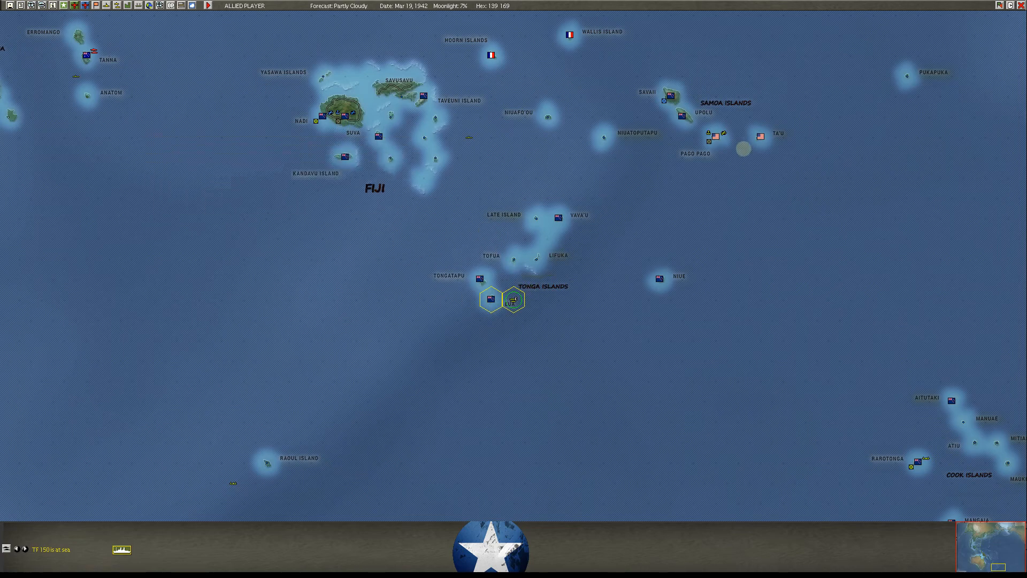
- Move the map south and open transport TF 172 bound for Noumea
{"action": "left_click", "coordinate": [713, 135]}
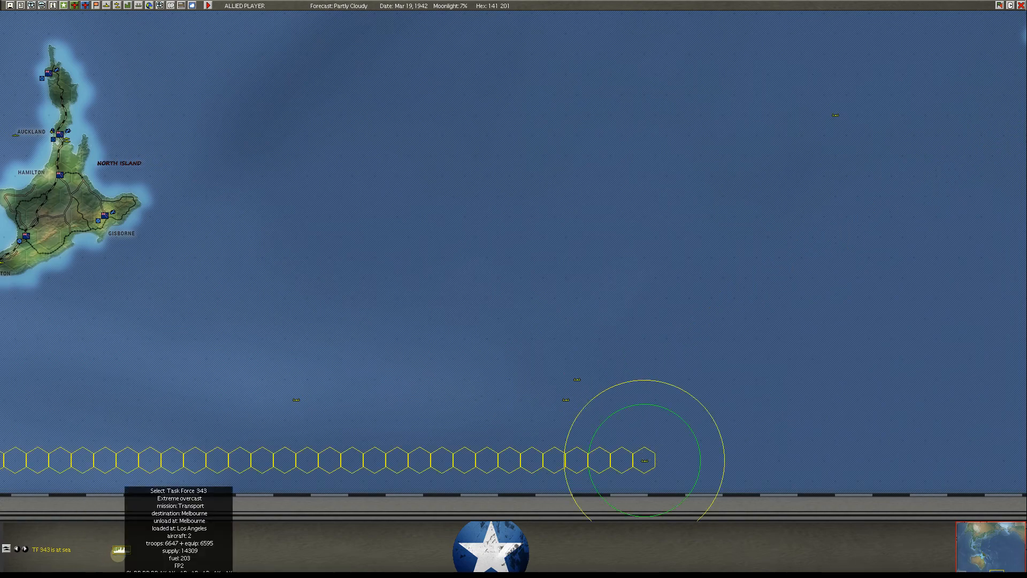
{"action": "left_click", "coordinate": [645, 458]}
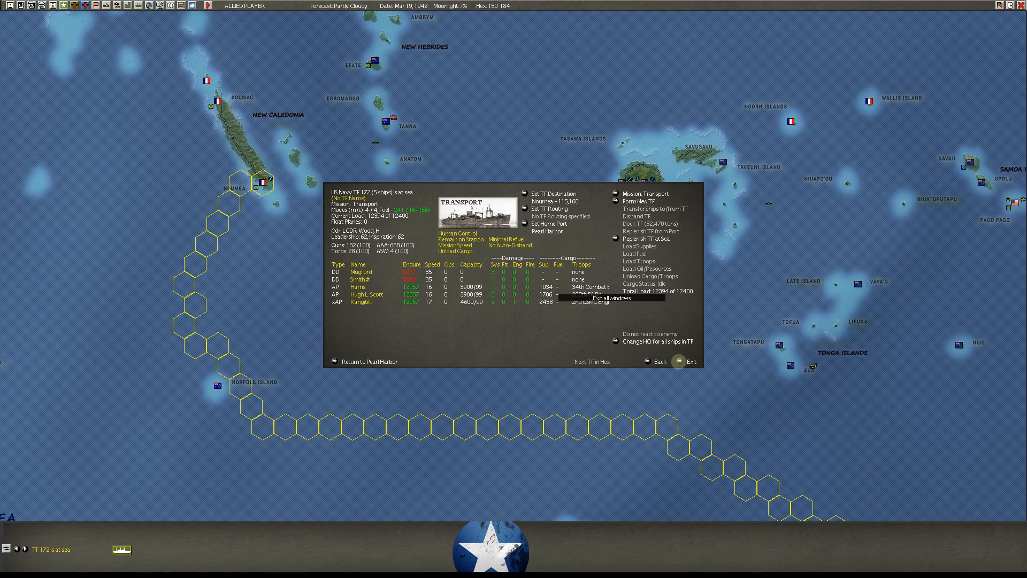
- Exit TF 172 and follow its route east to Bora Bora
{"action": "left_click", "coordinate": [691, 361]}
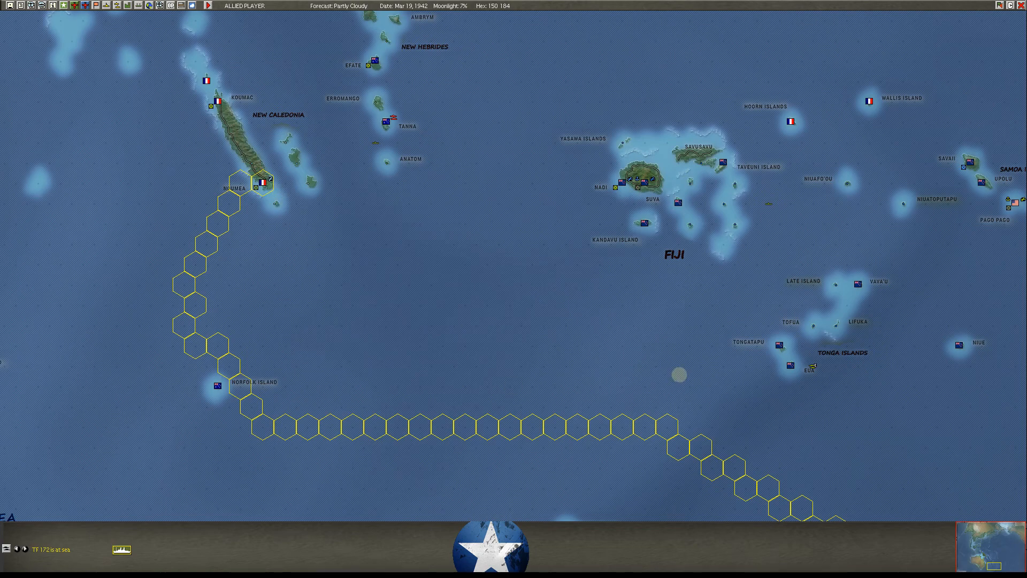
{"action": "scroll", "scroll_direction": "right", "scroll_amount": 3}
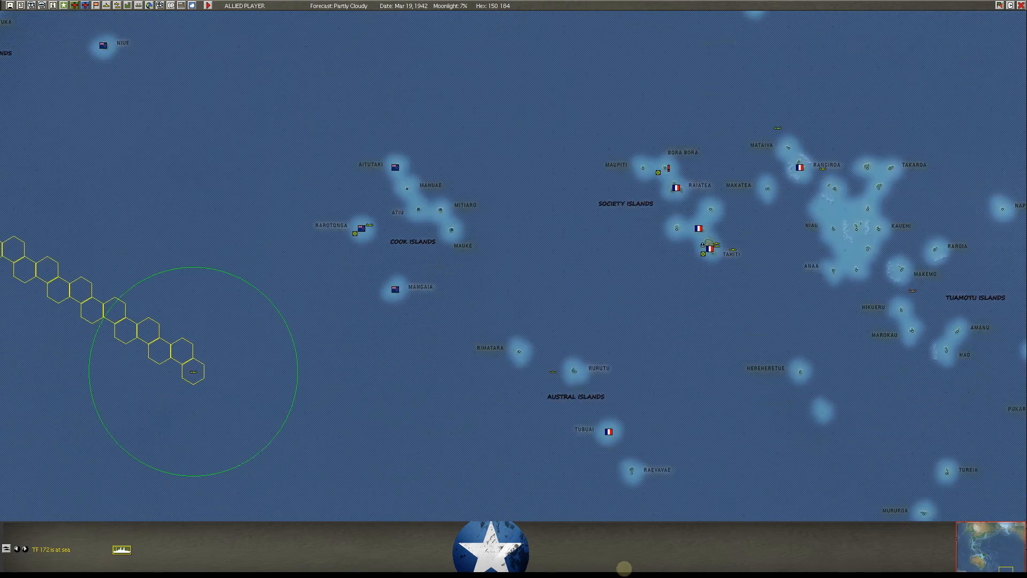
{"action": "left_click", "coordinate": [660, 85]}
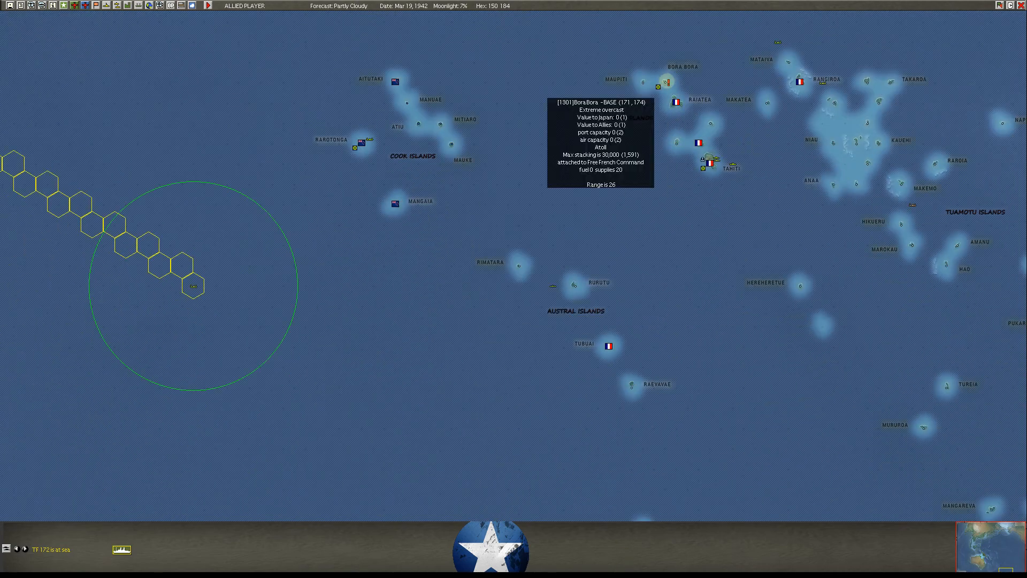